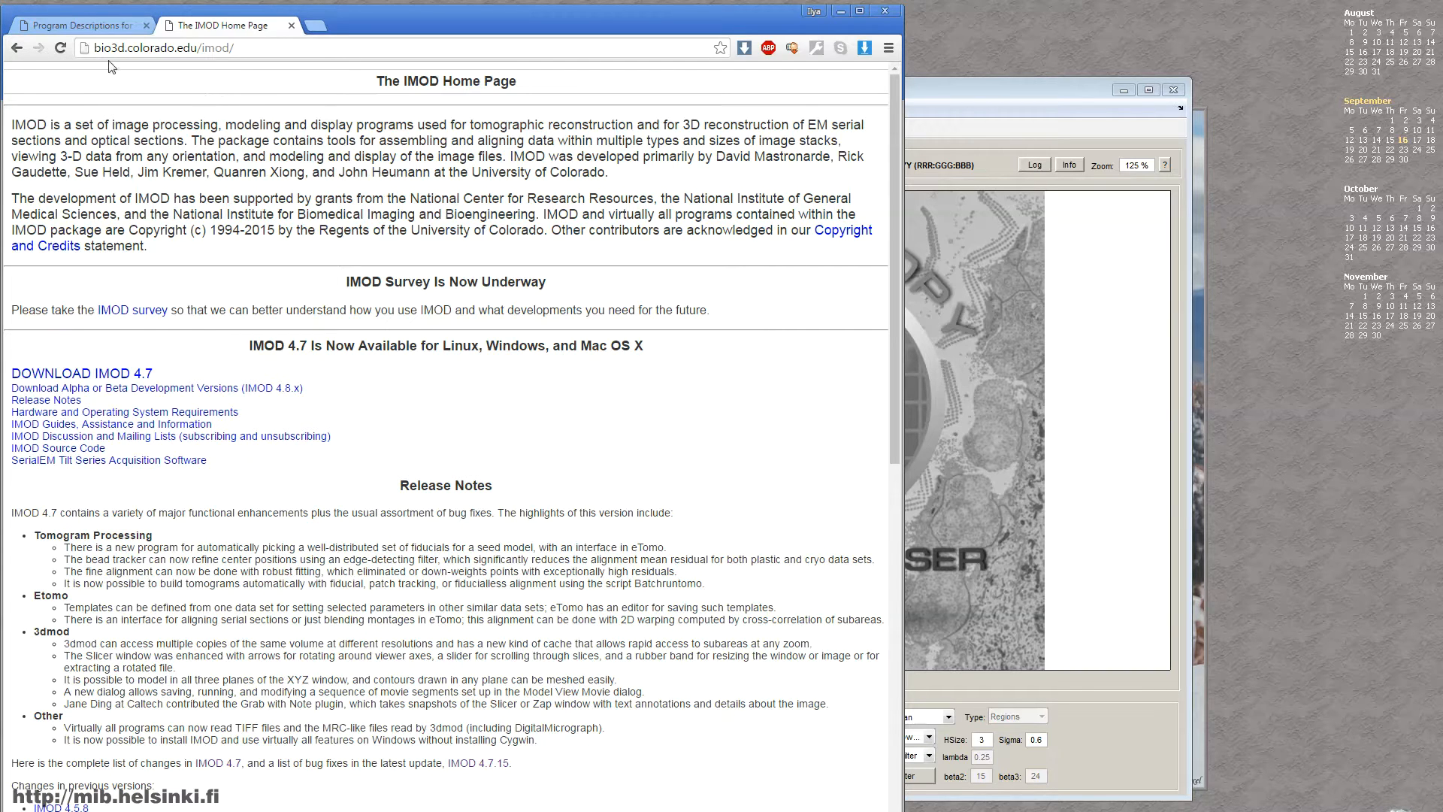
{"action": "mouse_move", "coordinate": [840, 77]}
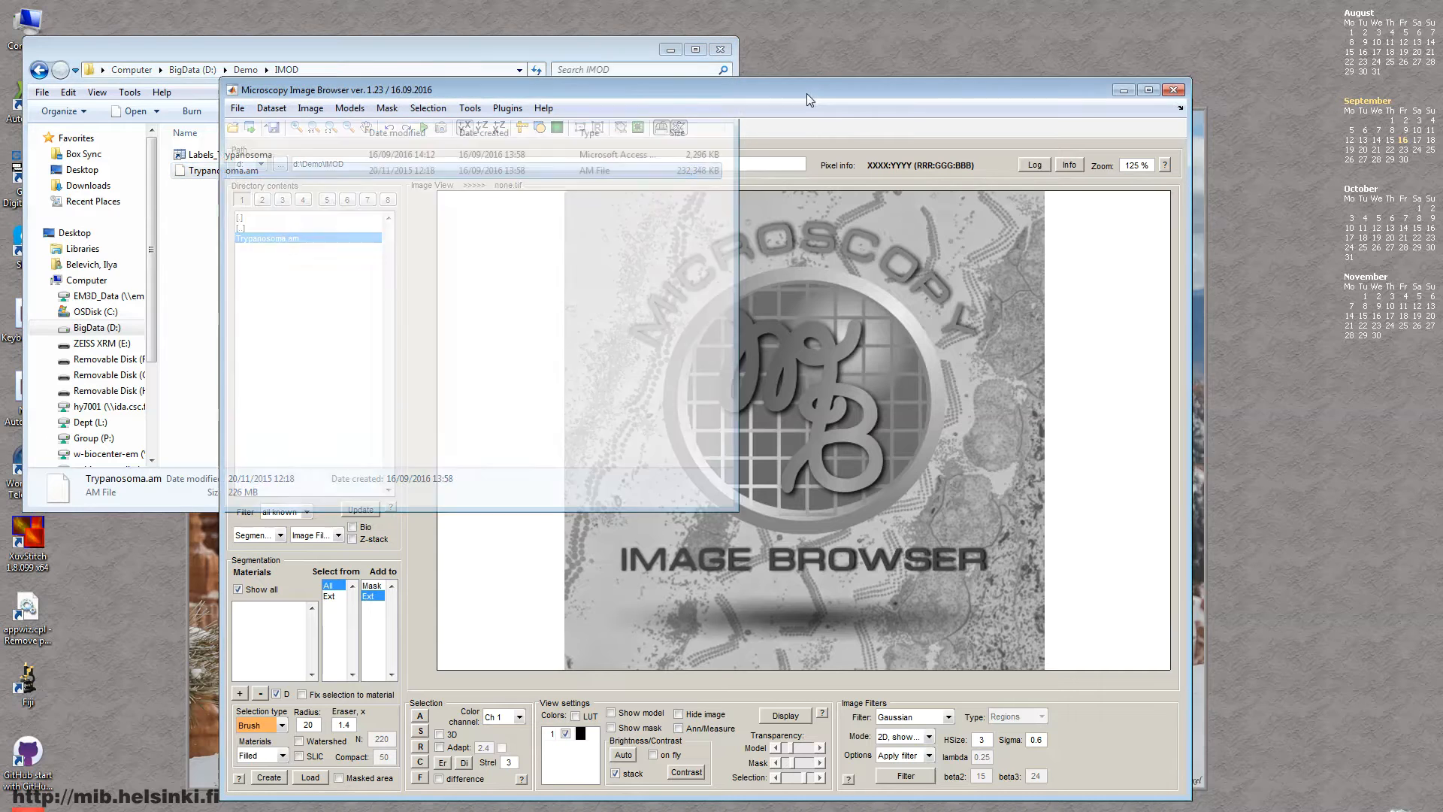
Open the Trypanosoma.am image stack from the directory contents
{"action": "double_click", "coordinate": [294, 237]}
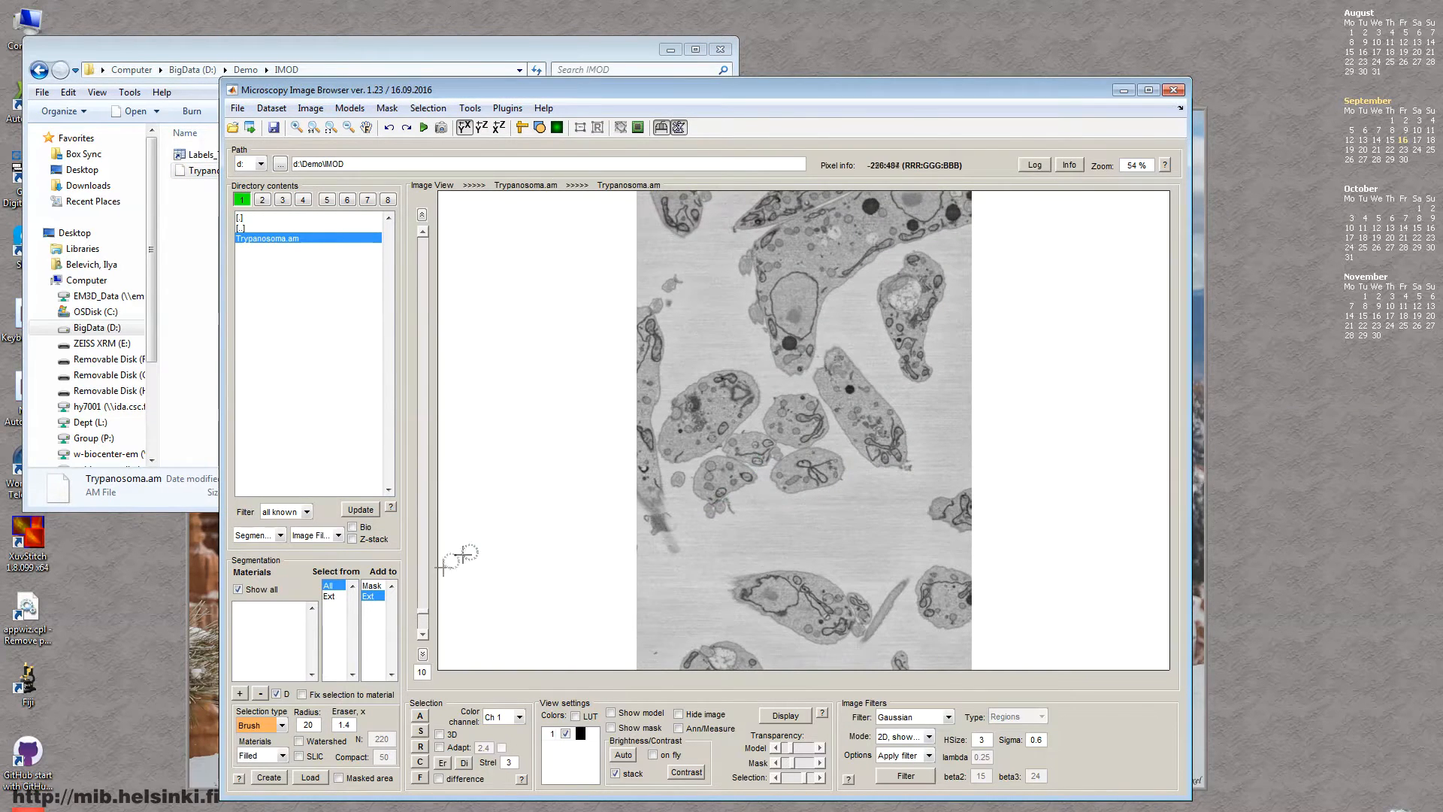
{"action": "scroll", "scroll_direction": "down", "scroll_amount": 3}
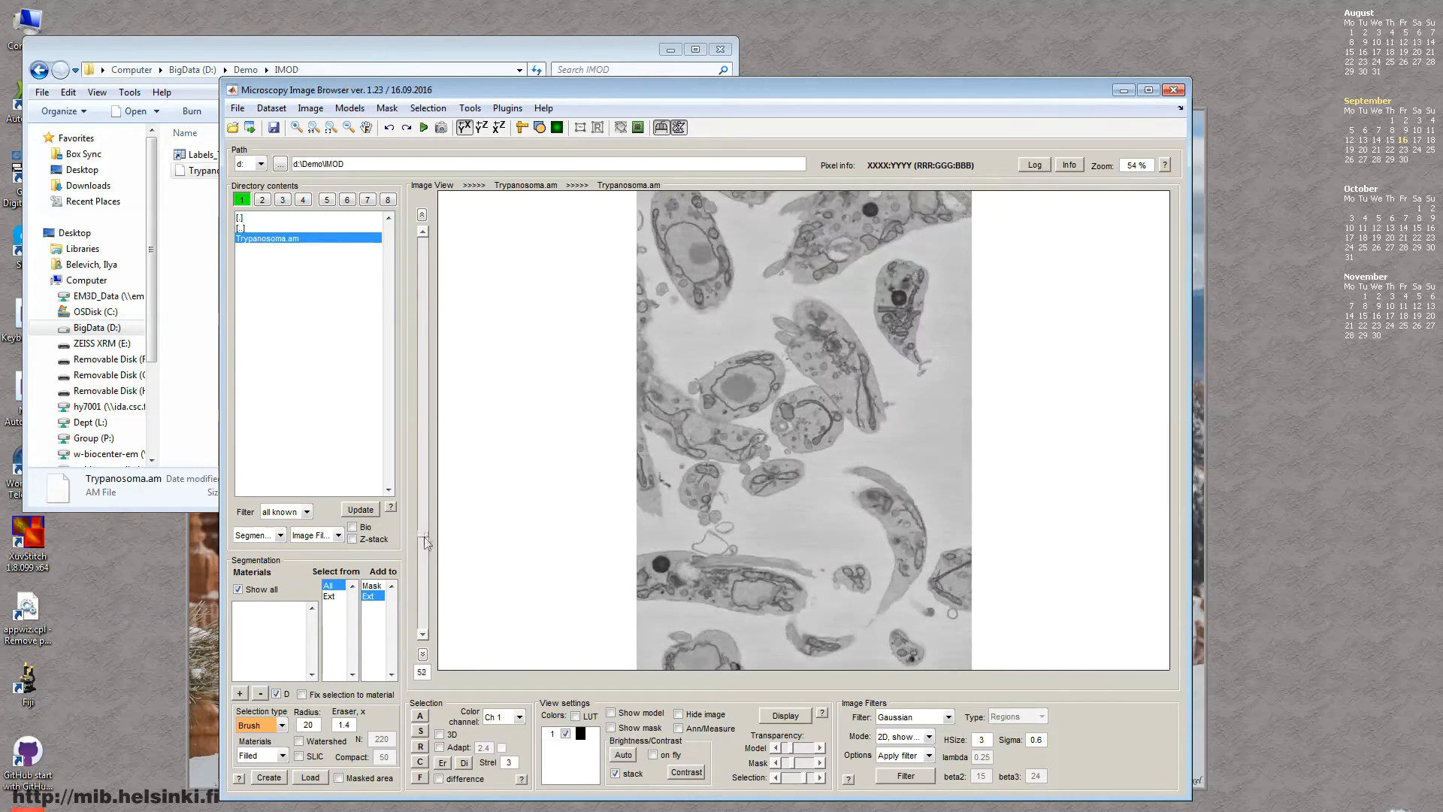
{"action": "scroll", "scroll_direction": "down", "scroll_amount": 3}
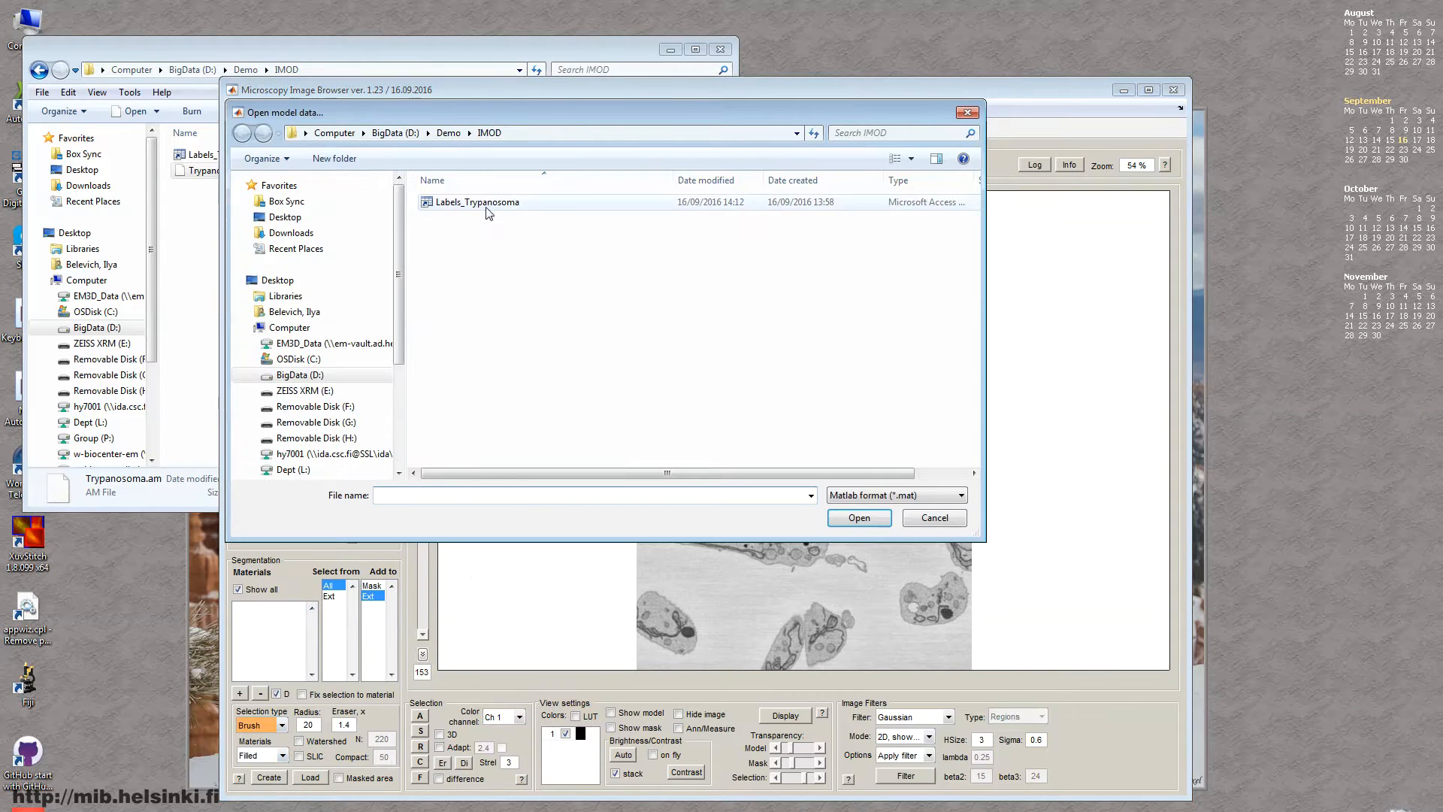
Load the Labels_Trypanosoma model and browse slices showing NE, Mito, LD and ER
{"action": "left_click", "coordinate": [857, 517]}
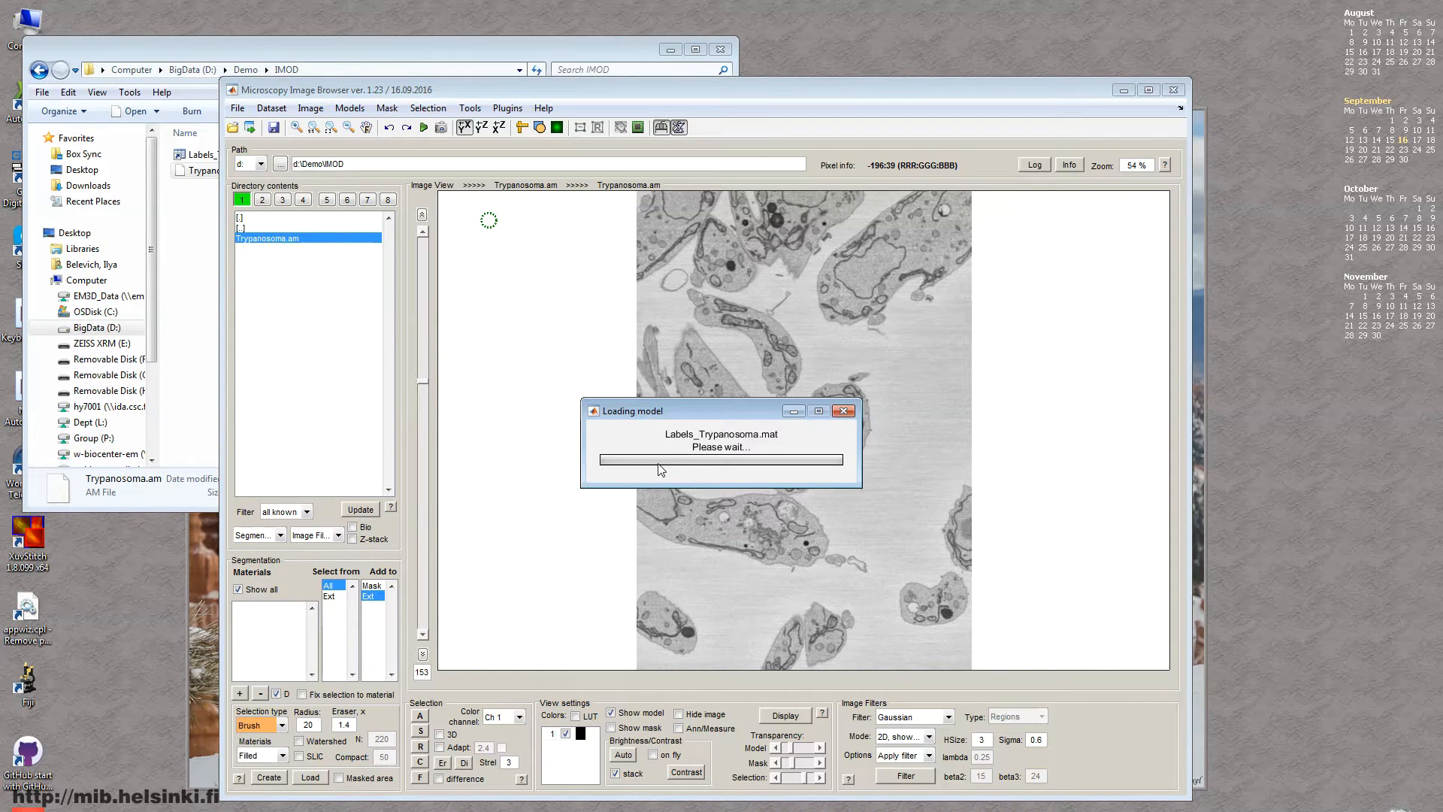
{"action": "mouse_move", "coordinate": [717, 458]}
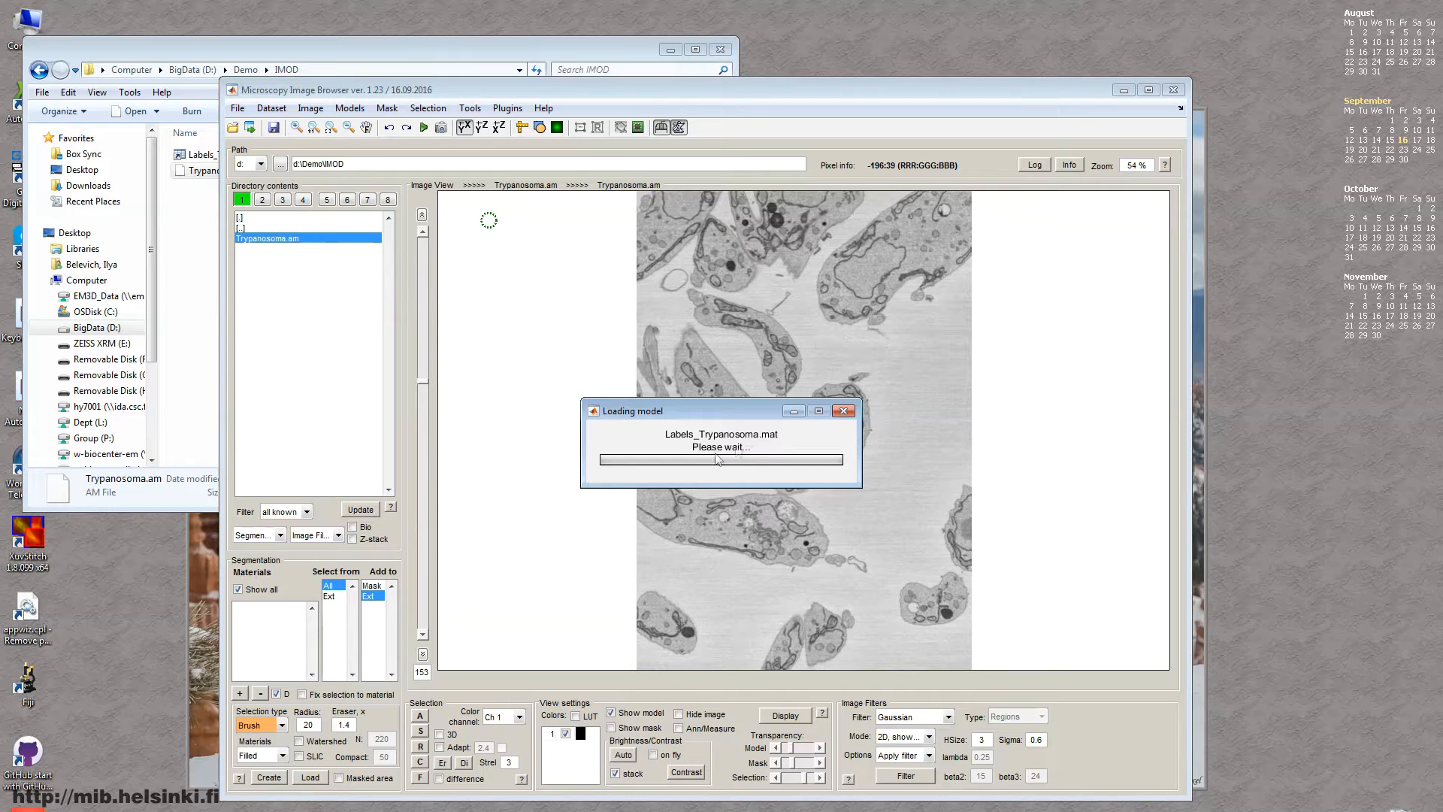
{"action": "mouse_move", "coordinate": [681, 489]}
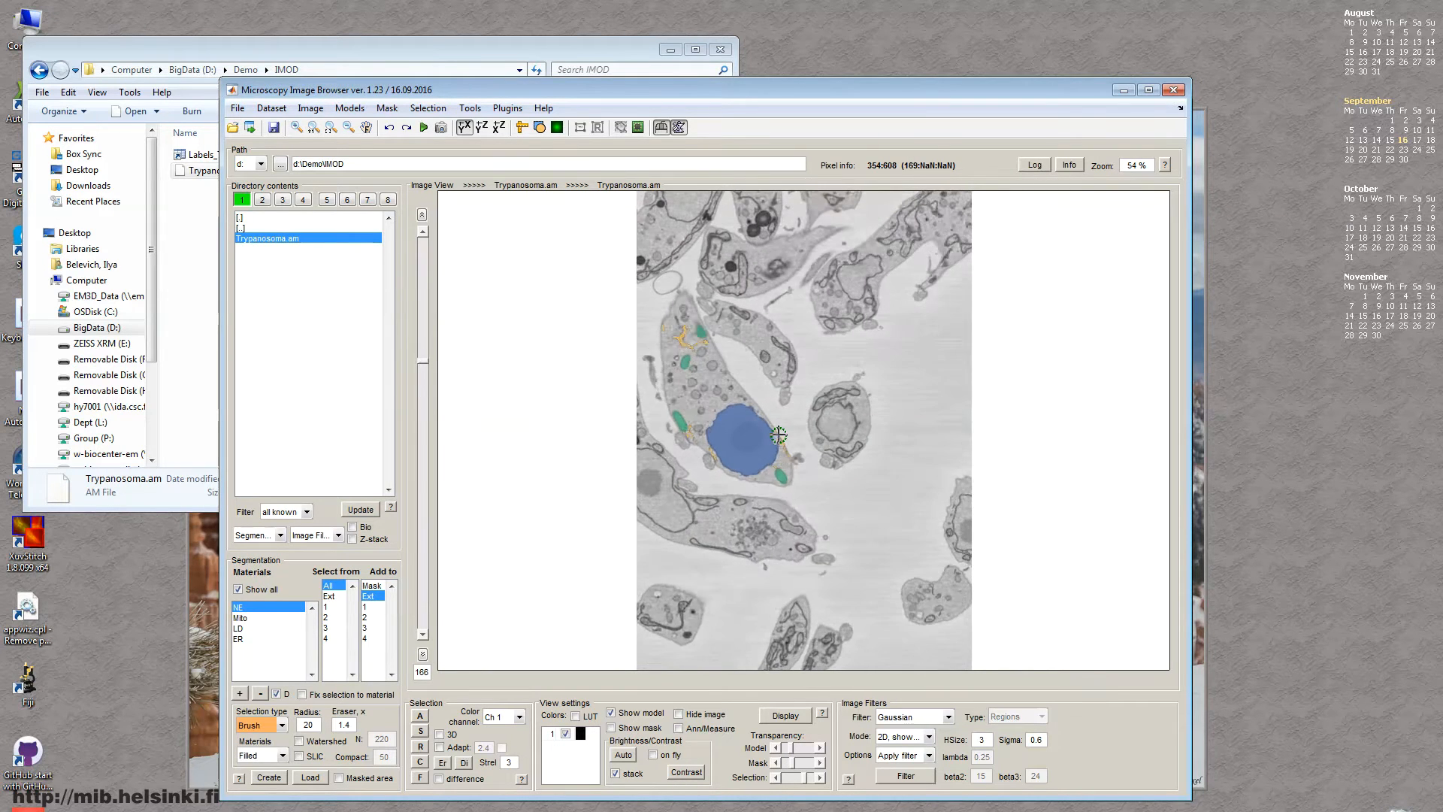
{"action": "scroll", "scroll_direction": "up", "scroll_amount": 3}
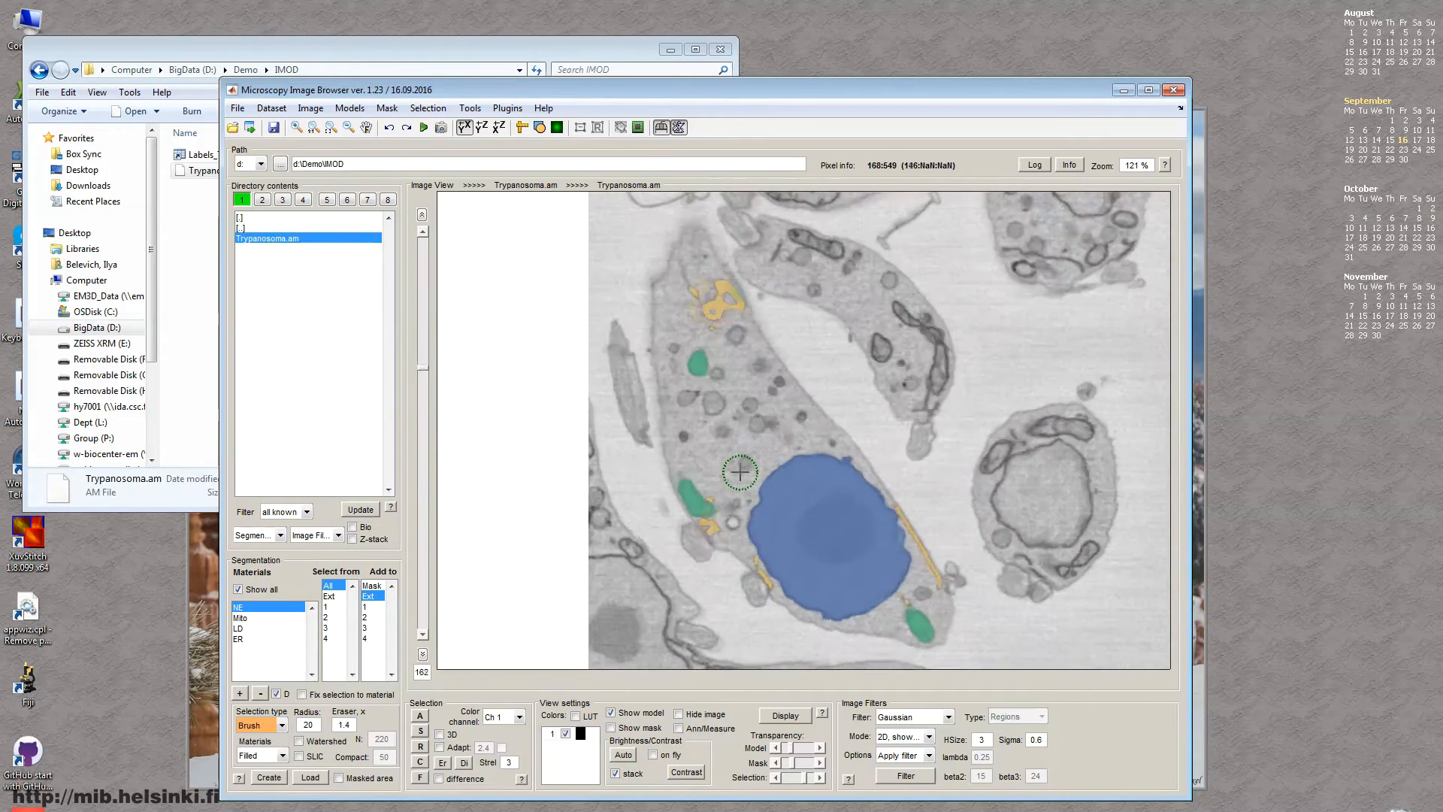
{"action": "scroll", "scroll_direction": "down", "scroll_amount": 3}
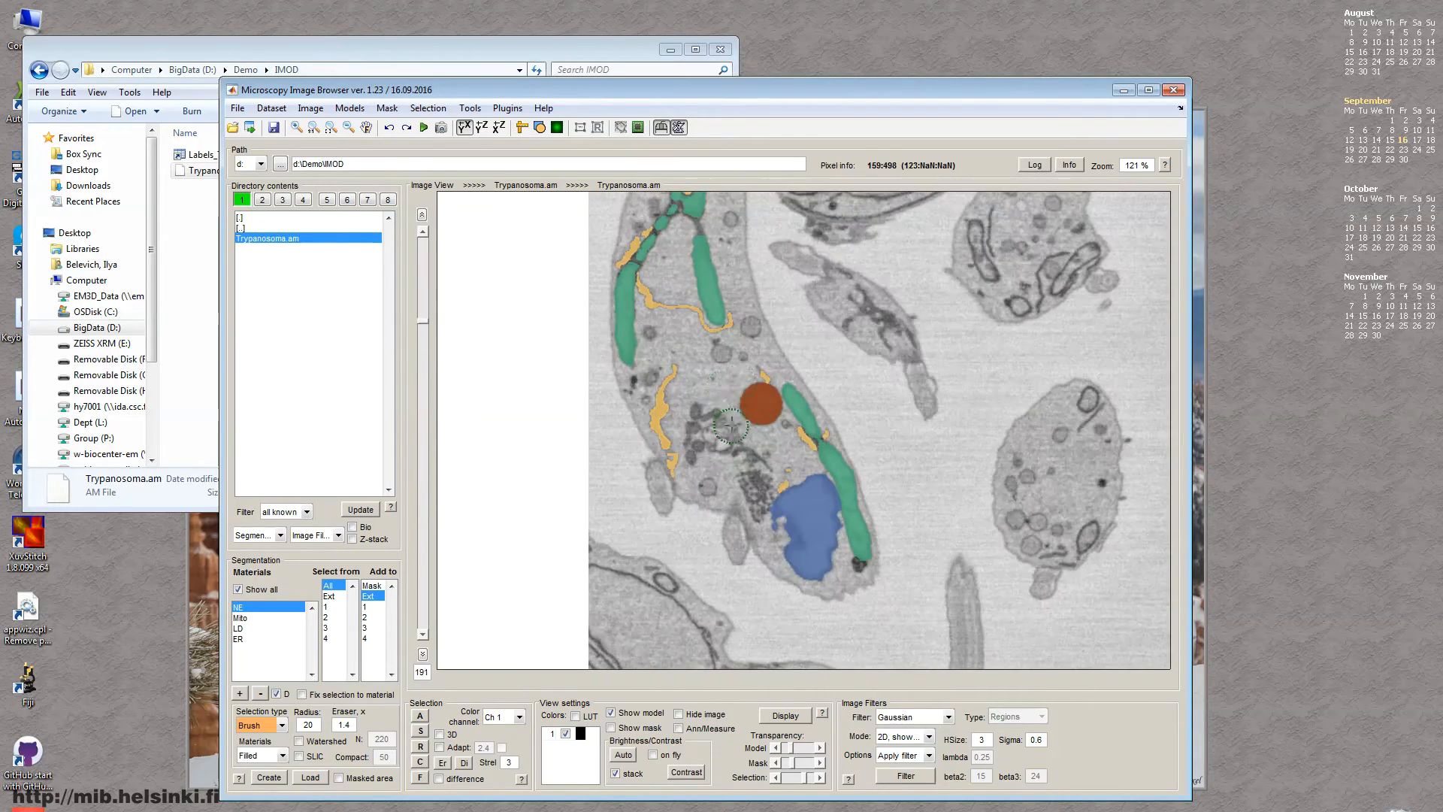
{"action": "mouse_move", "coordinate": [731, 463]}
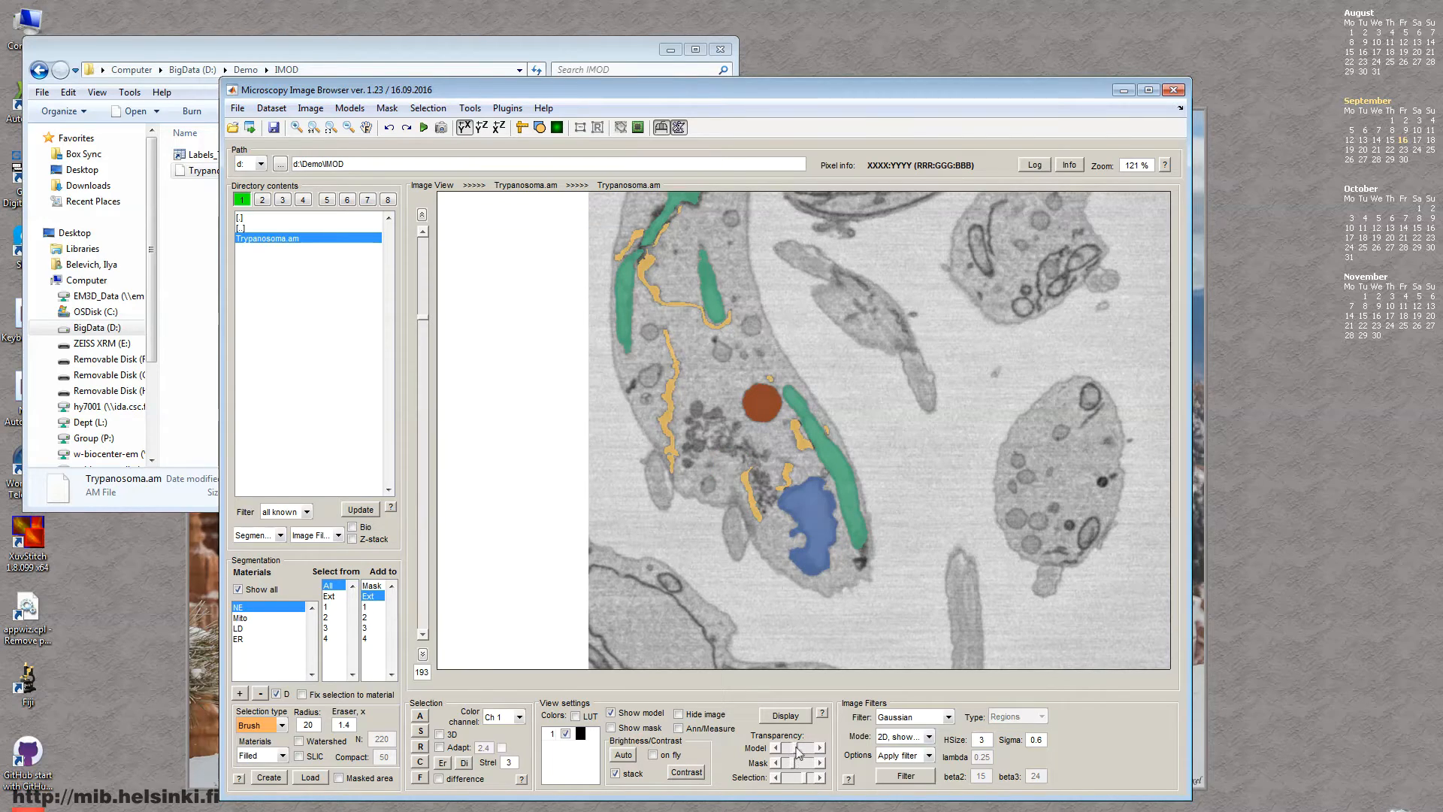
{"action": "scroll", "scroll_direction": "down", "scroll_amount": 3}
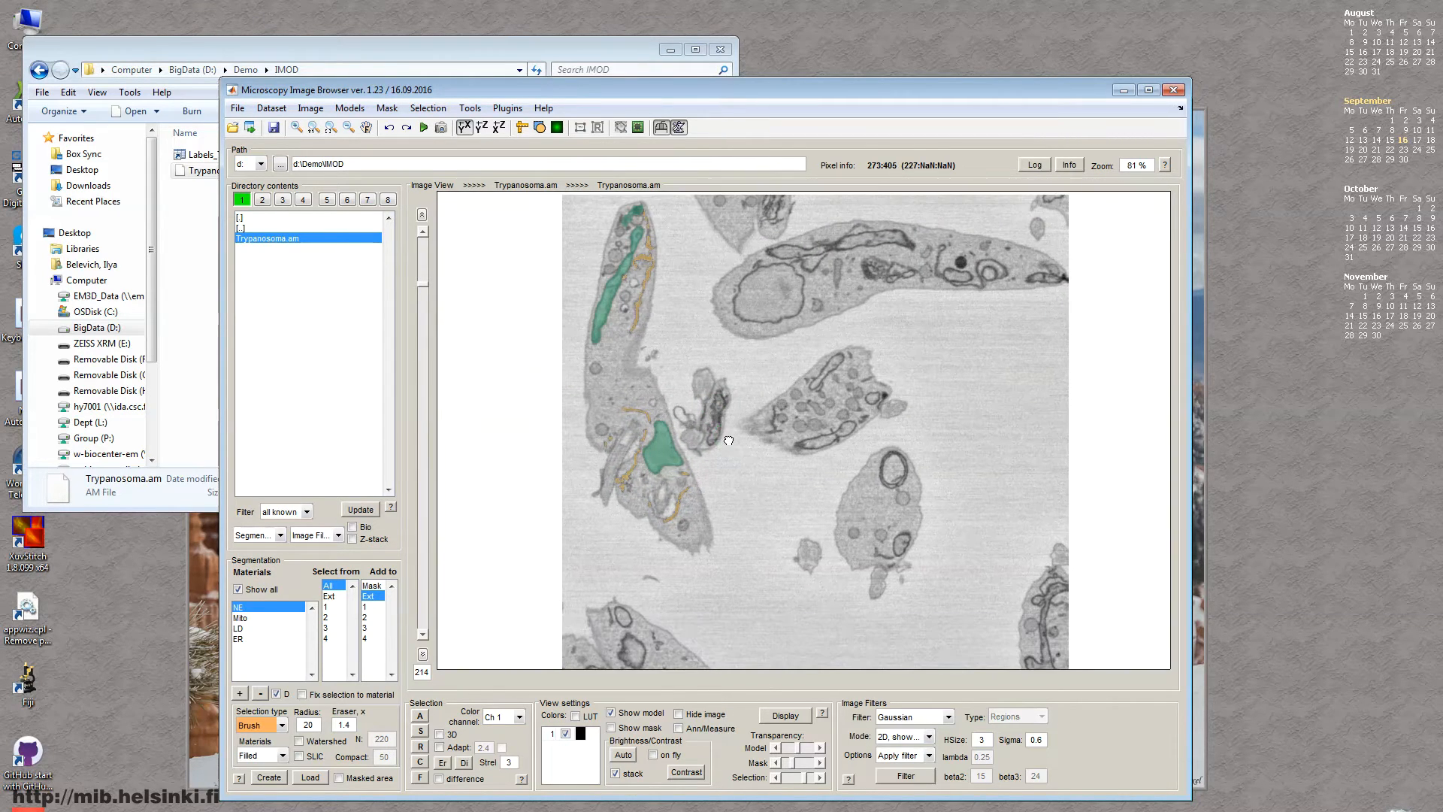
{"action": "mouse_move", "coordinate": [740, 455]}
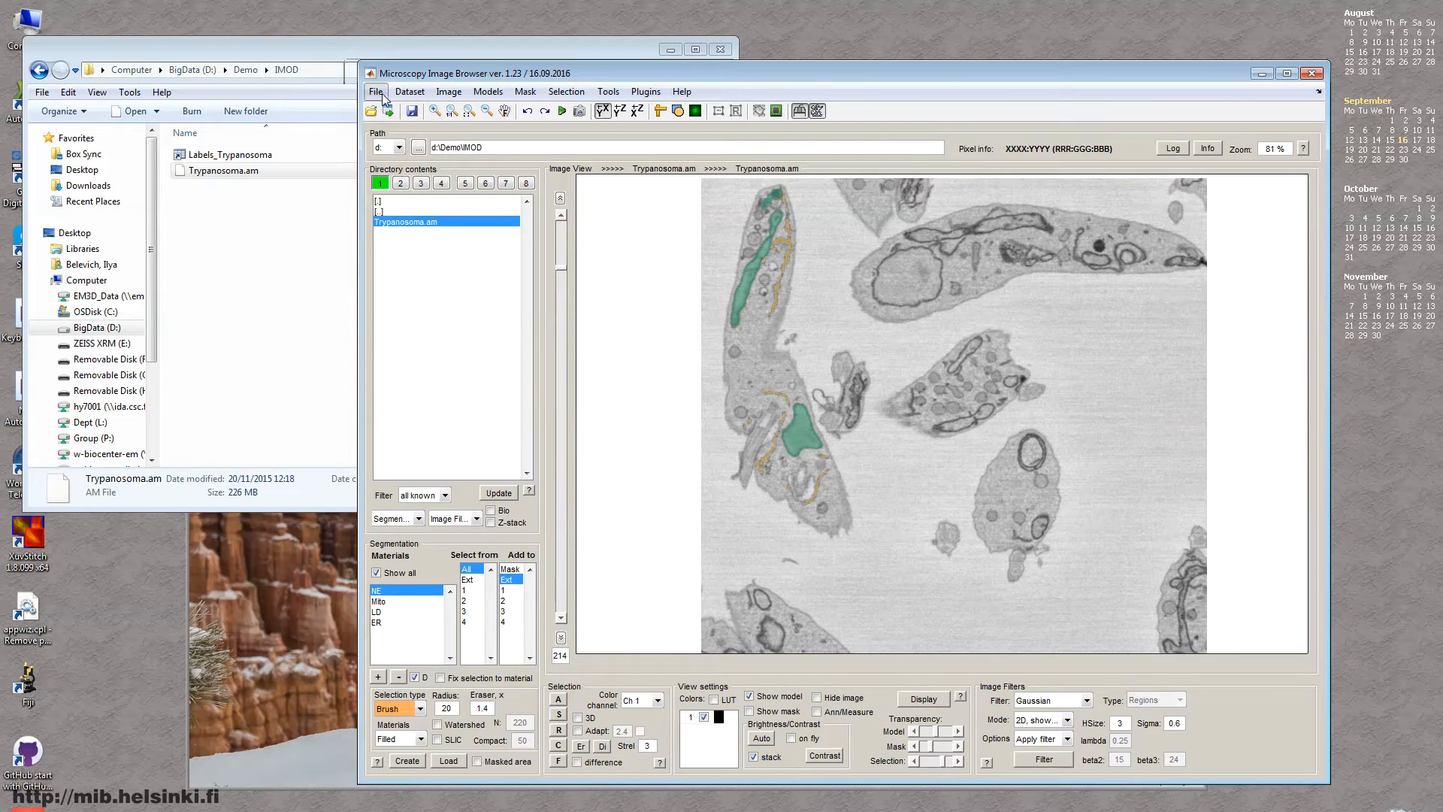
Save the image as Trypanosoma.mrc in MRC format for IMOD, accepting voxel parameters
{"action": "left_click", "coordinate": [375, 91]}
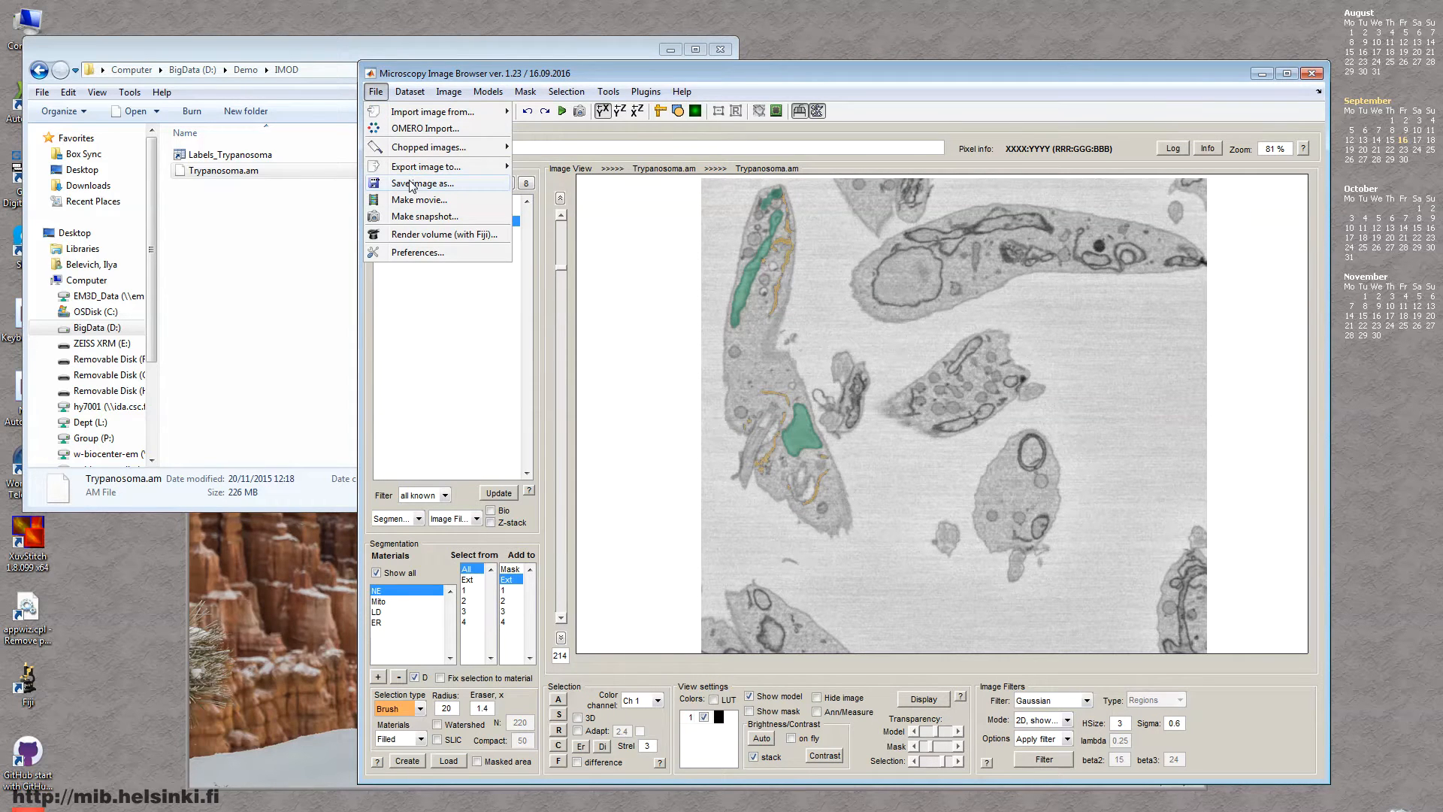
{"action": "left_click", "coordinate": [422, 181]}
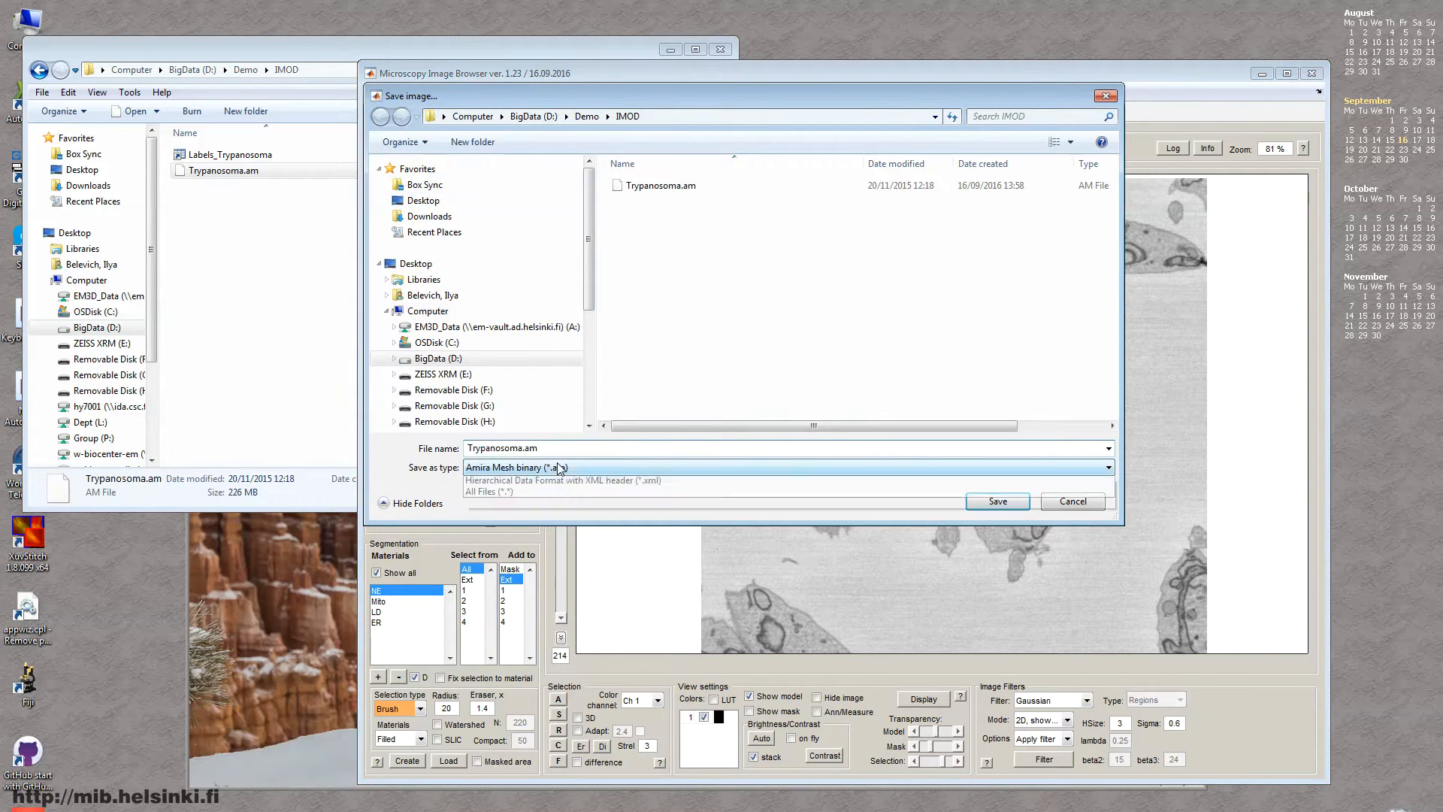
{"action": "left_click", "coordinate": [1109, 467]}
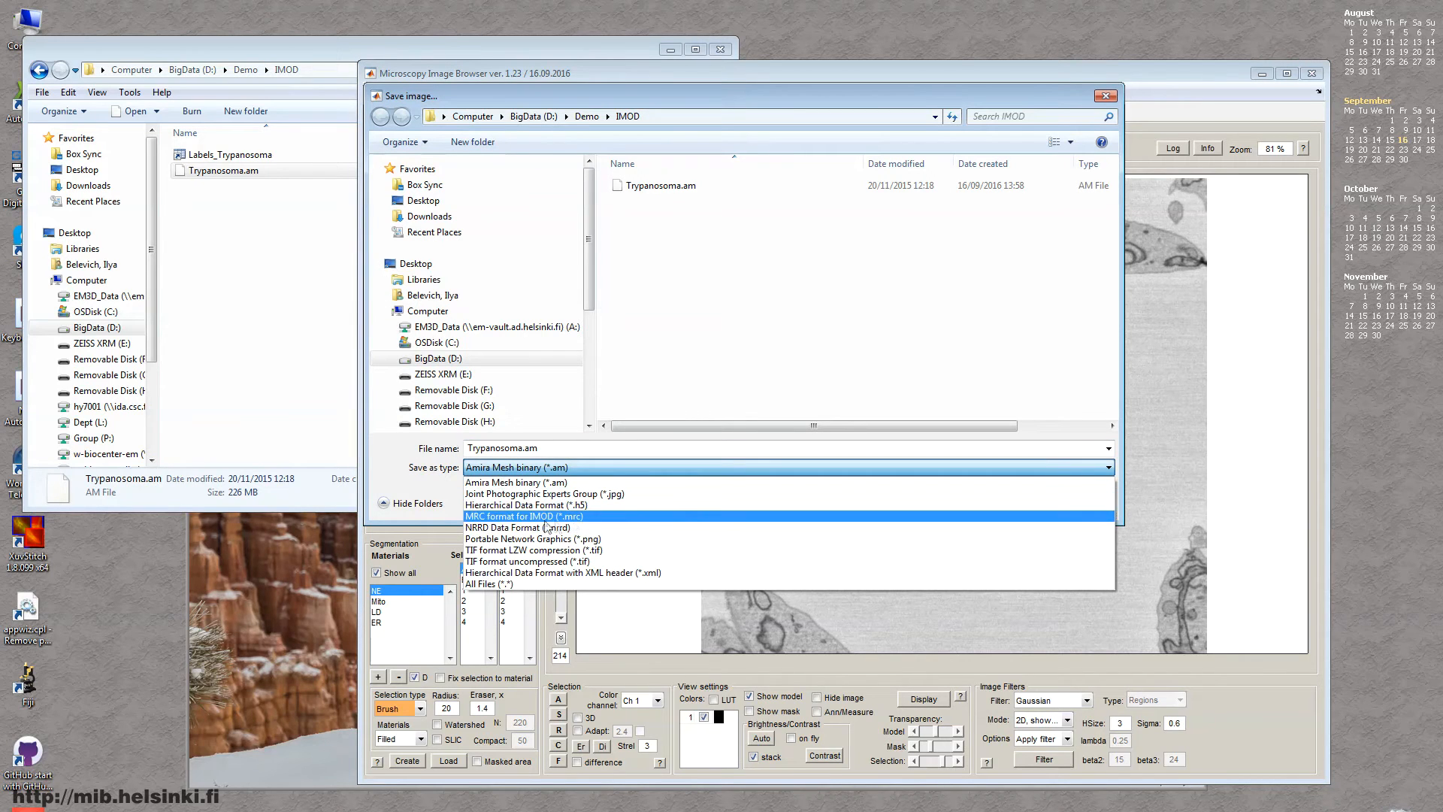
{"action": "left_click", "coordinate": [524, 516]}
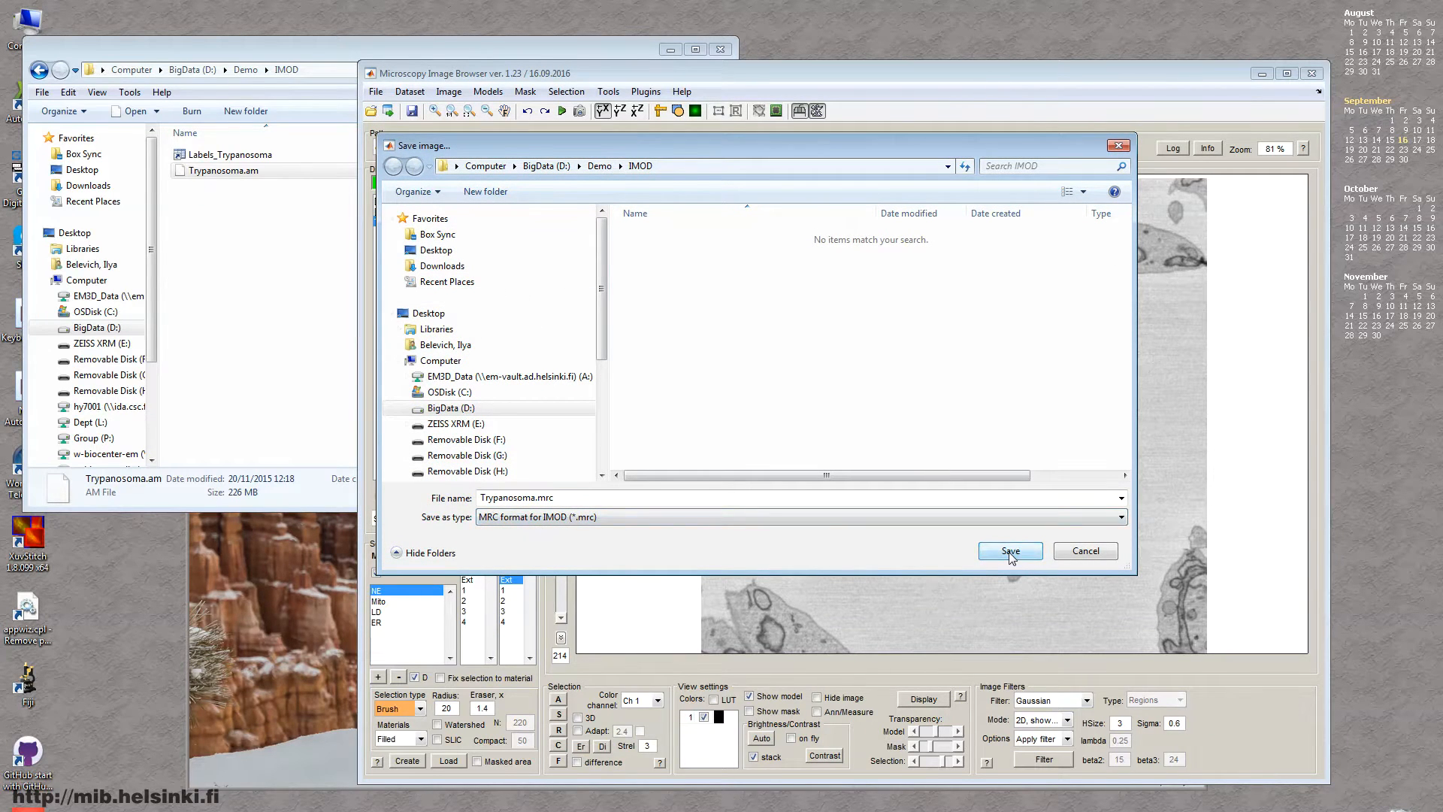
{"action": "left_click", "coordinate": [1009, 550]}
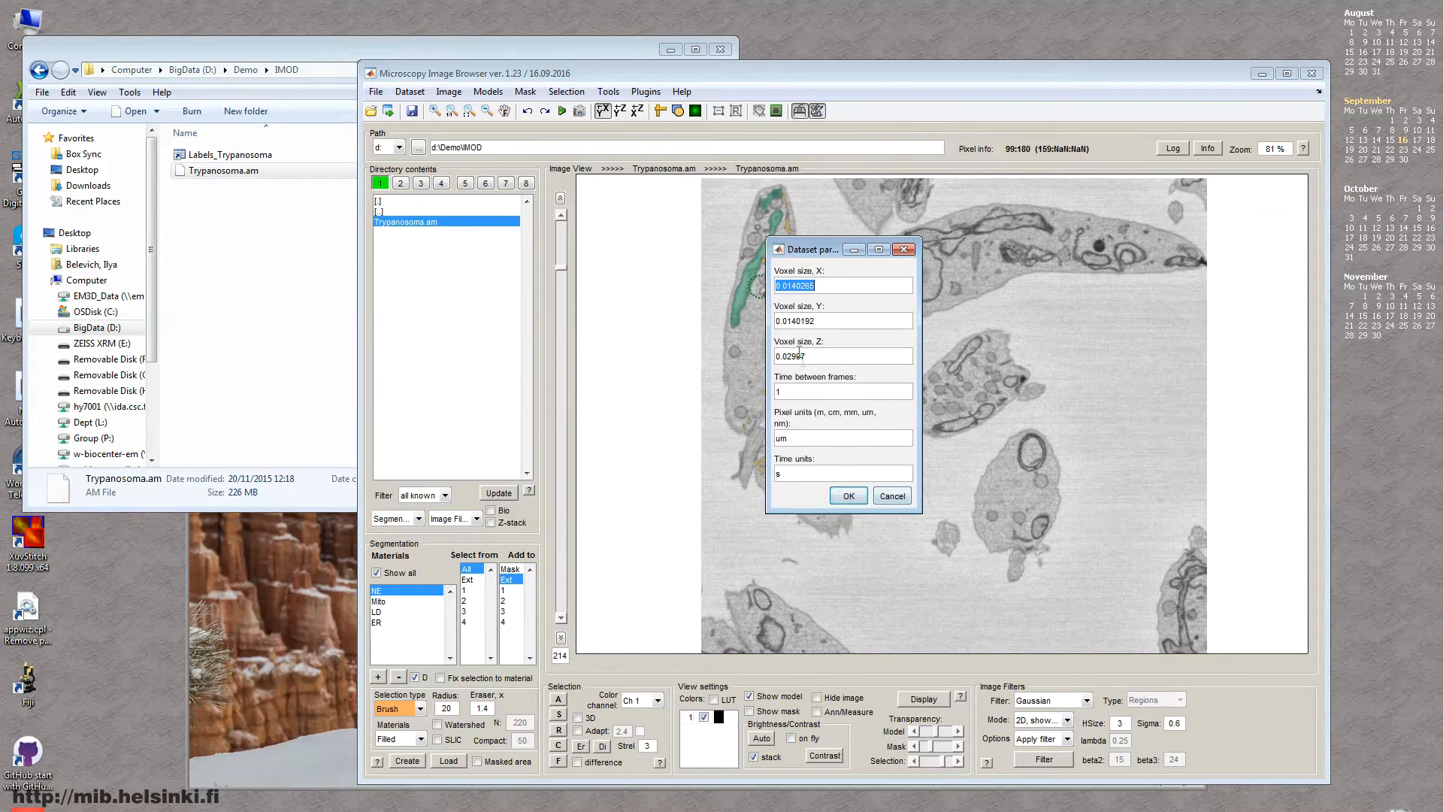
{"action": "left_click", "coordinate": [846, 495]}
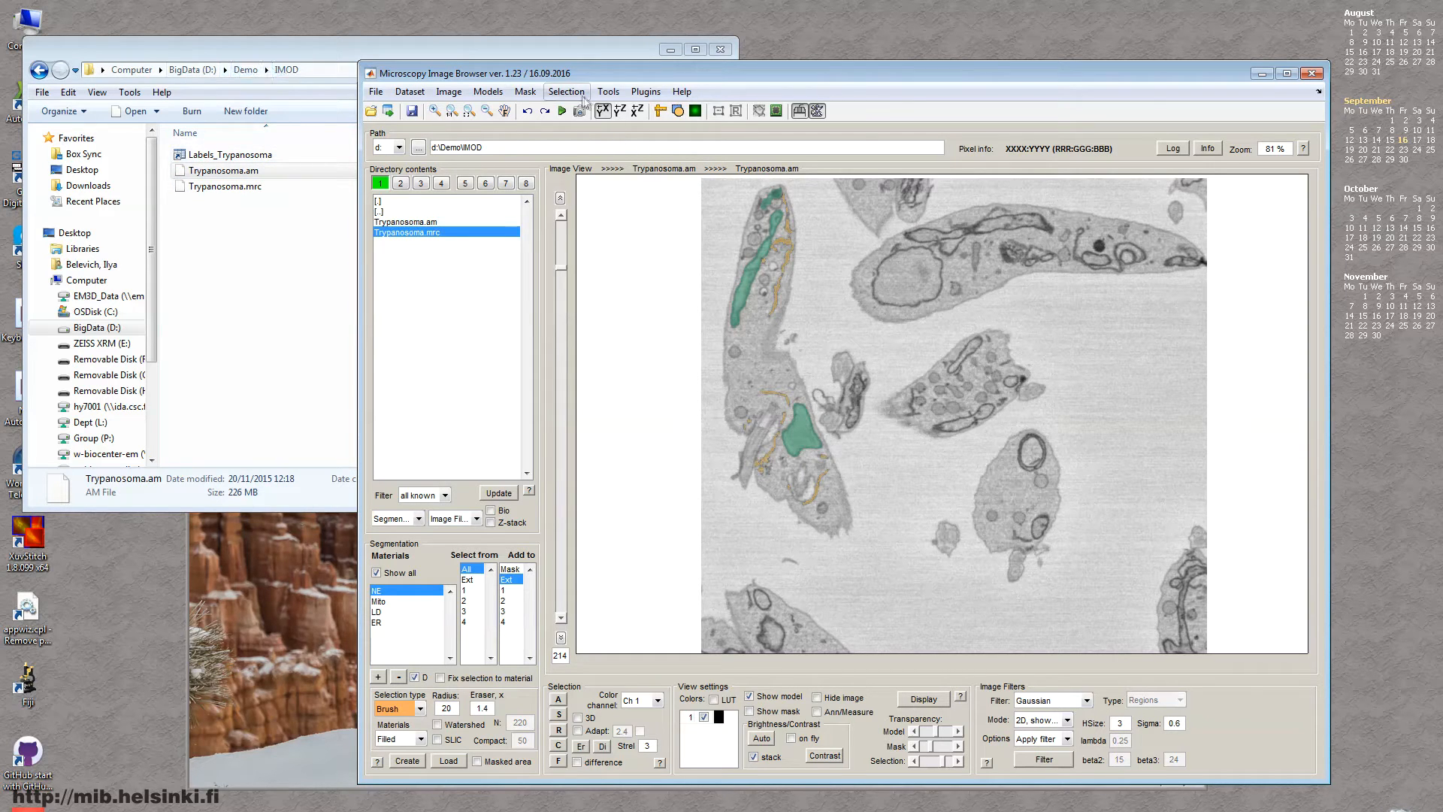
Export labels as IMOD contours to Labels_Trypanosoma.mod with Nth point 1 and detected points shown
{"action": "left_click", "coordinate": [488, 91]}
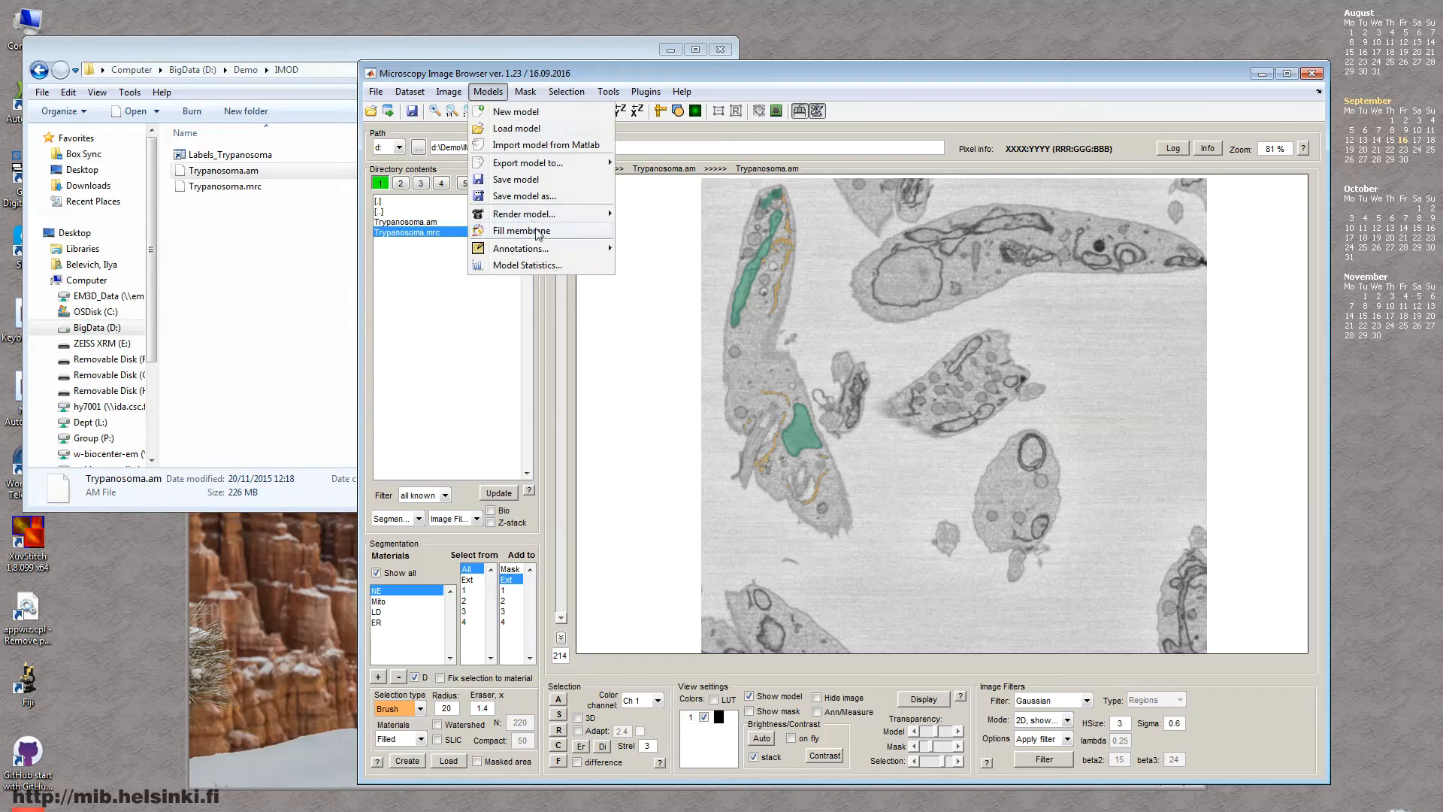
{"action": "mouse_move", "coordinate": [538, 196]}
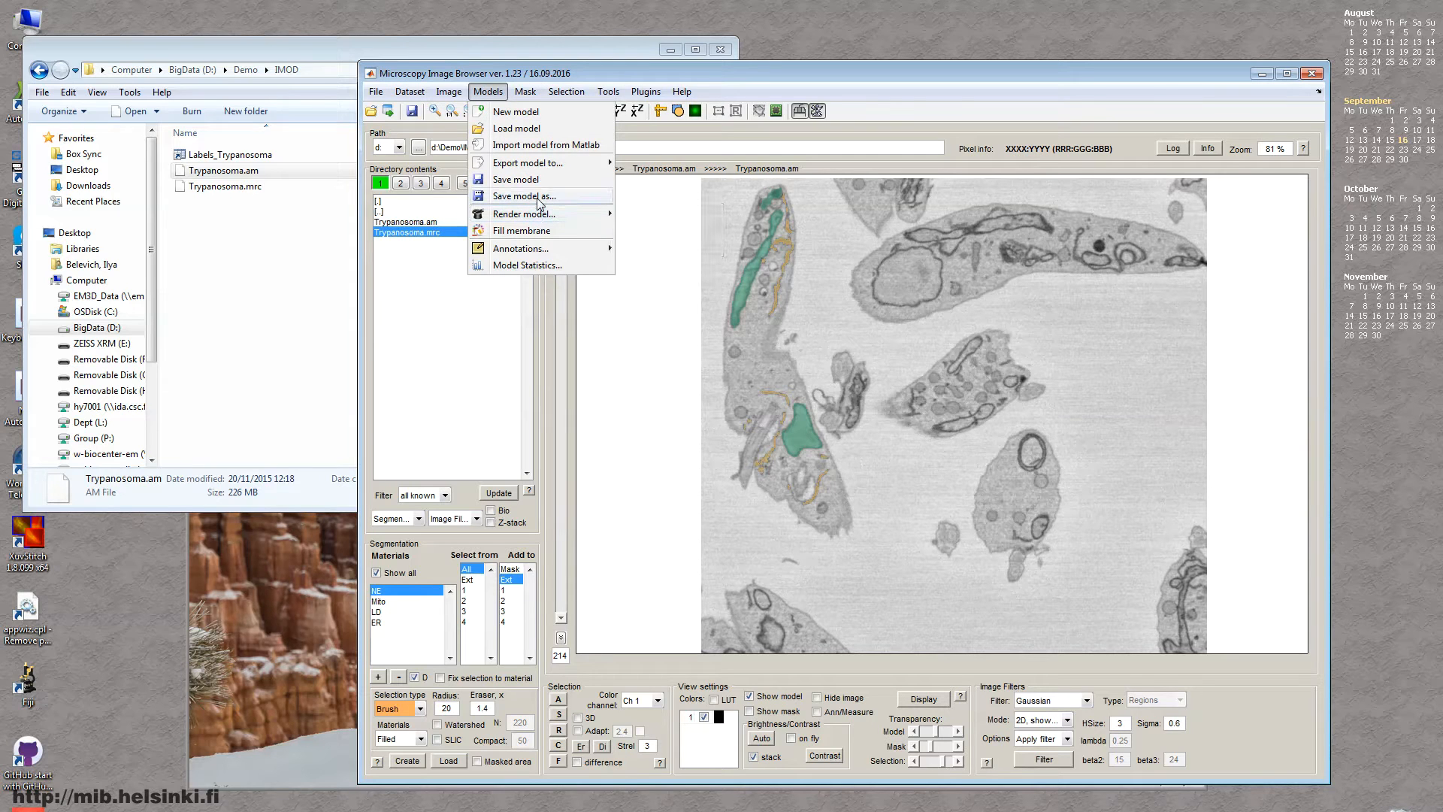
{"action": "left_click", "coordinate": [523, 195]}
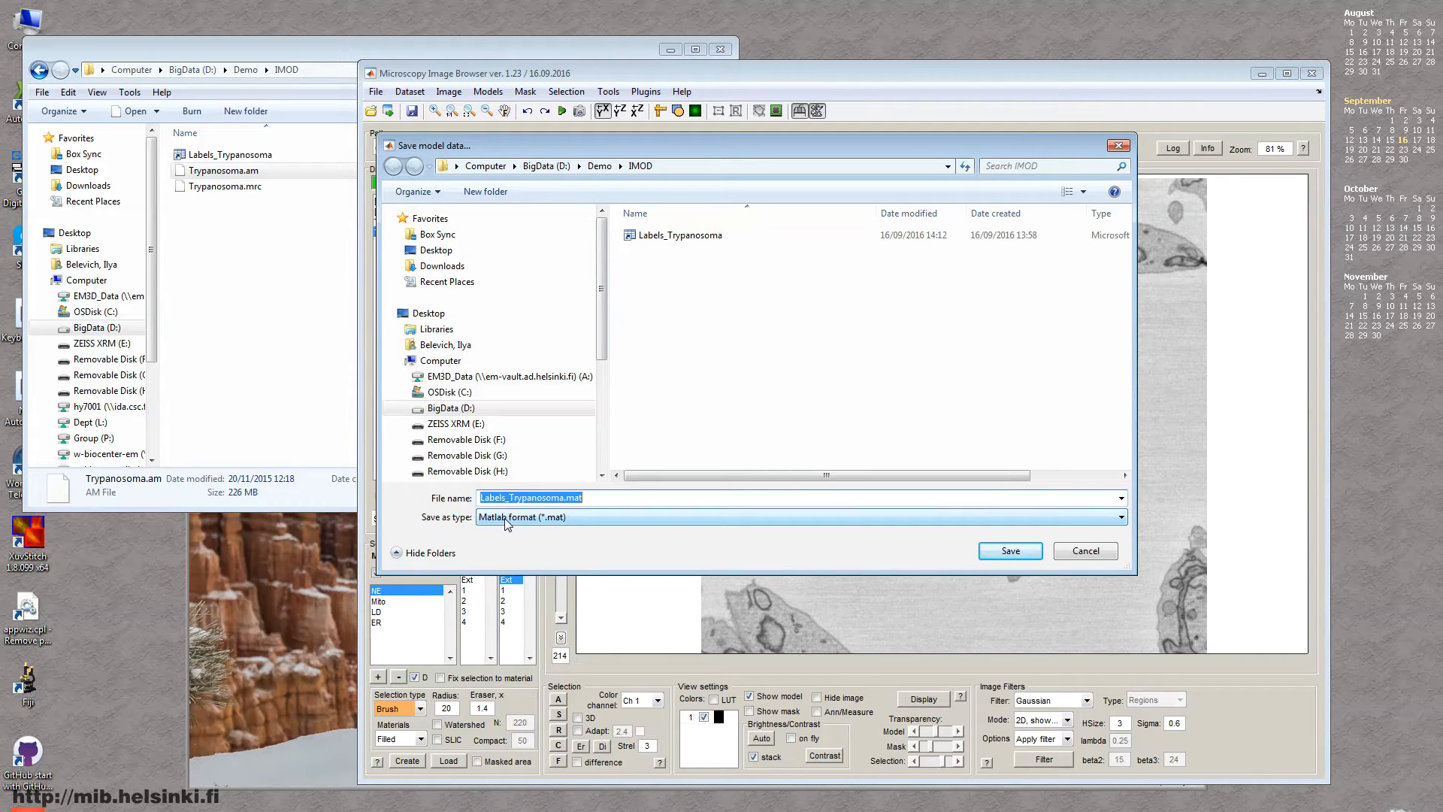
{"action": "left_click", "coordinate": [1116, 517]}
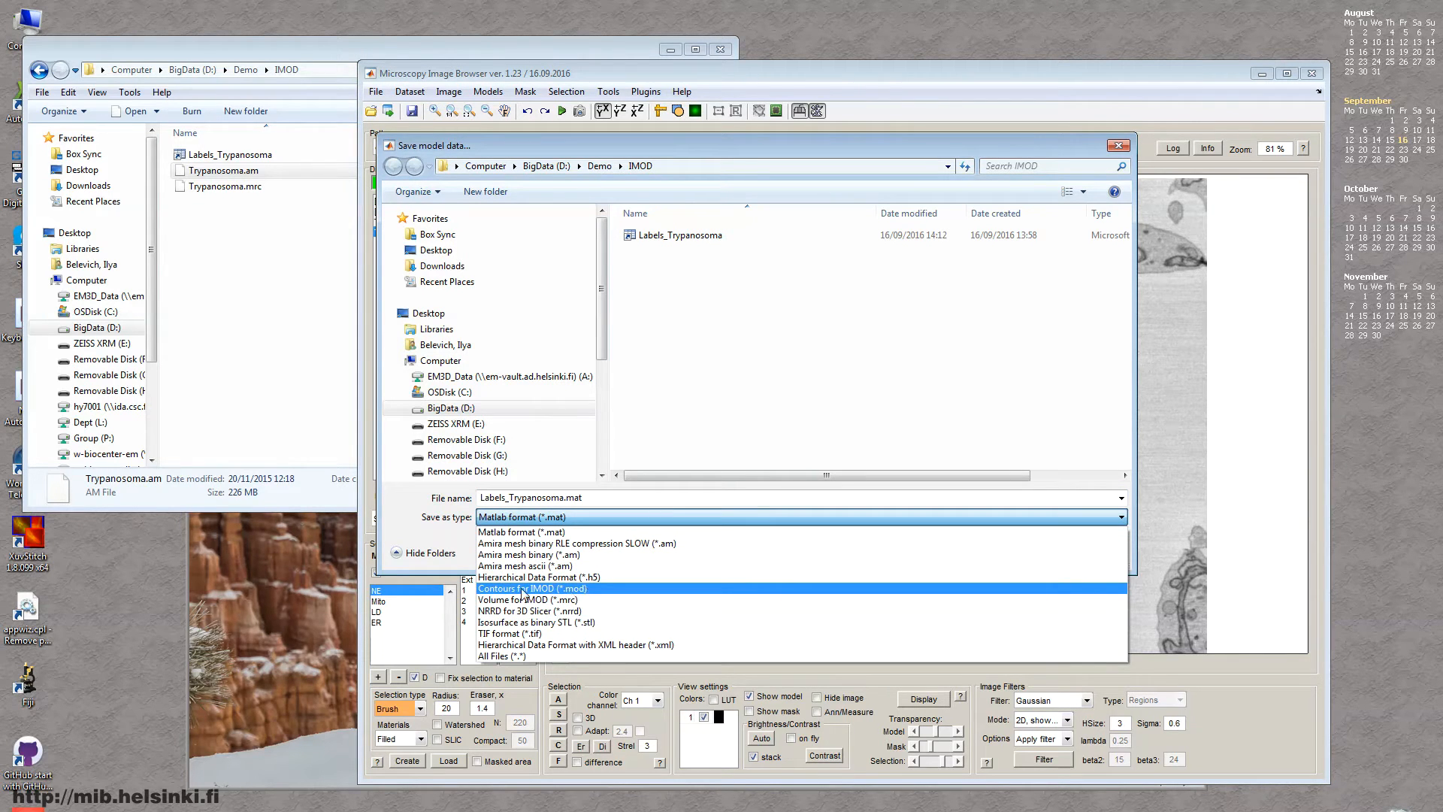
{"action": "left_click", "coordinate": [532, 588]}
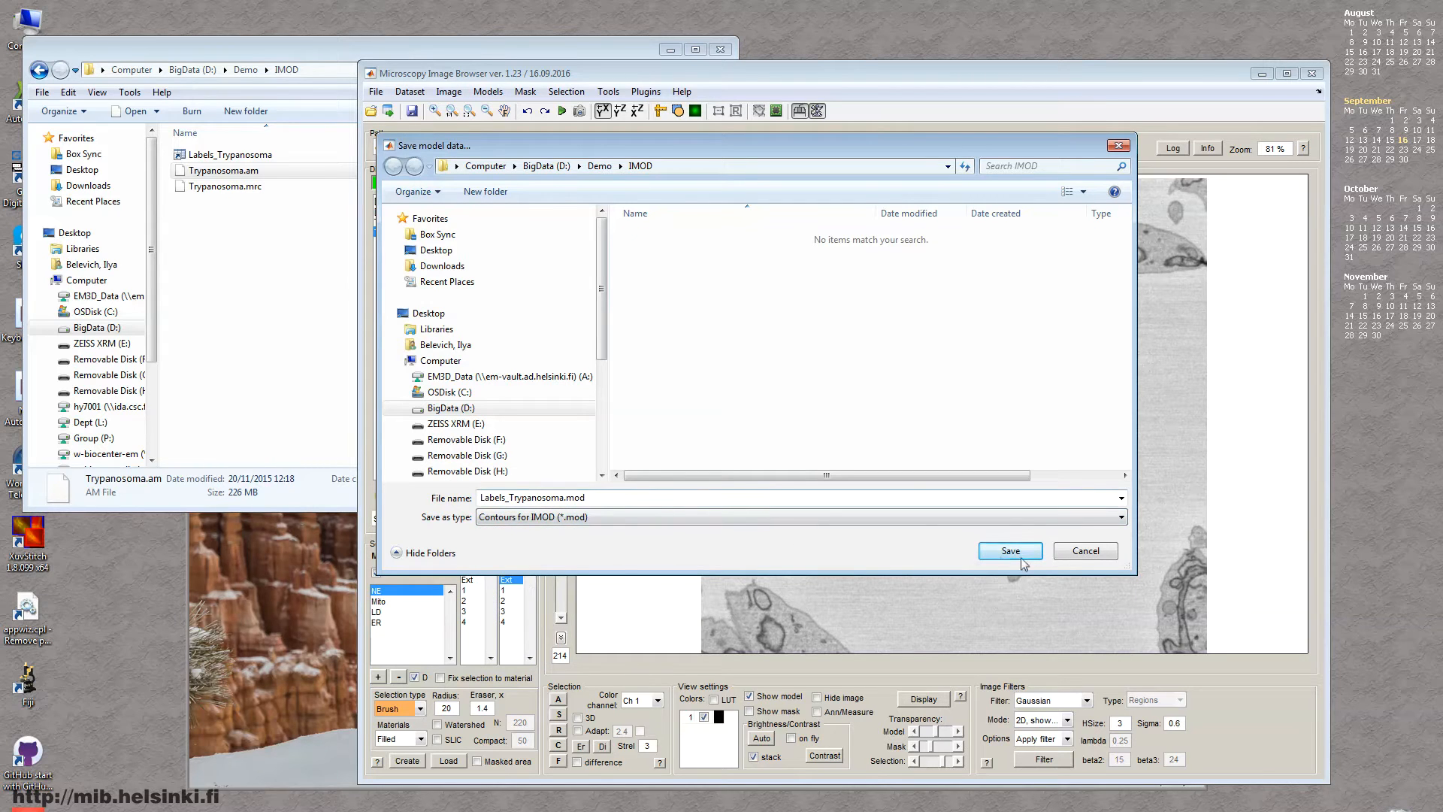
{"action": "left_click", "coordinate": [1009, 550]}
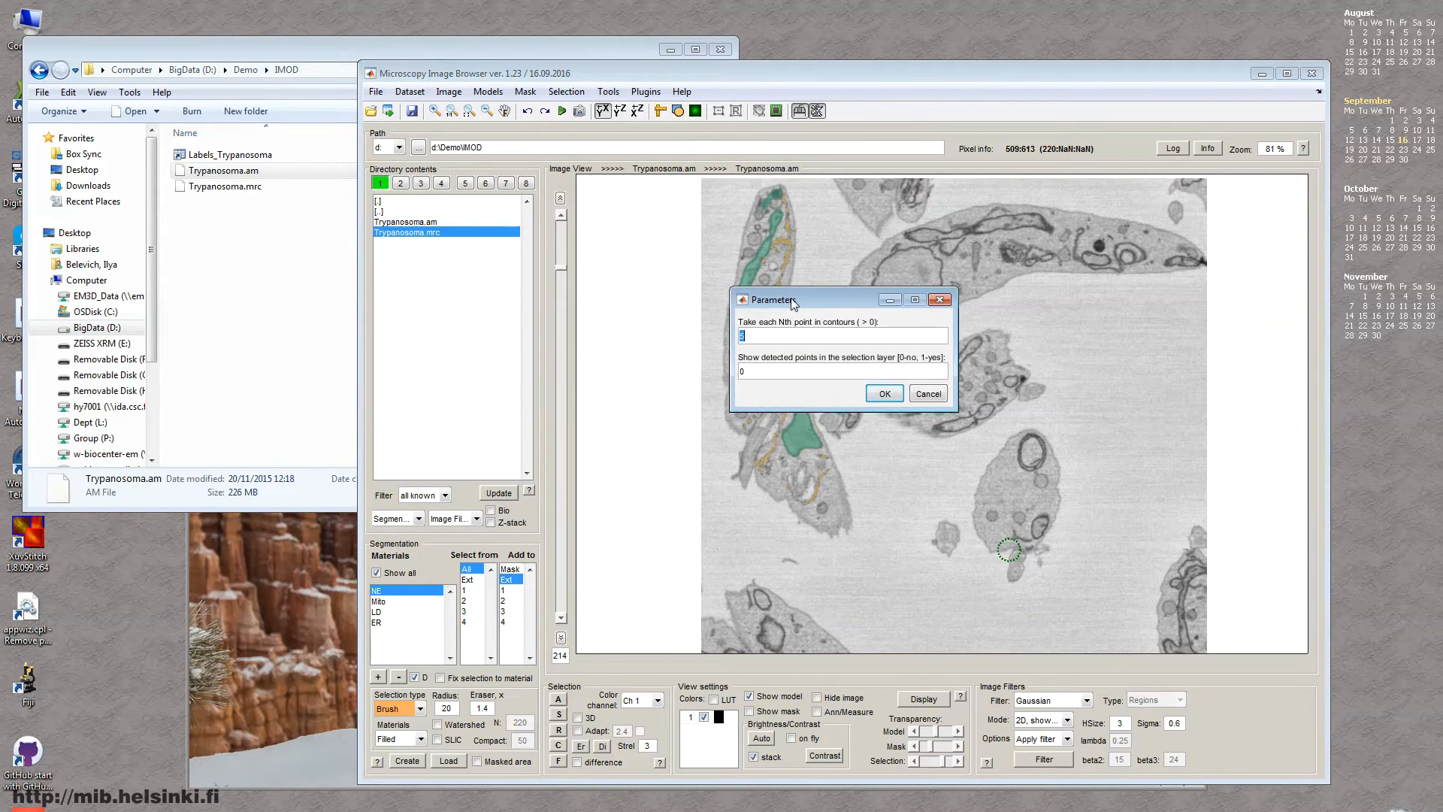
{"action": "left_click_drag", "start_coordinate": [792, 299], "coordinate": [750, 329]}
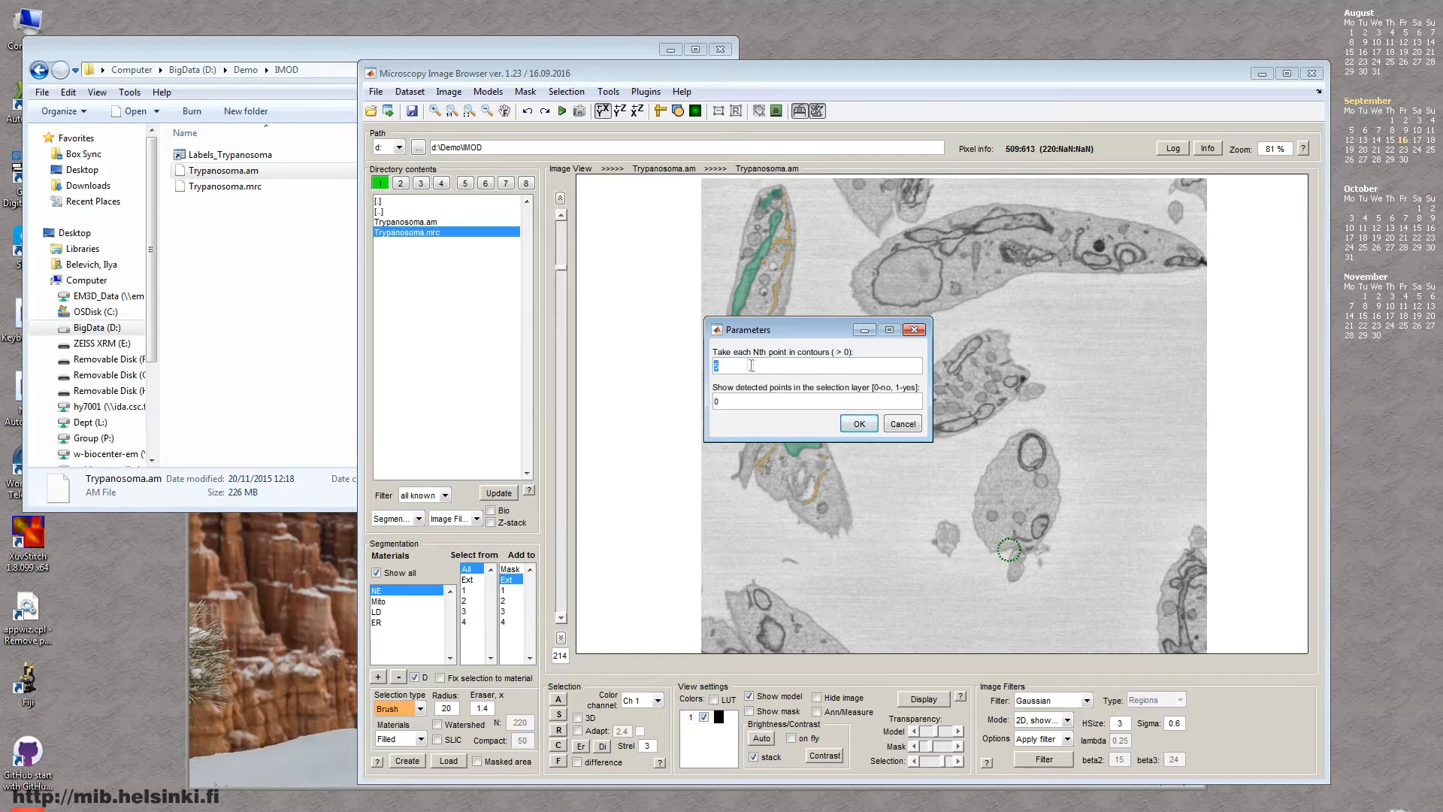
{"action": "mouse_move", "coordinate": [773, 242]}
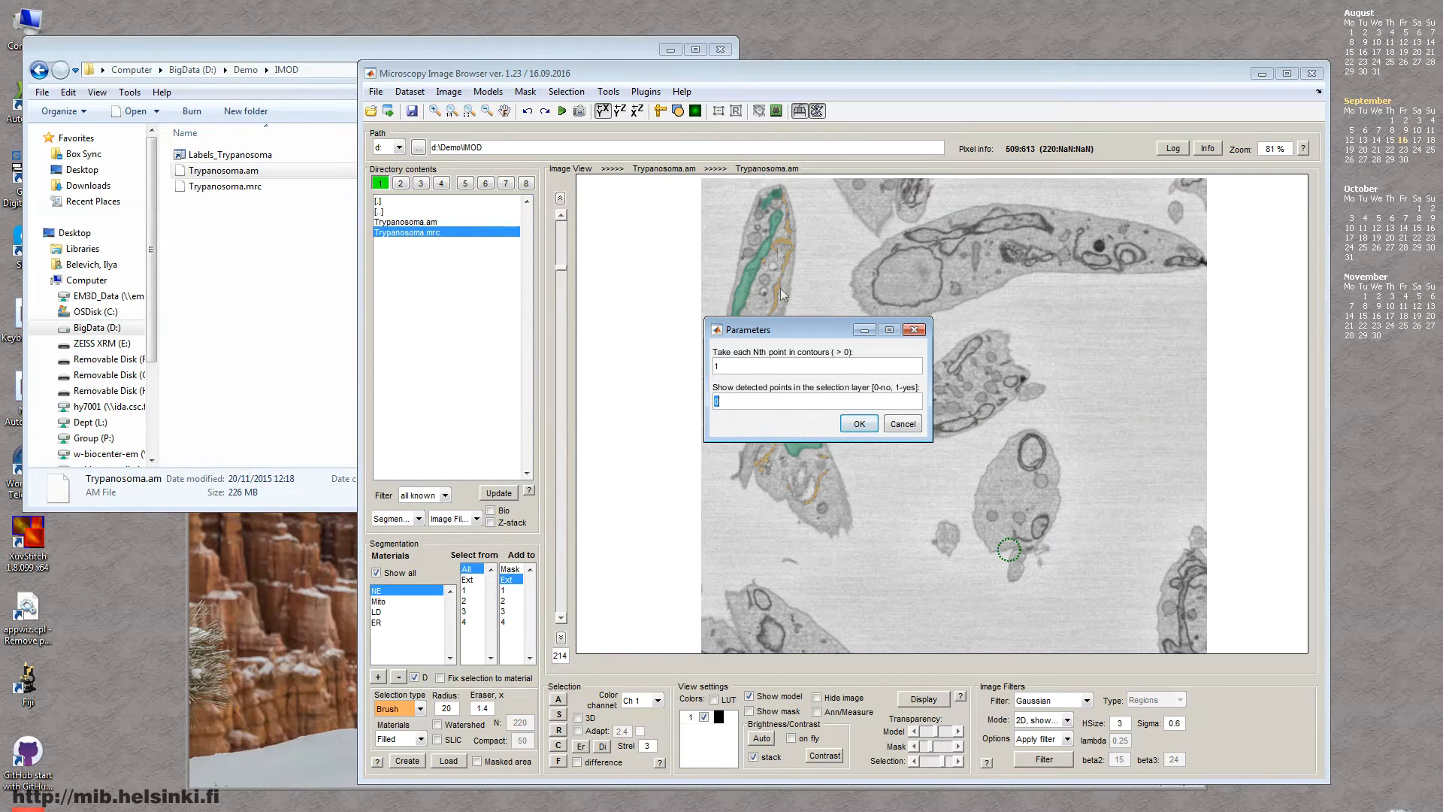
{"action": "mouse_move", "coordinate": [746, 419]}
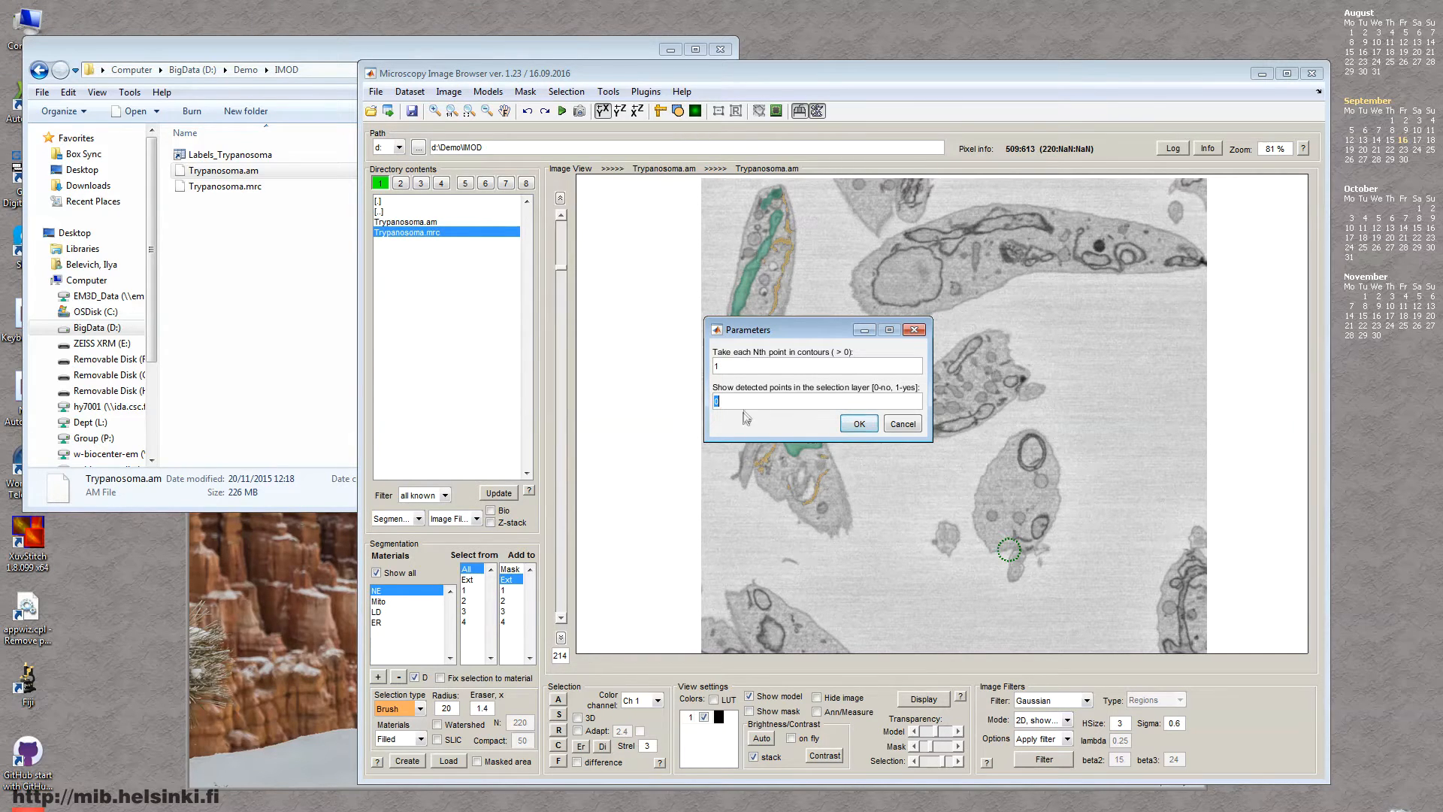
{"action": "mouse_move", "coordinate": [741, 292]}
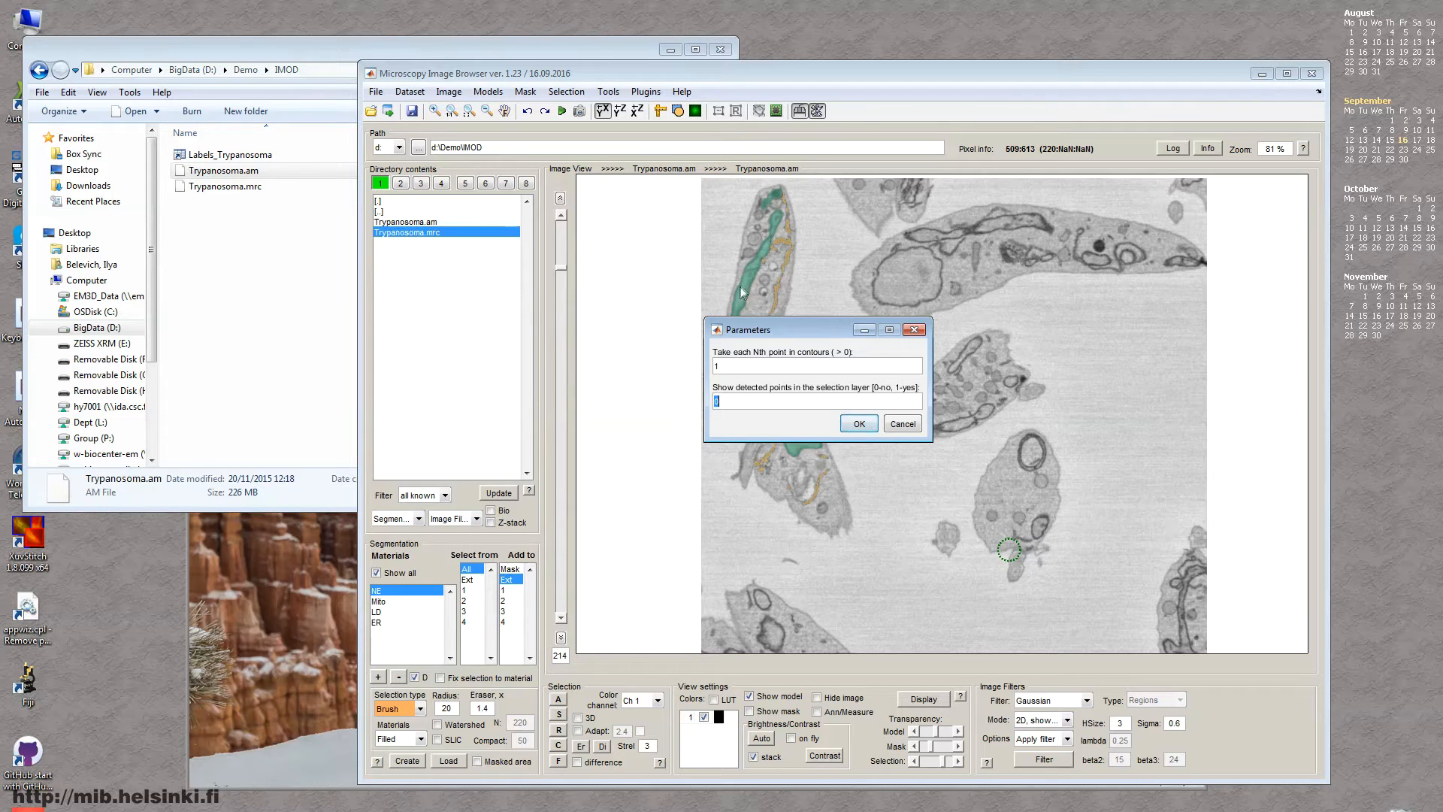
{"action": "mouse_move", "coordinate": [734, 397]}
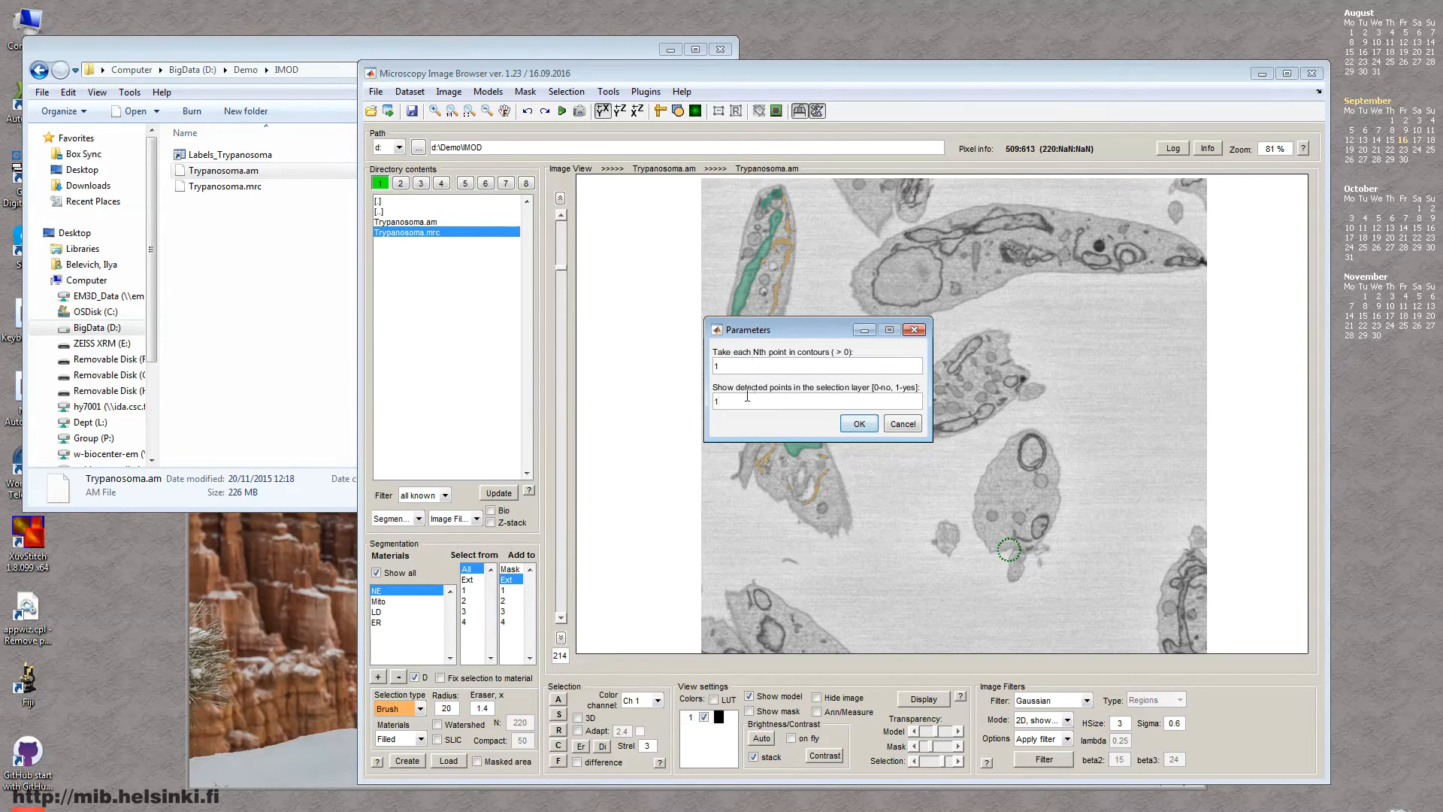
{"action": "left_click", "coordinate": [856, 423]}
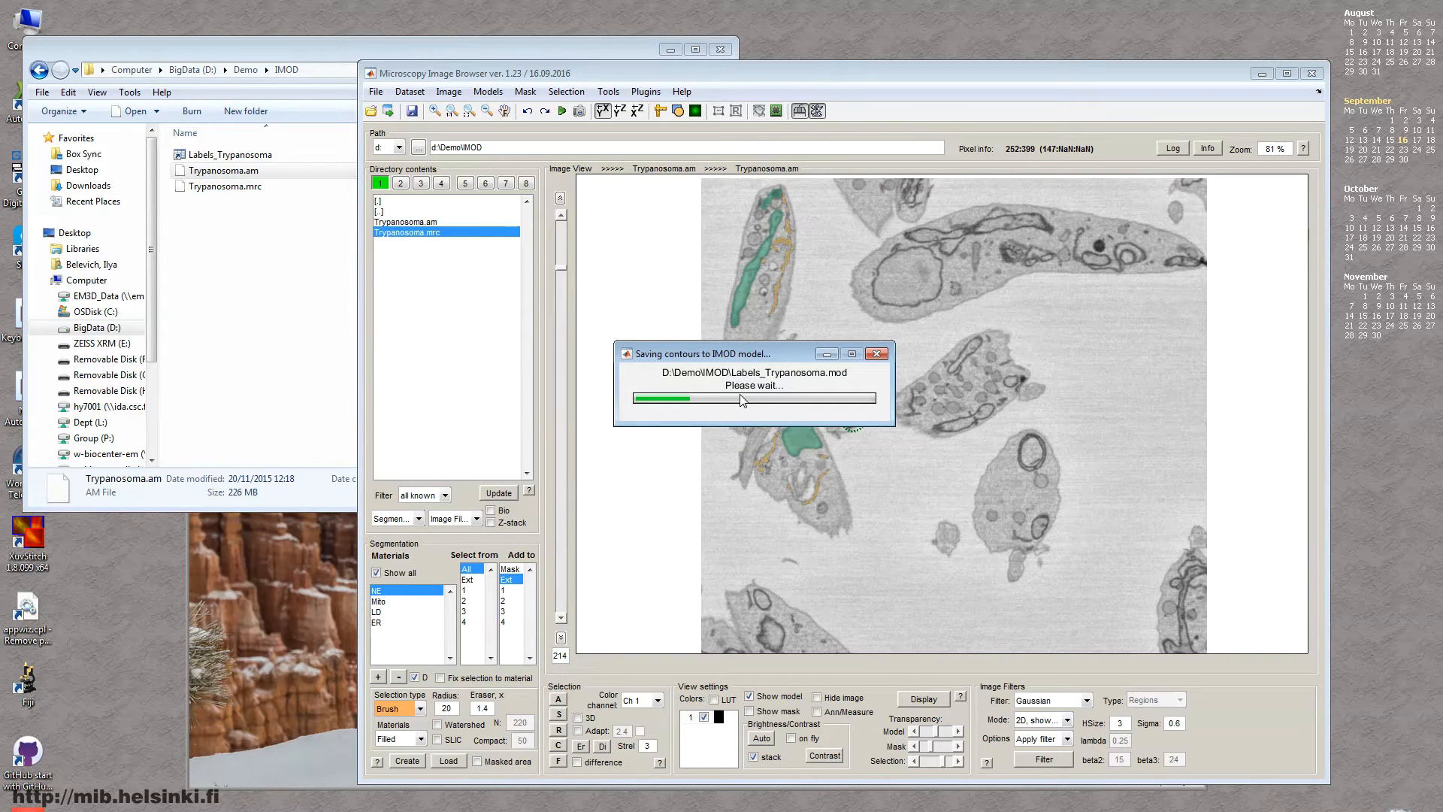
{"action": "mouse_move", "coordinate": [833, 440]}
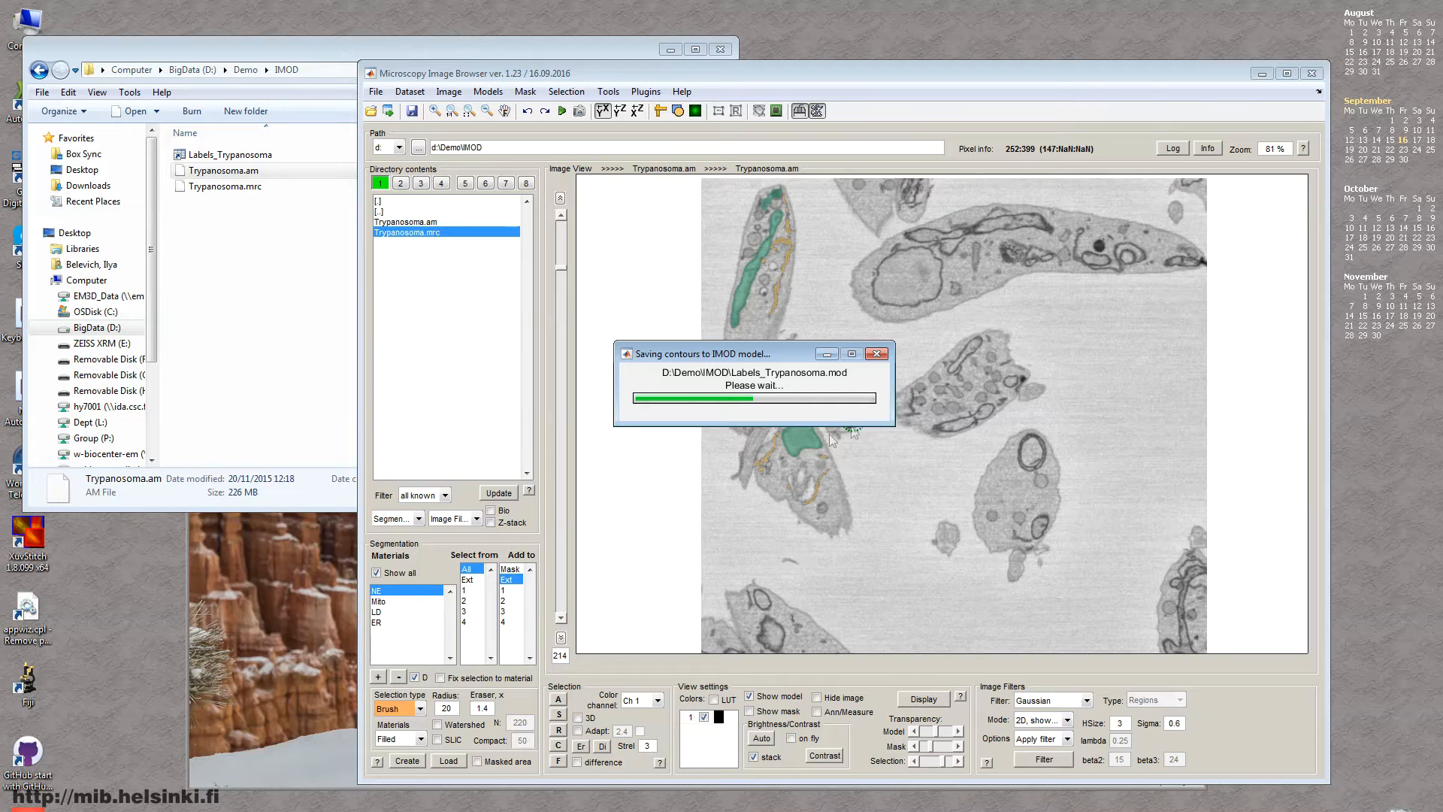
{"action": "mouse_move", "coordinate": [842, 389]}
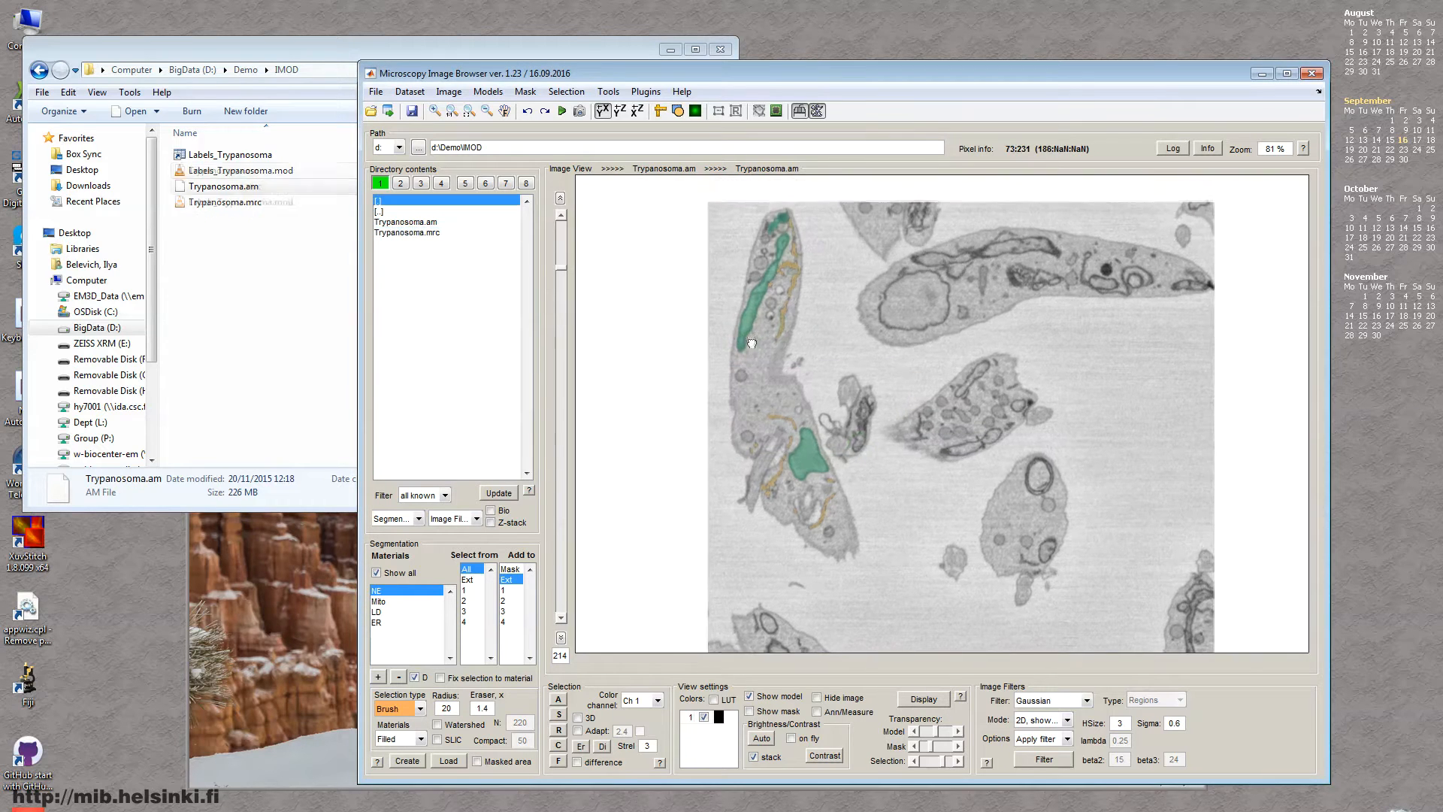
Zoom into the image to inspect the detected contour points once saving completes
{"action": "scroll", "scroll_direction": "up", "scroll_amount": 3}
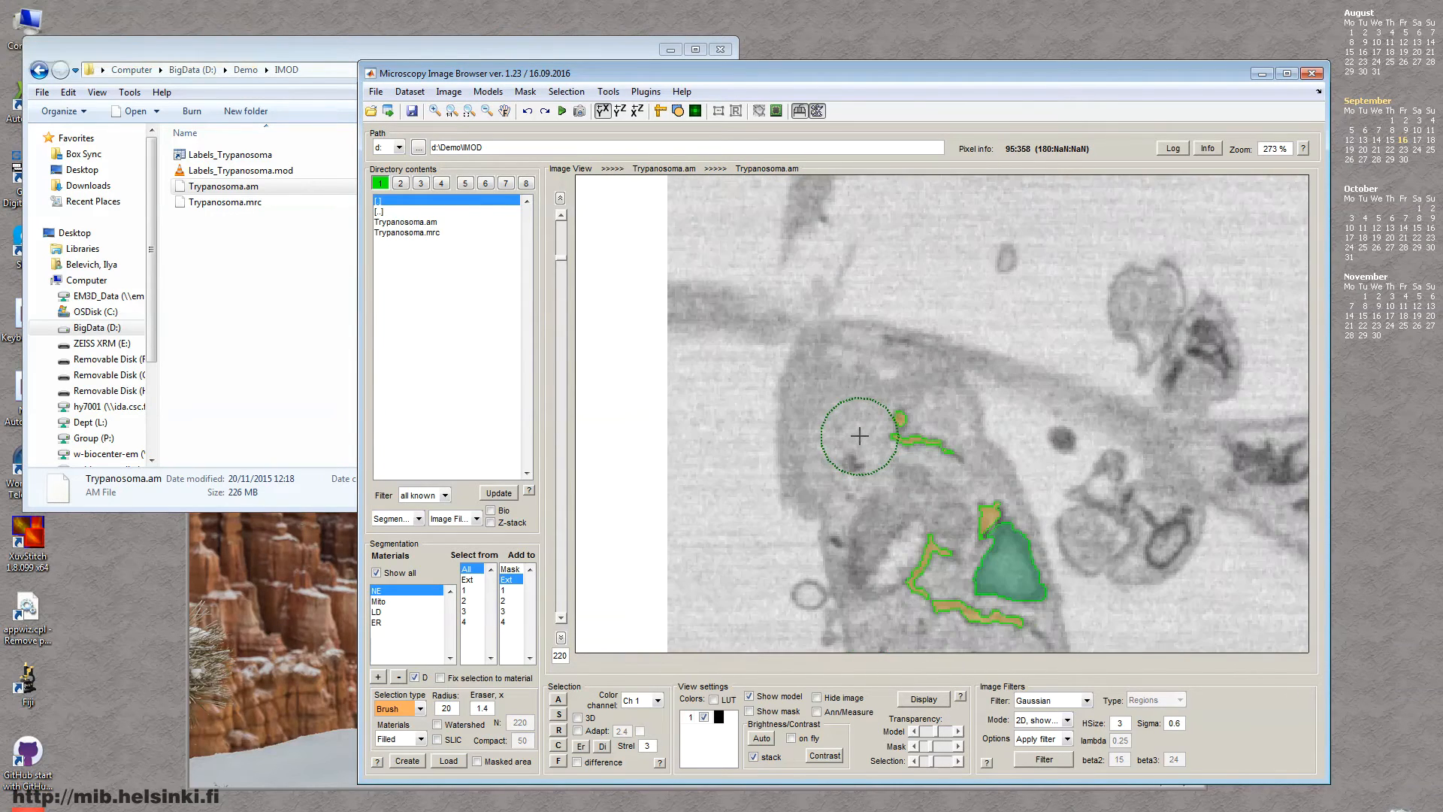
{"action": "key", "text": "shift+c"}
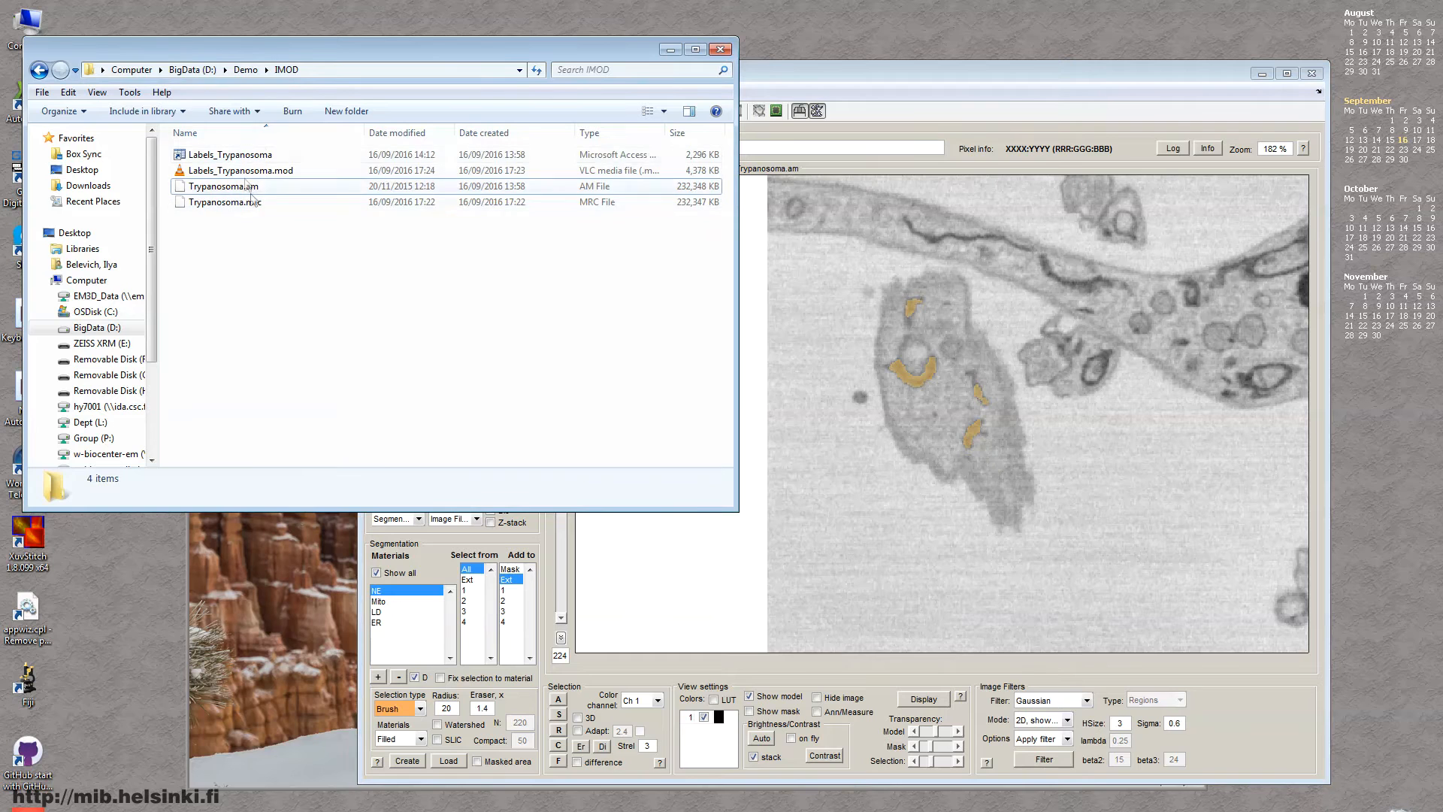
{"action": "mouse_move", "coordinate": [226, 202]}
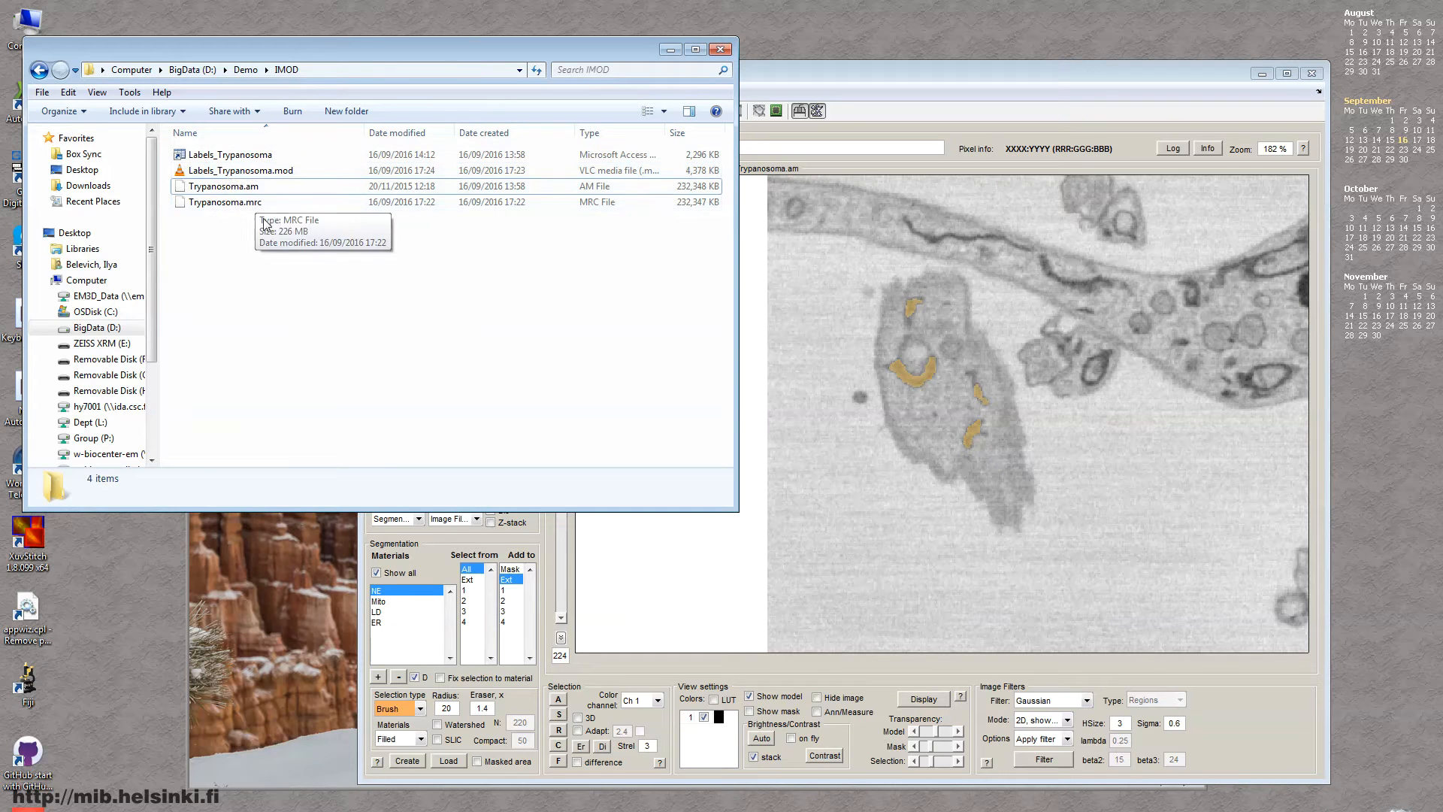
Check the file details of Trypanosoma.mrc and Labels_Trypanosoma.mod in Explorer
{"action": "left_click", "coordinate": [223, 201]}
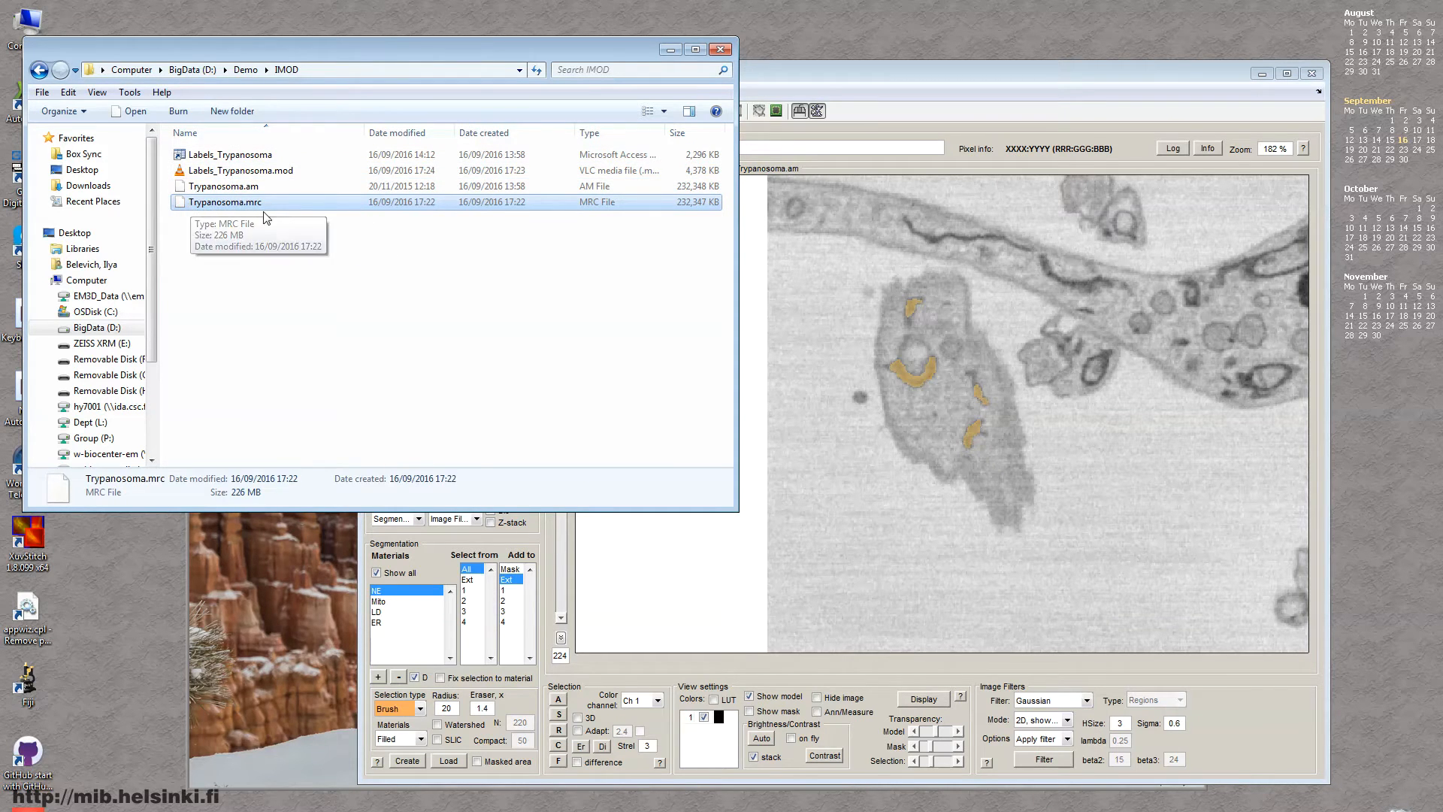
{"action": "mouse_move", "coordinate": [221, 186]}
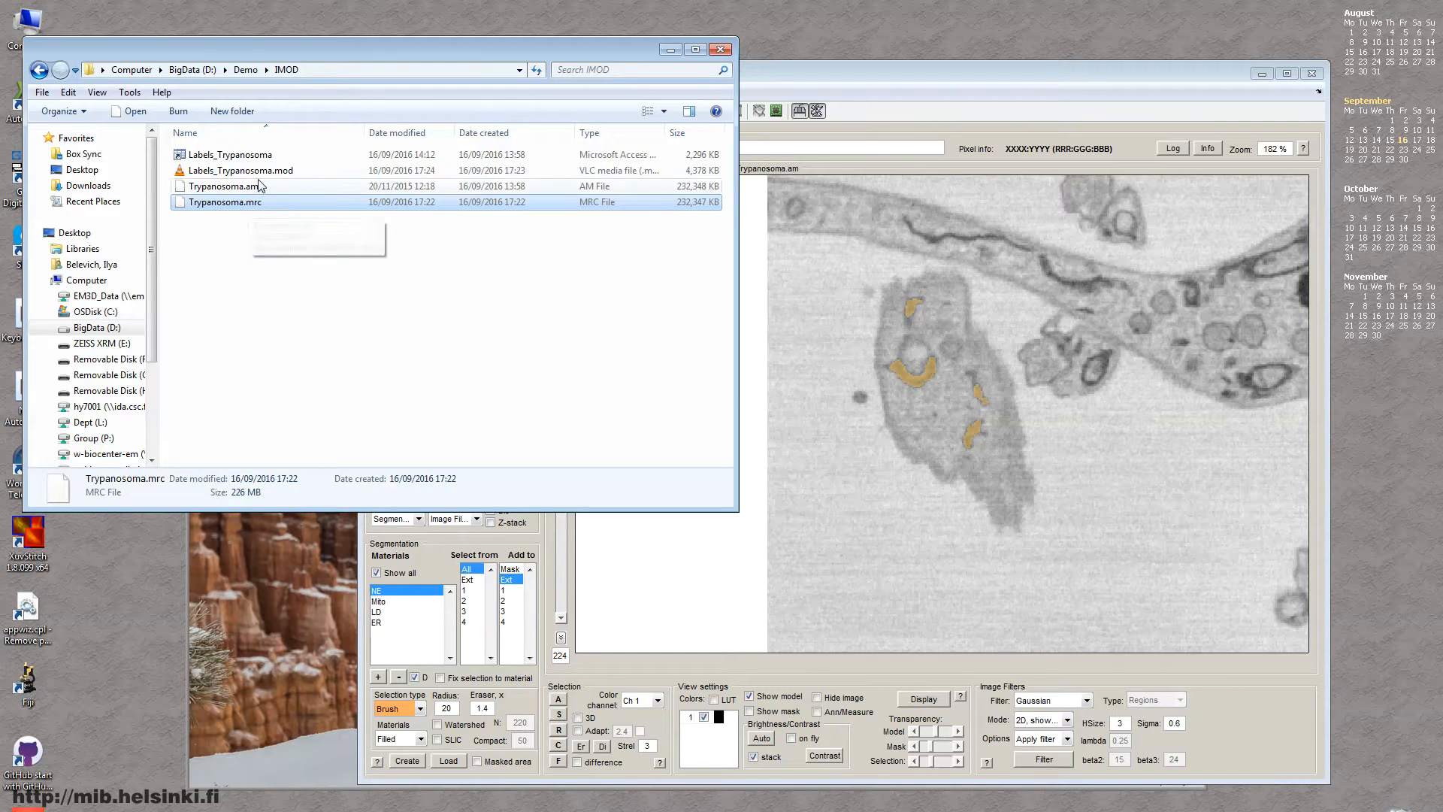
{"action": "left_click", "coordinate": [241, 171]}
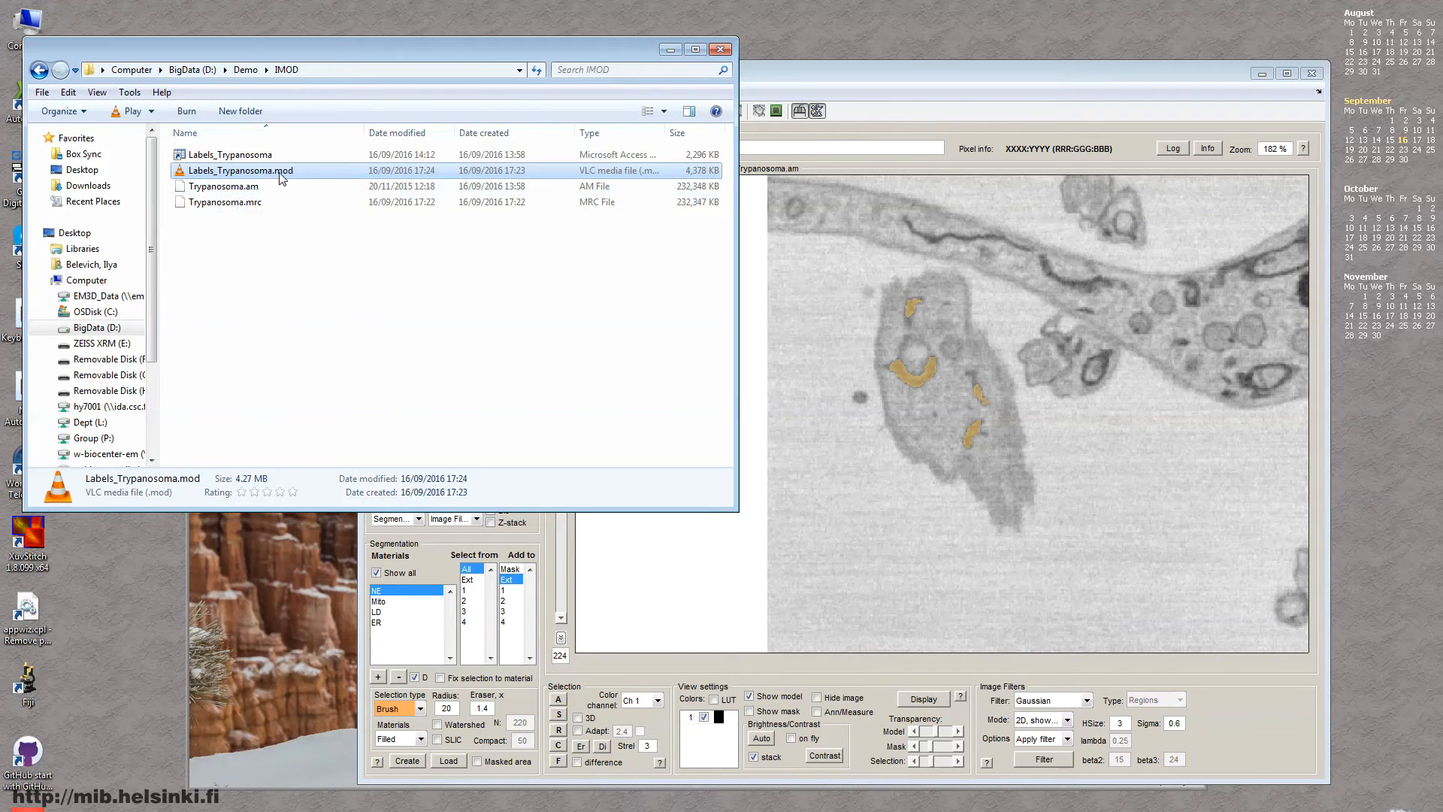
{"action": "mouse_move", "coordinate": [280, 180]}
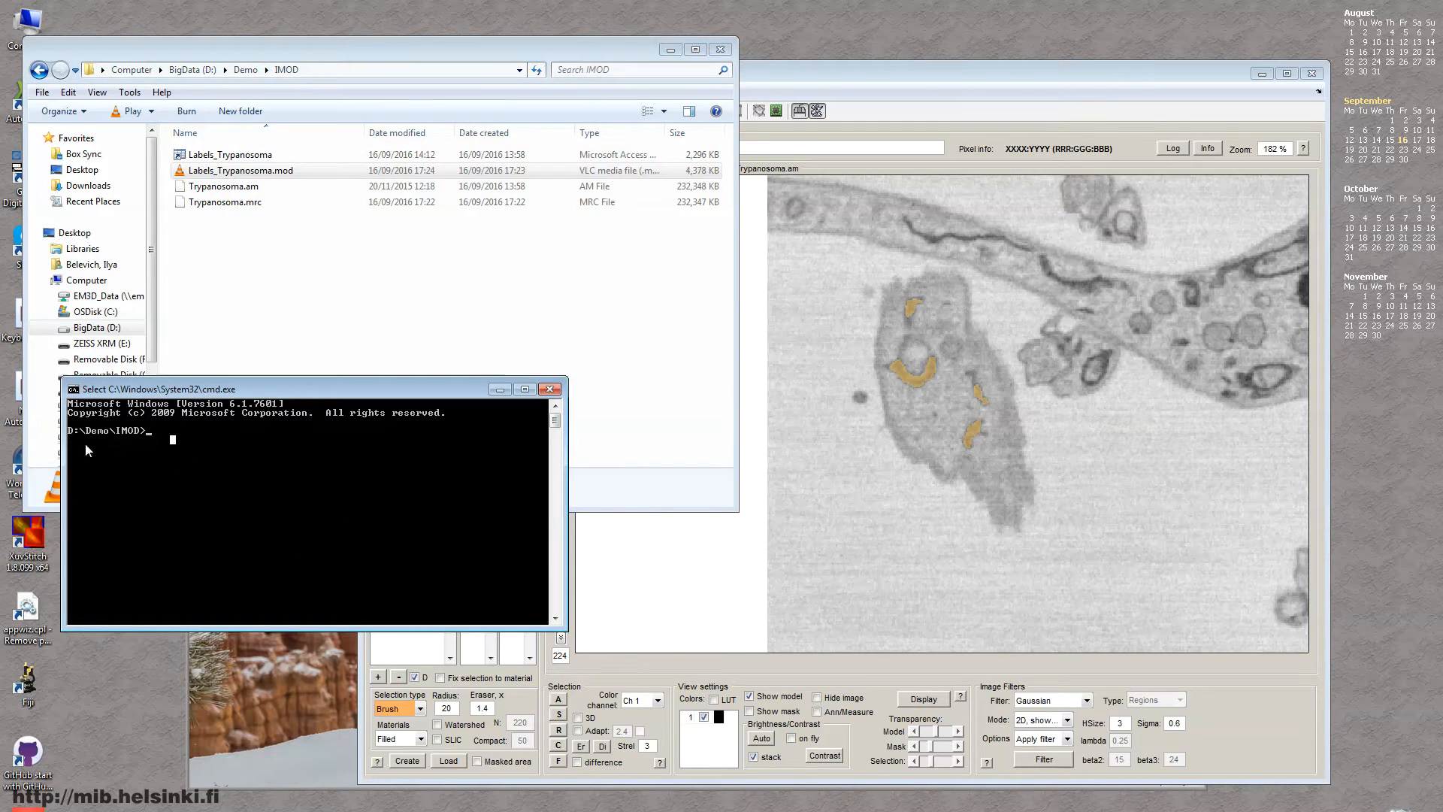
{"action": "mouse_move", "coordinate": [155, 448]}
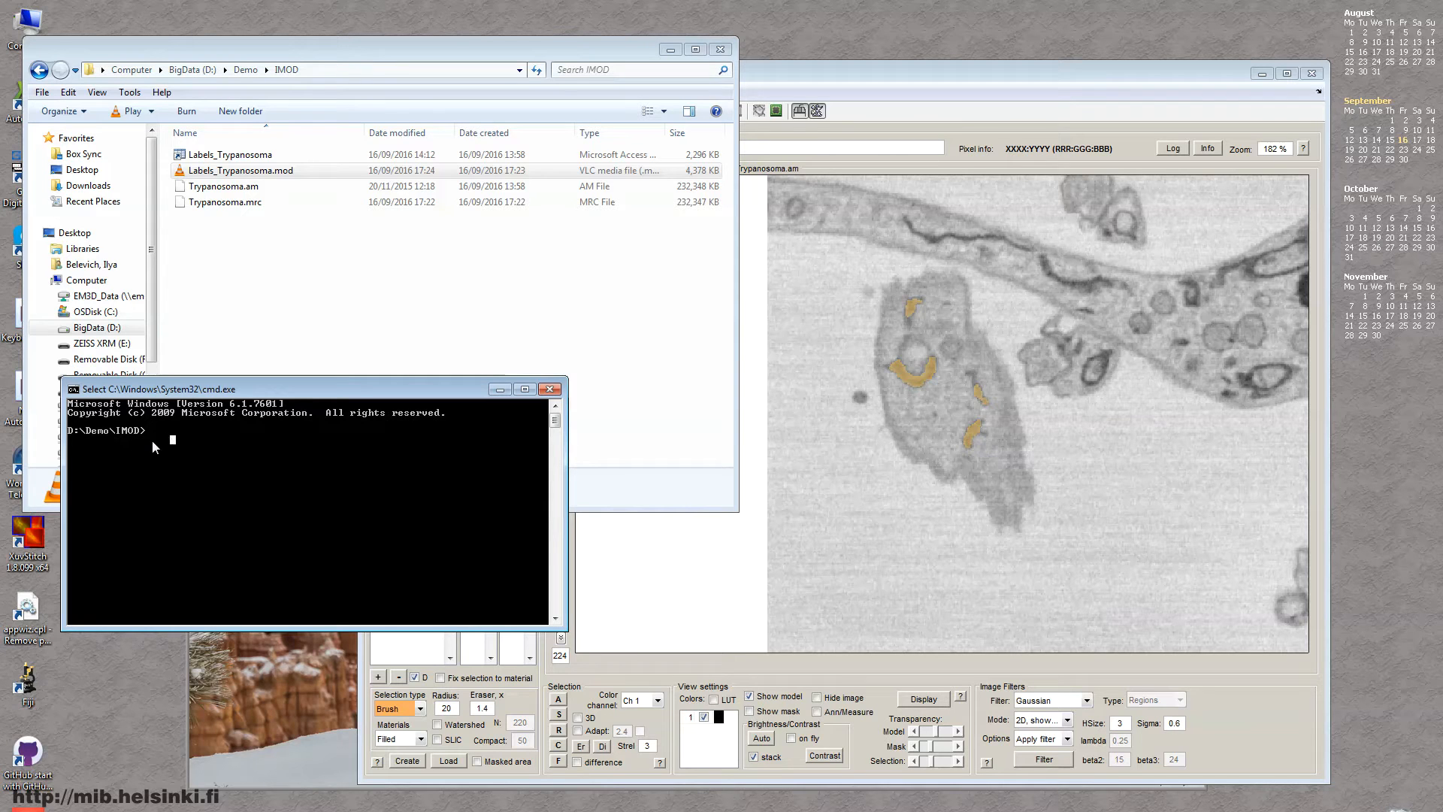
Run the 3dmod command from the D:\Demo\IMOD prompt
{"action": "type", "text": "3"}
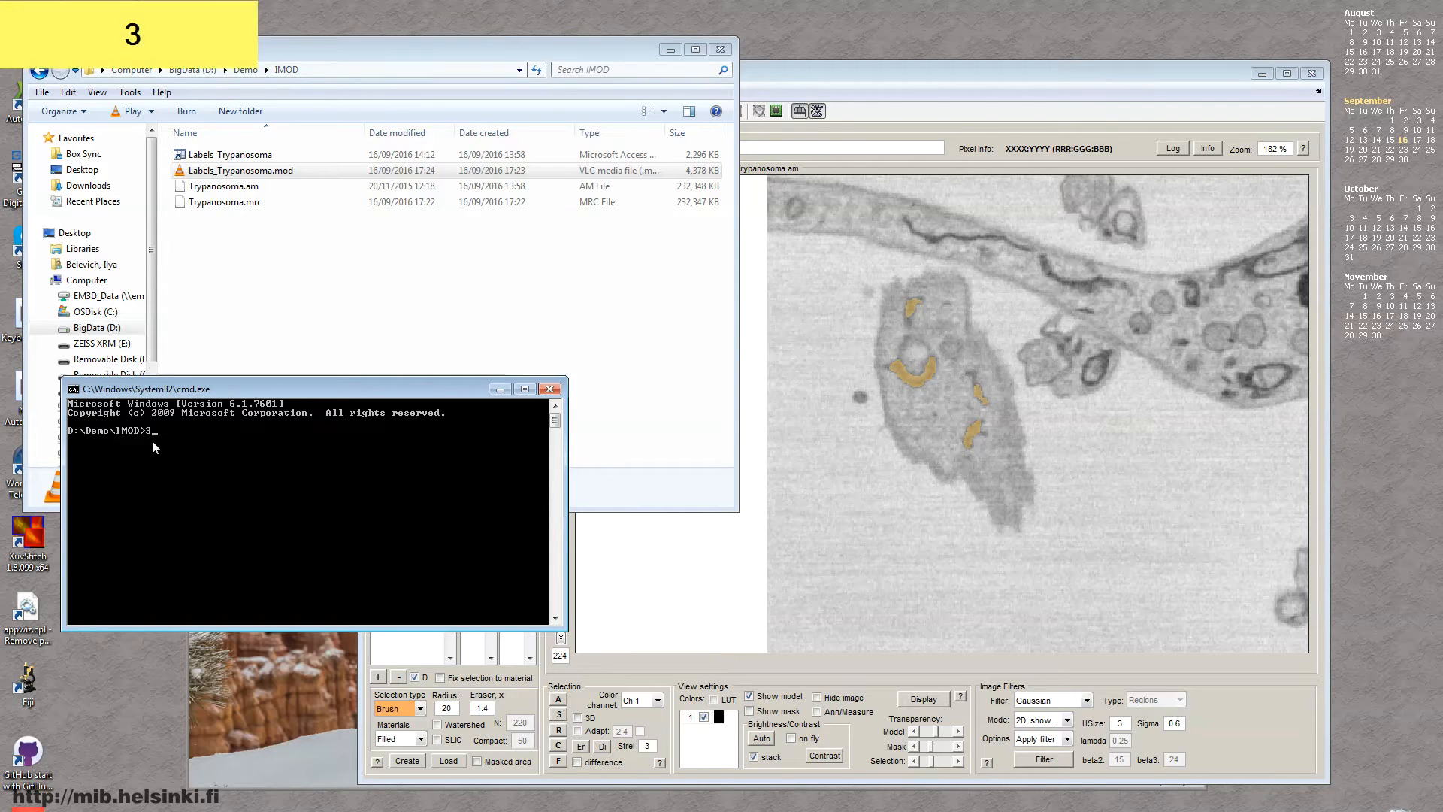
{"action": "type", "text": "dmod"}
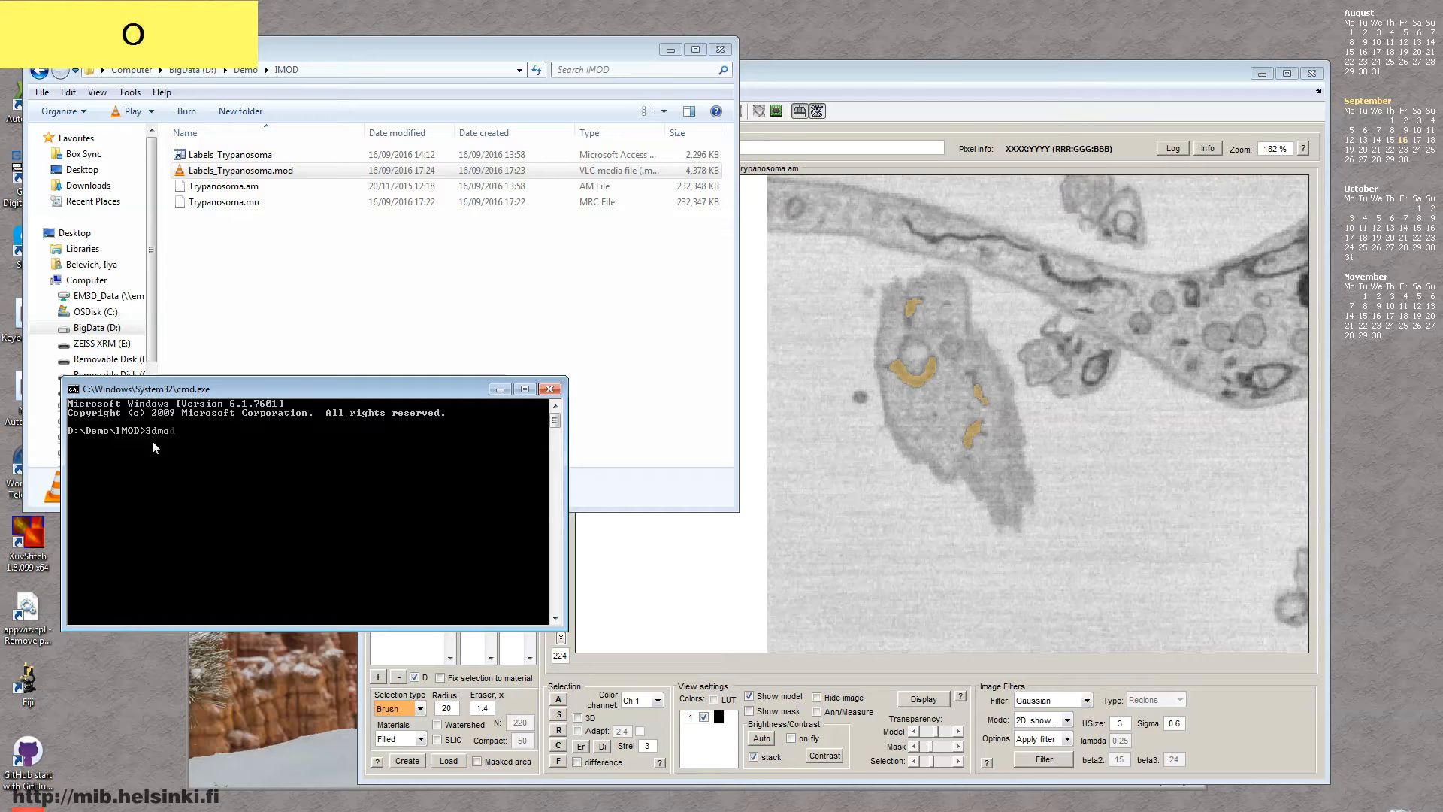
{"action": "key", "text": "Return"}
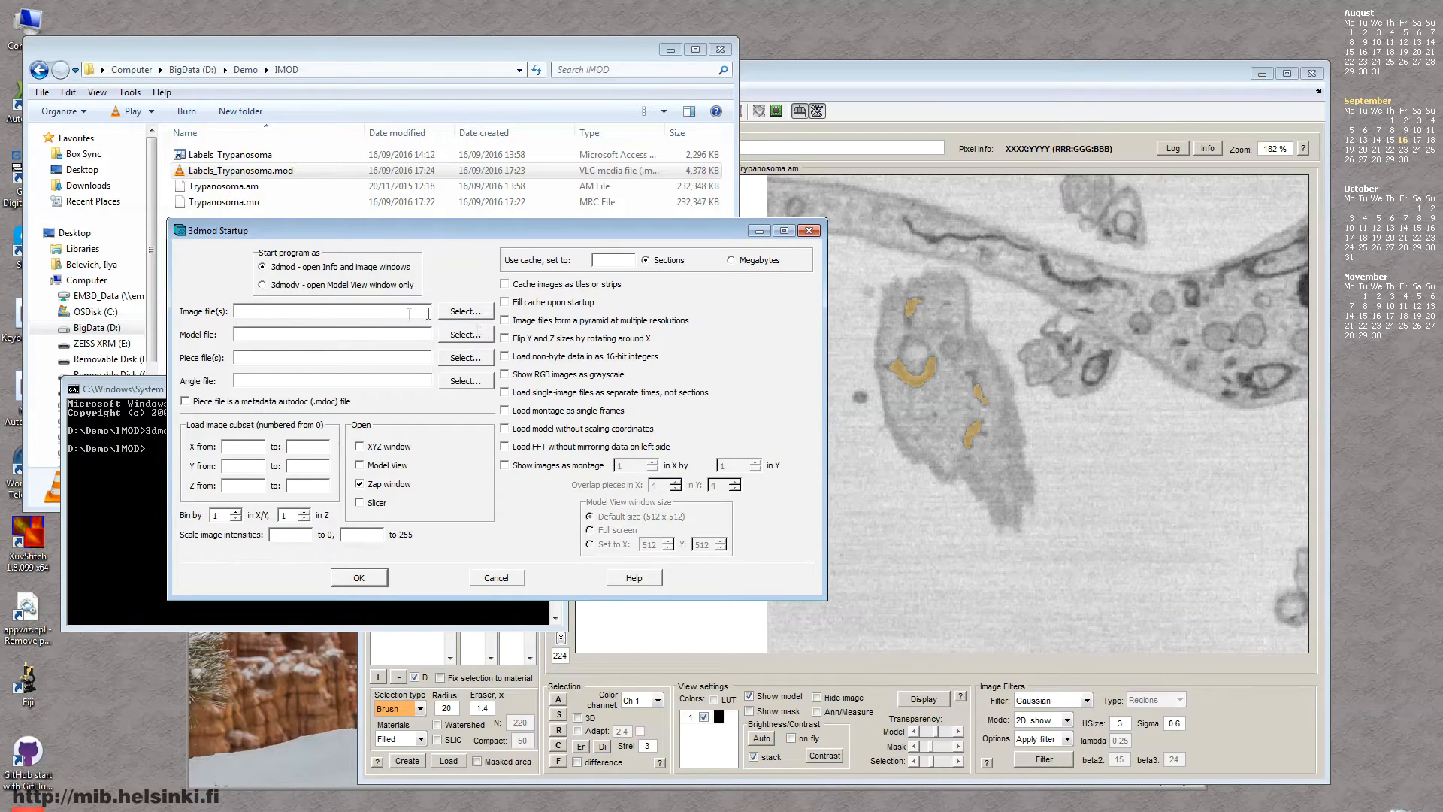
Start 3dmod with image Trypanosoma.mrc and model Labels_Trypanosoma.mod
{"action": "left_click", "coordinate": [465, 311]}
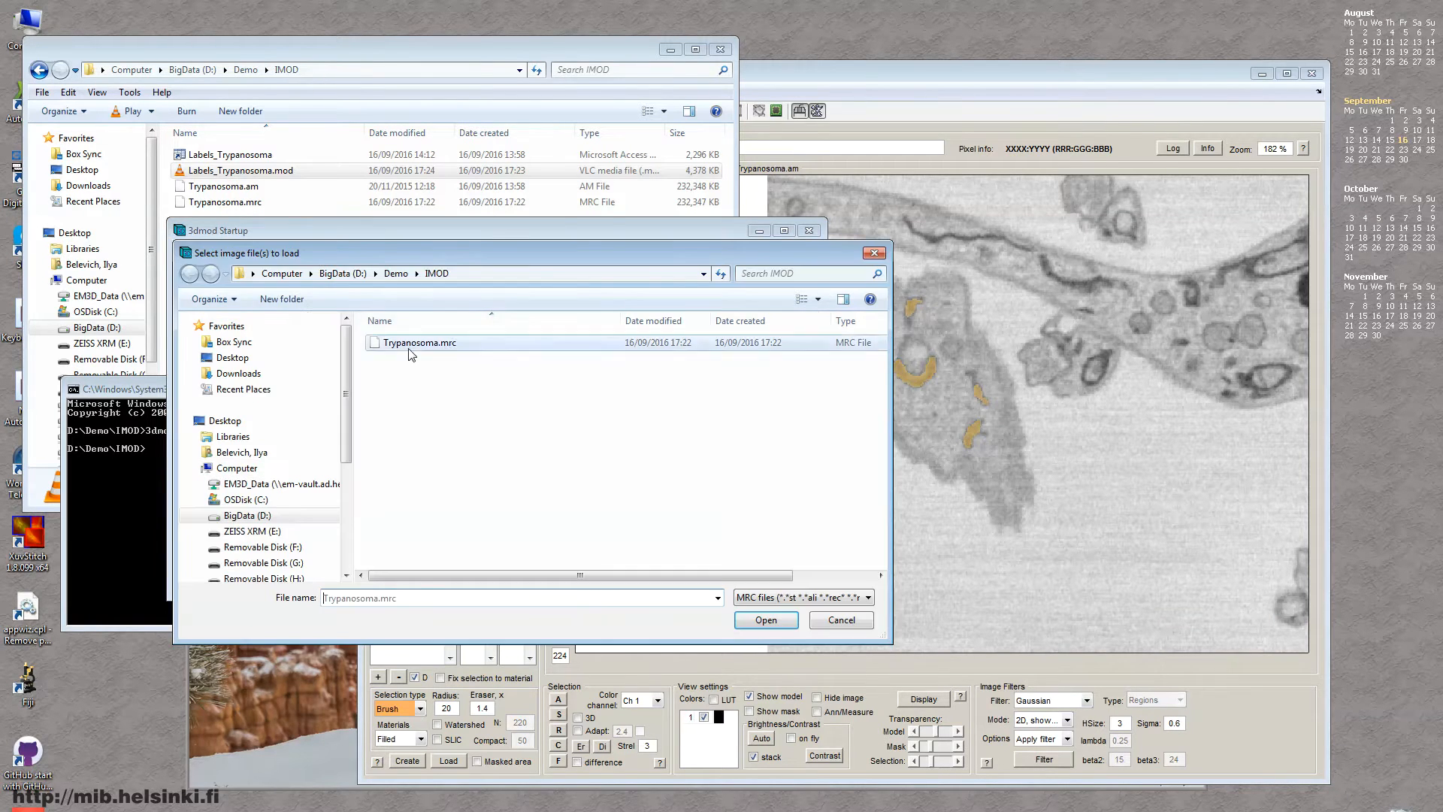
{"action": "left_click", "coordinate": [765, 619]}
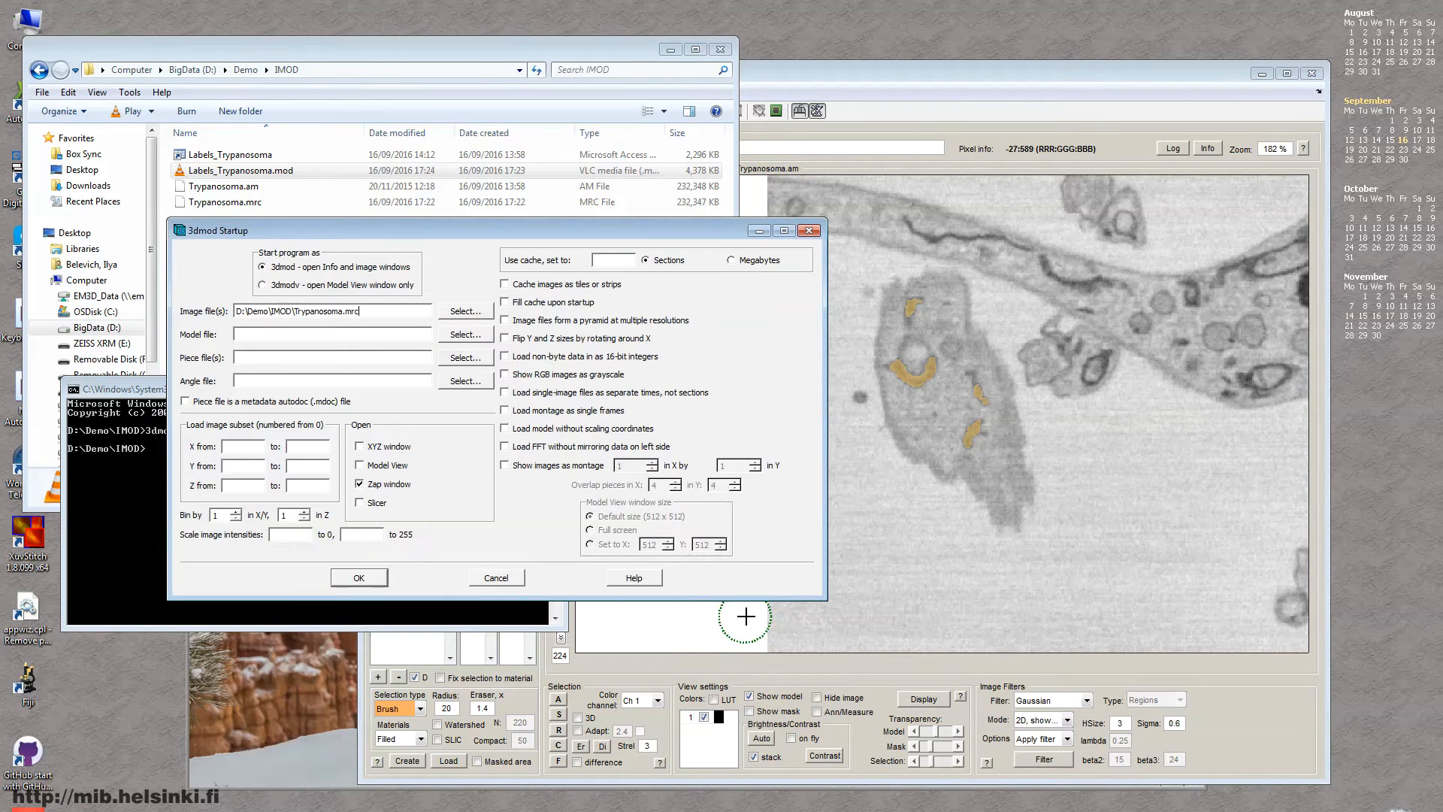
{"action": "left_click", "coordinate": [464, 334]}
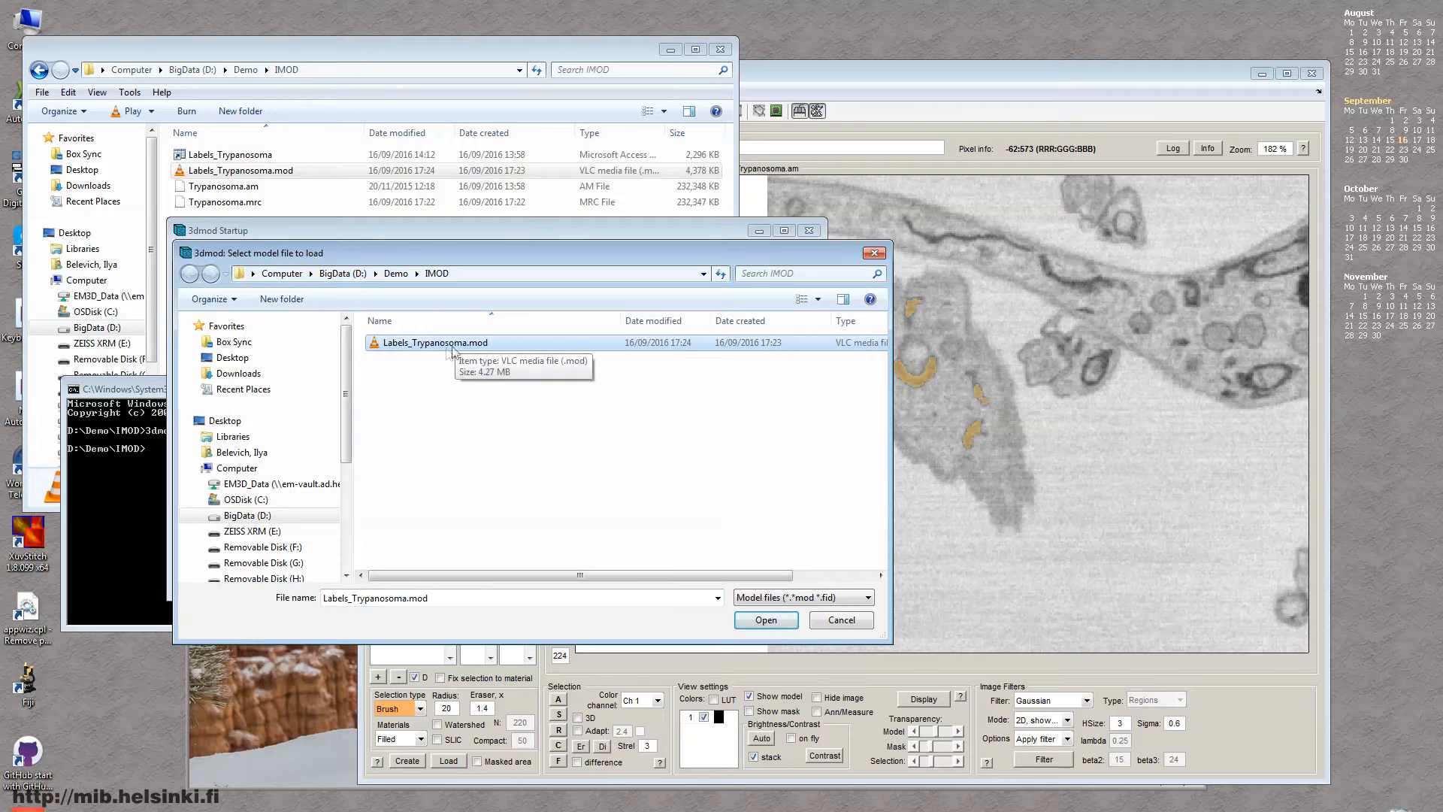
{"action": "left_click", "coordinate": [766, 620]}
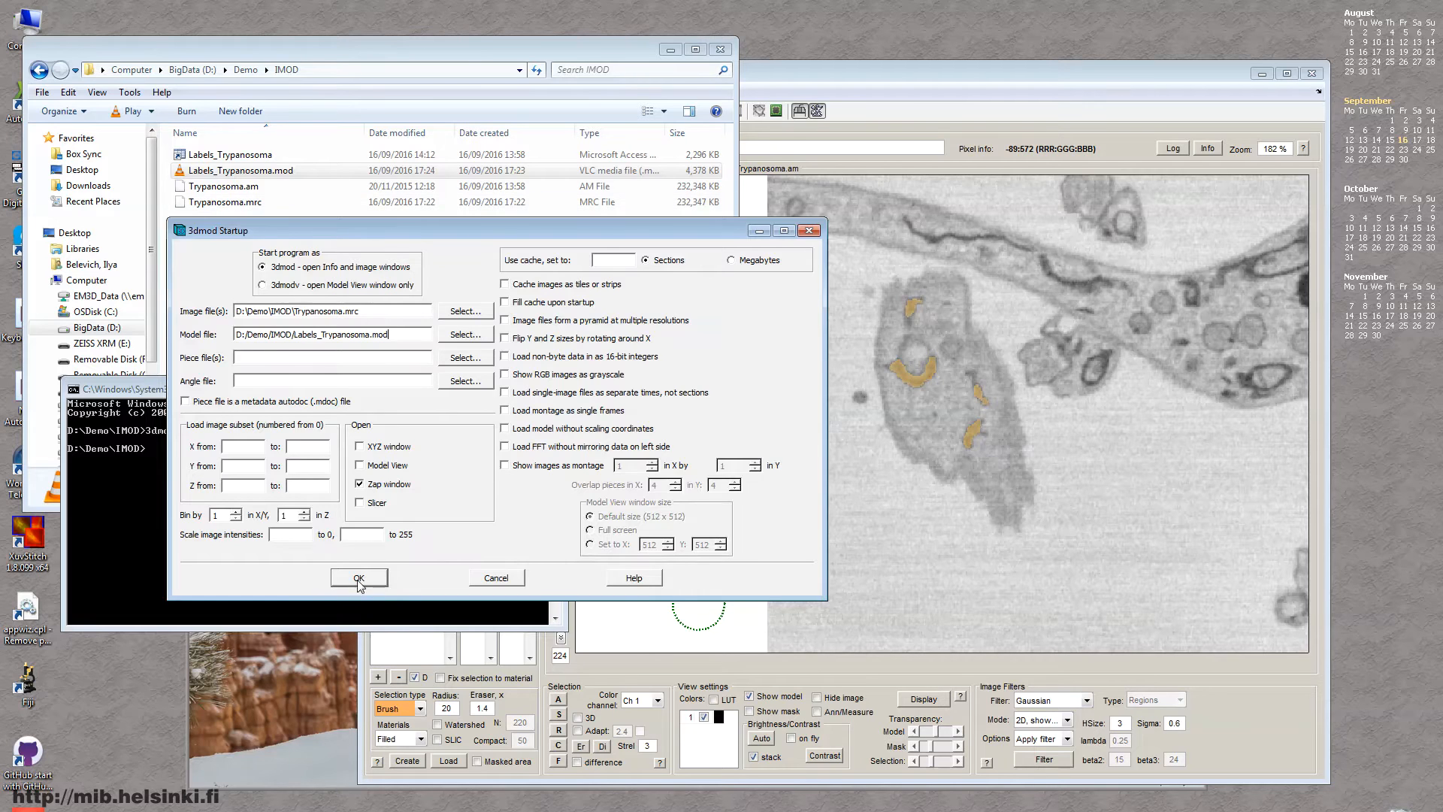
{"action": "left_click", "coordinate": [358, 578]}
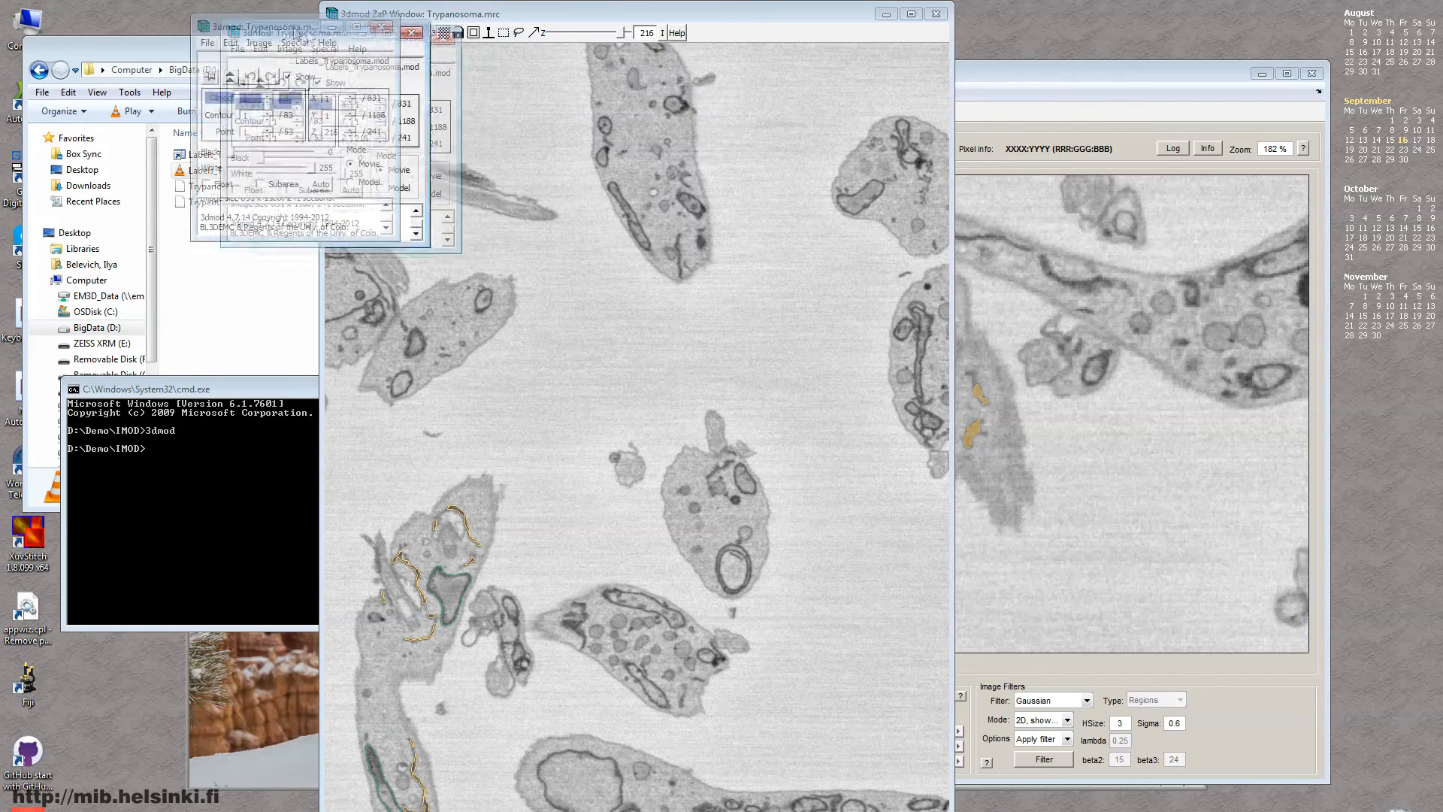
Open the Model View window from the 3dmod Image menu
{"action": "left_click", "coordinate": [189, 30]}
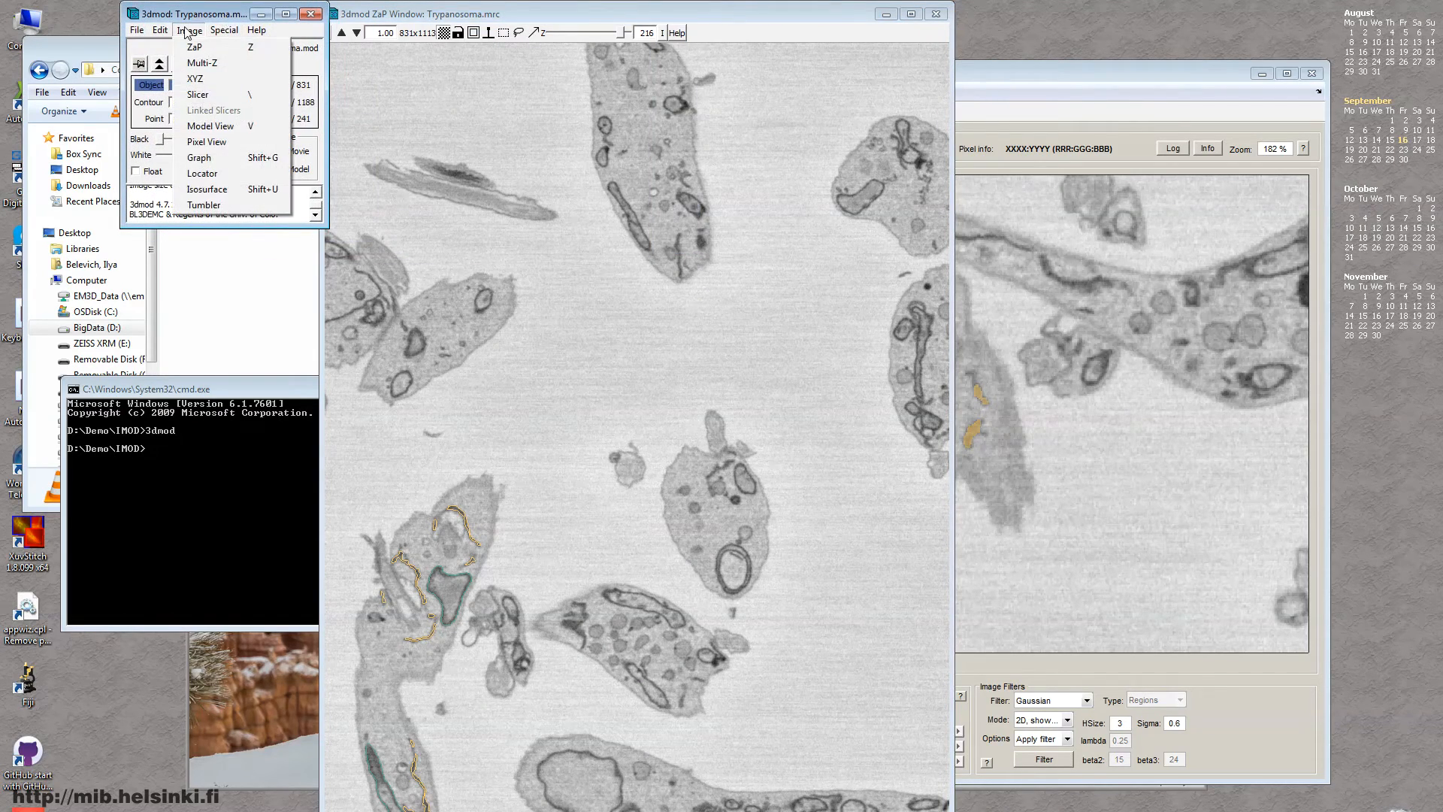
{"action": "left_click", "coordinate": [210, 126]}
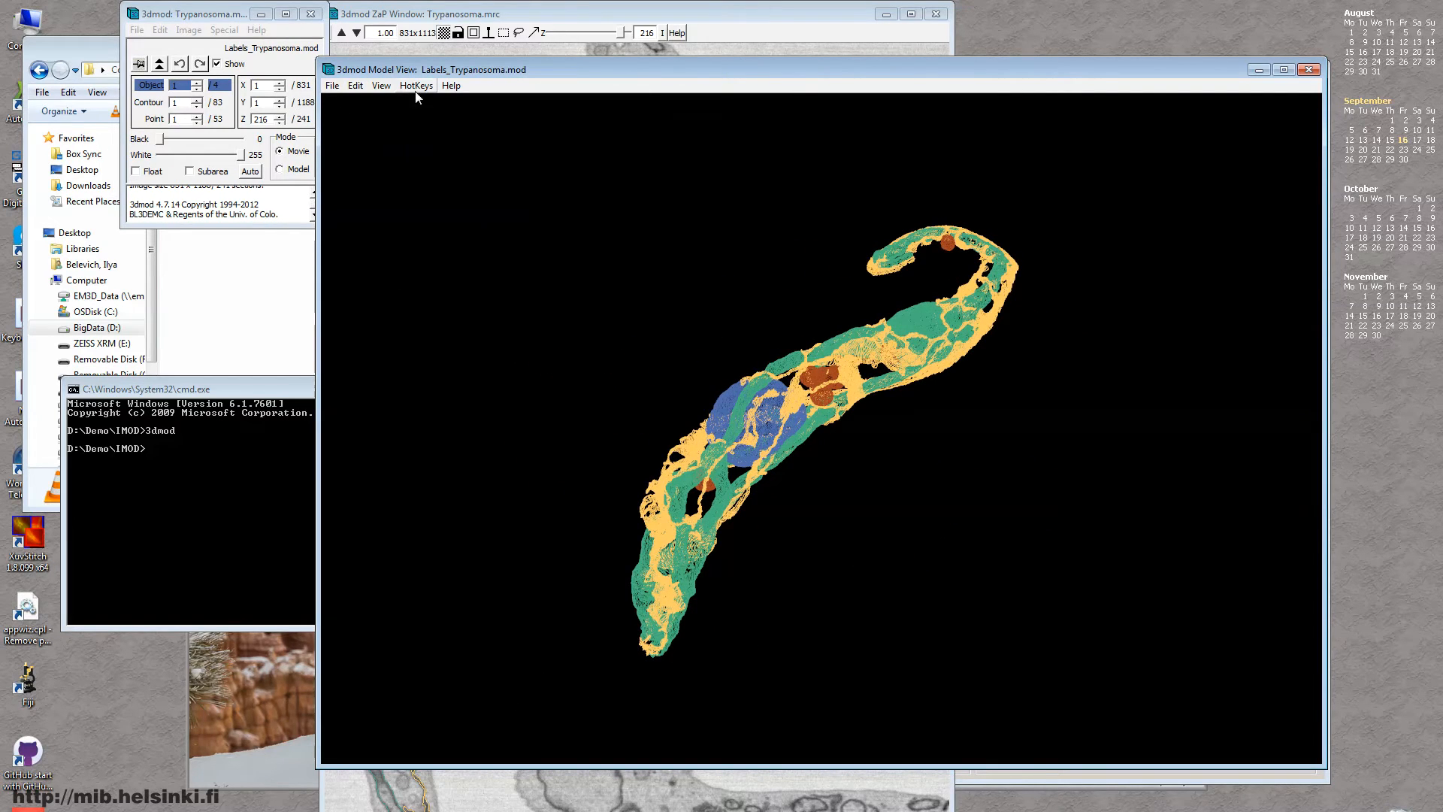
In the Objects editor's Meshing panel, run Mesh All on every object
{"action": "left_click", "coordinate": [381, 85]}
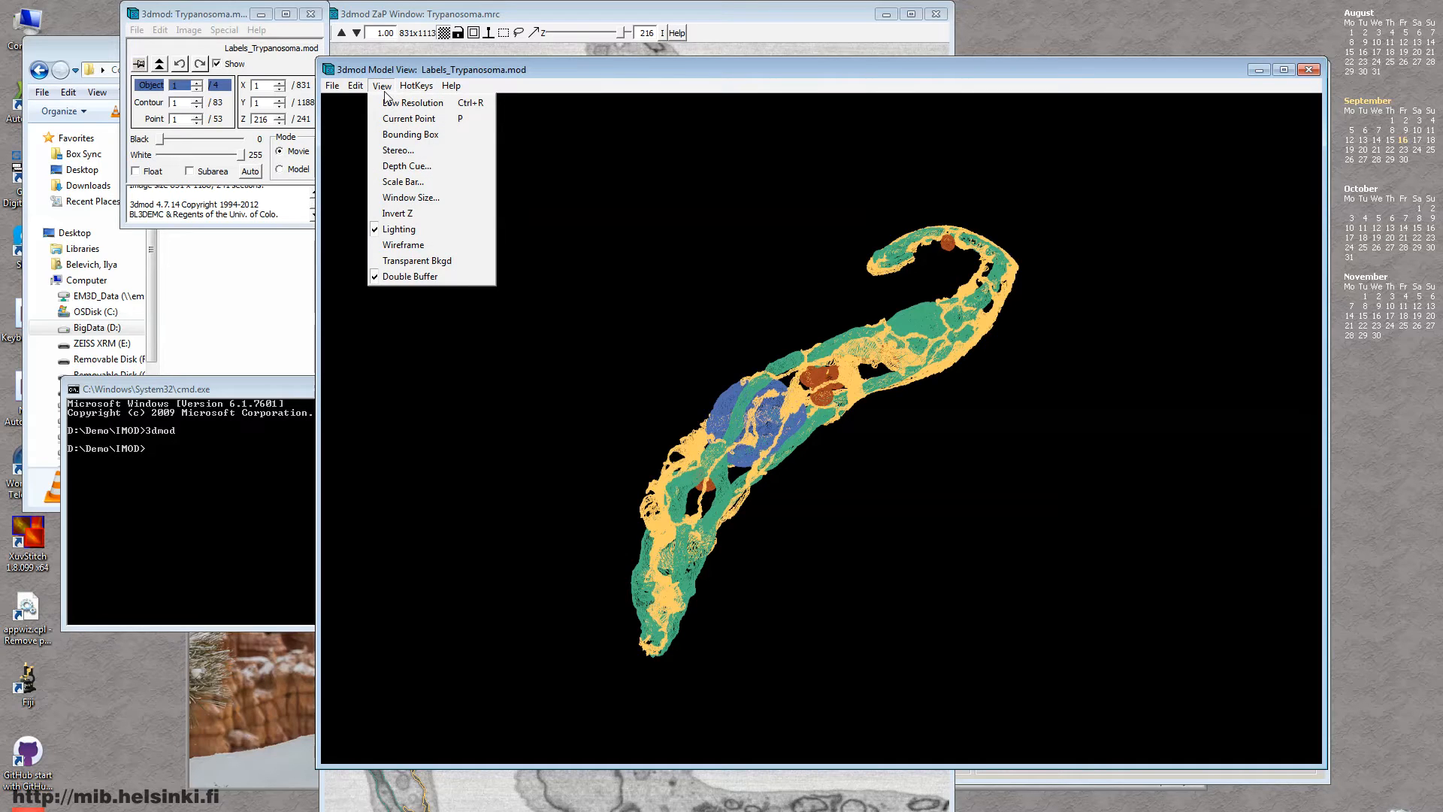
{"action": "left_click", "coordinate": [356, 85]}
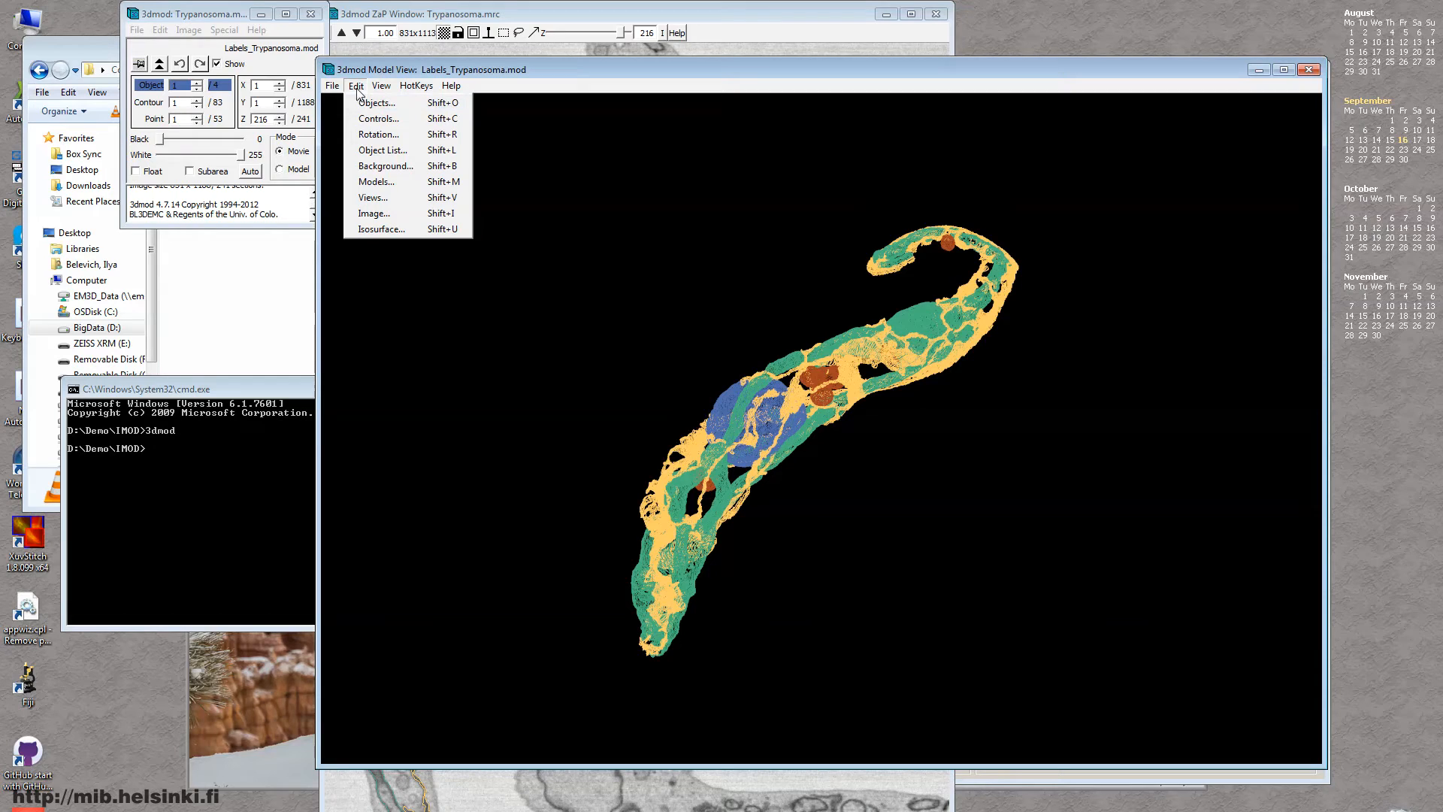
{"action": "left_click", "coordinate": [377, 102]}
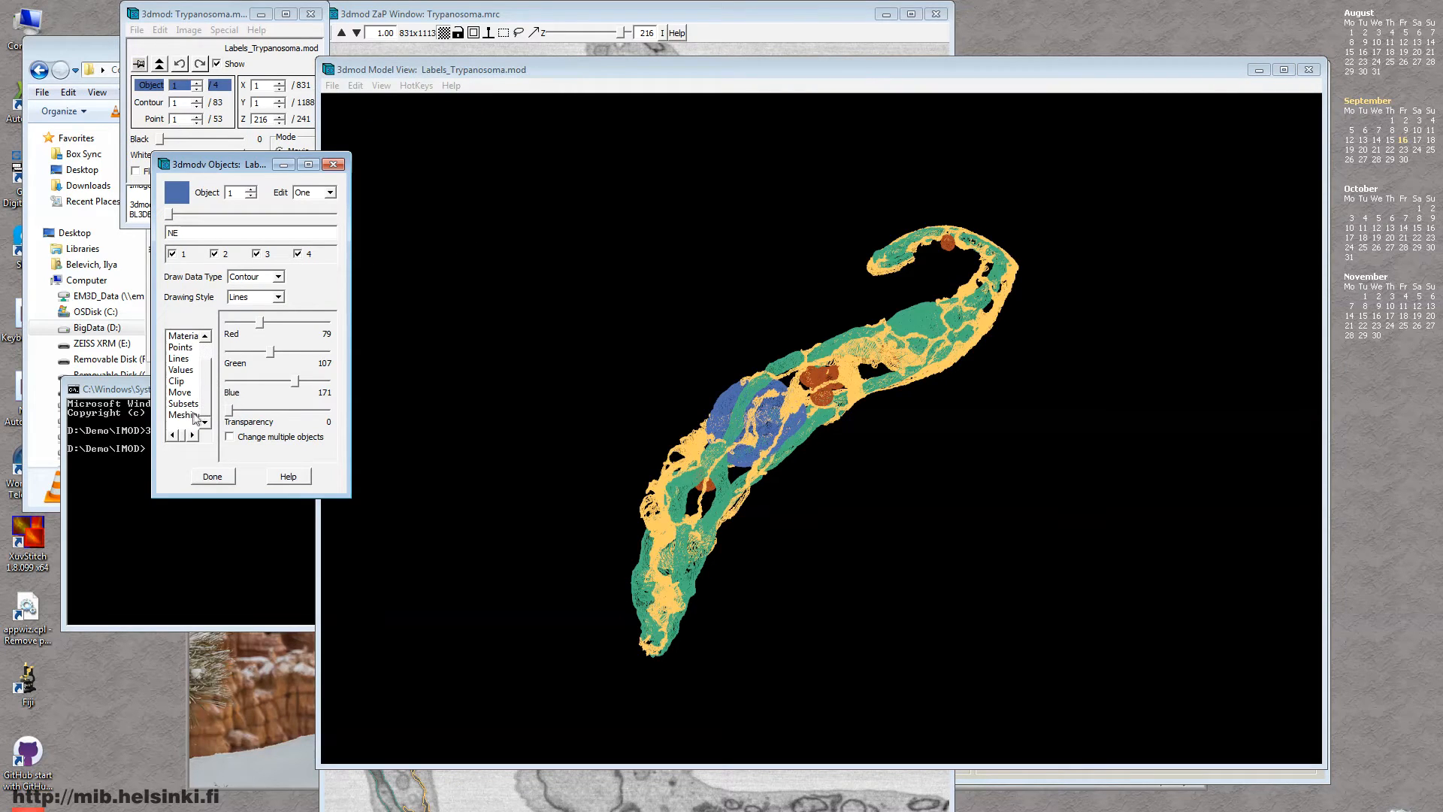
{"action": "left_click", "coordinate": [184, 414]}
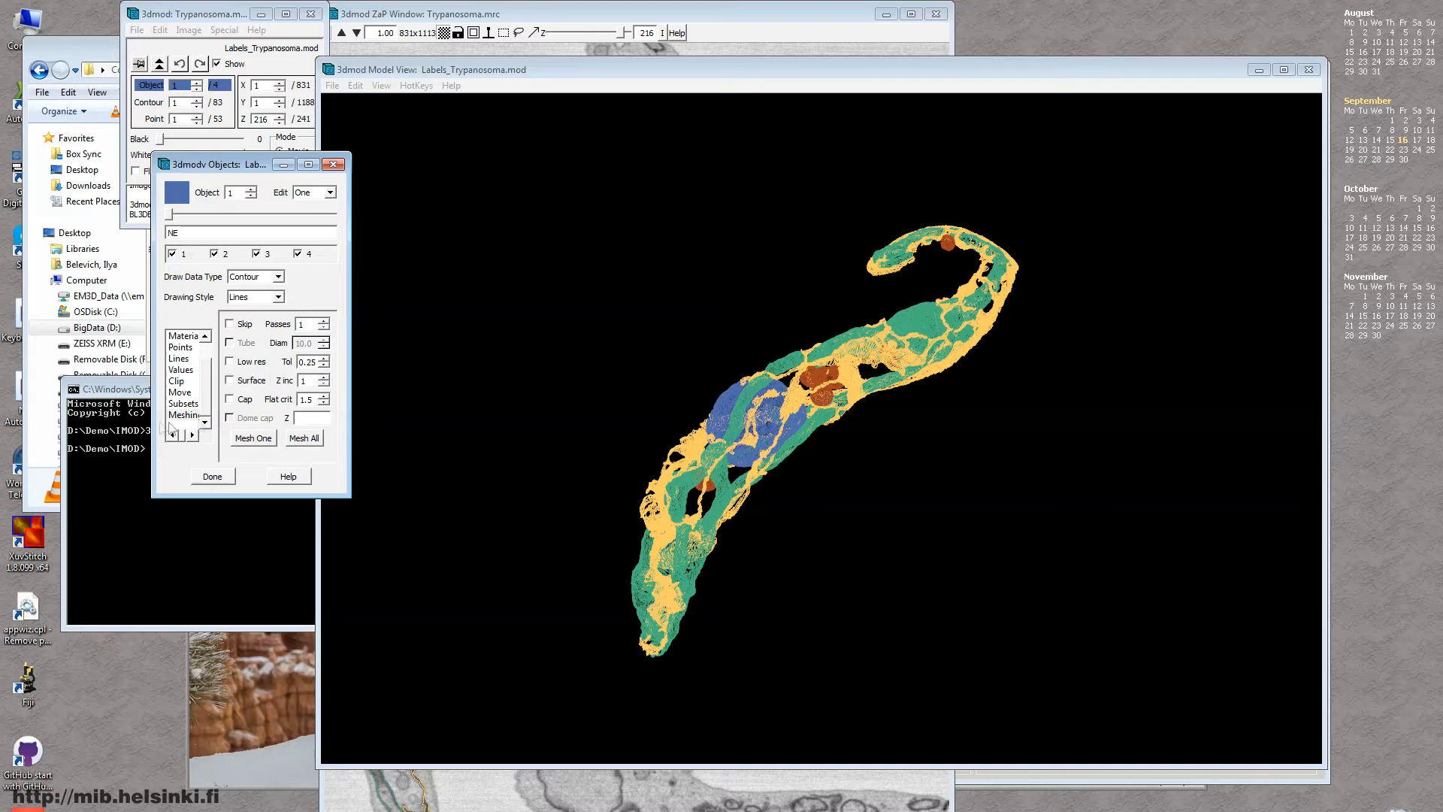
{"action": "left_click", "coordinate": [304, 438]}
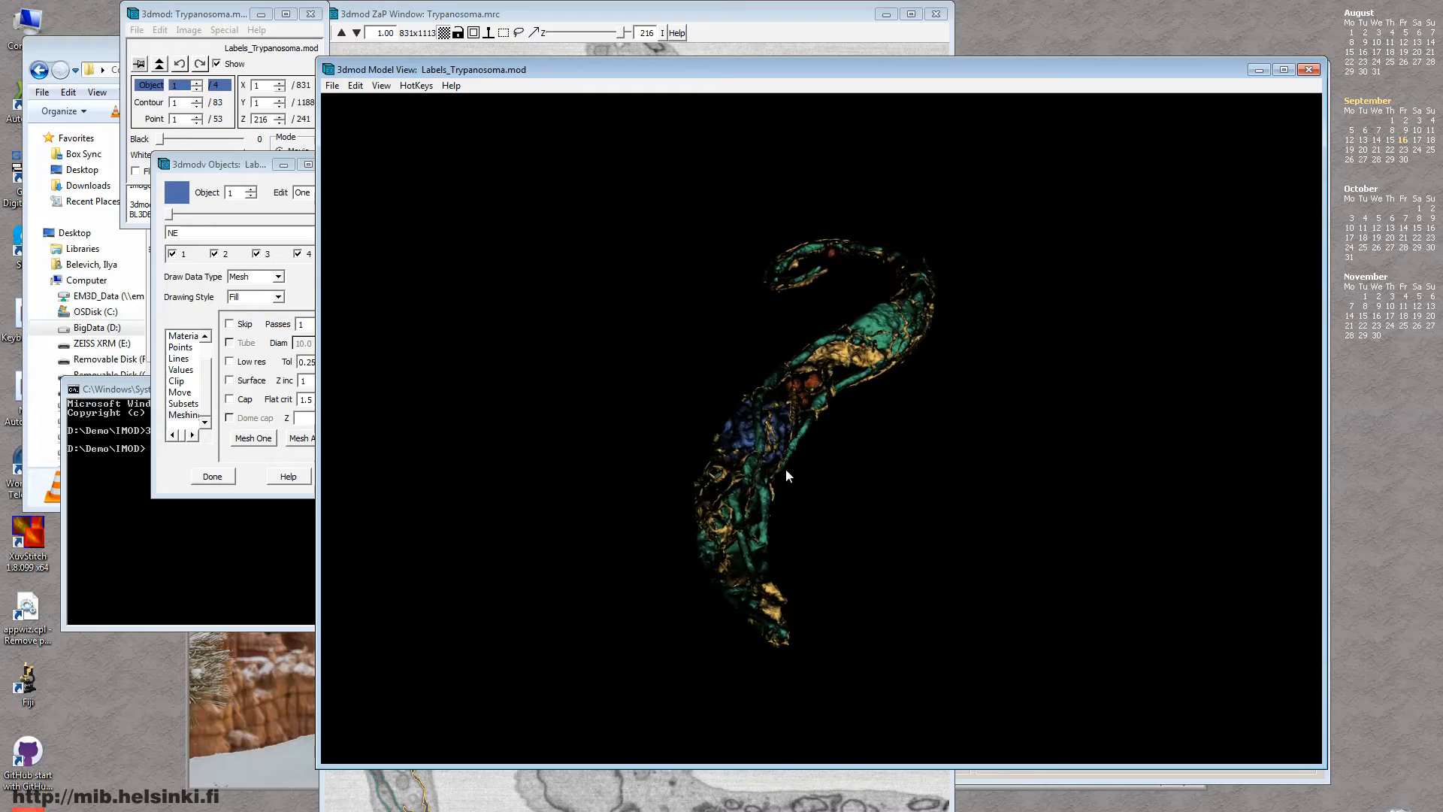
Raise the Material Ambient slider and set Edit to apply to All objects
{"action": "left_click", "coordinate": [171, 335]}
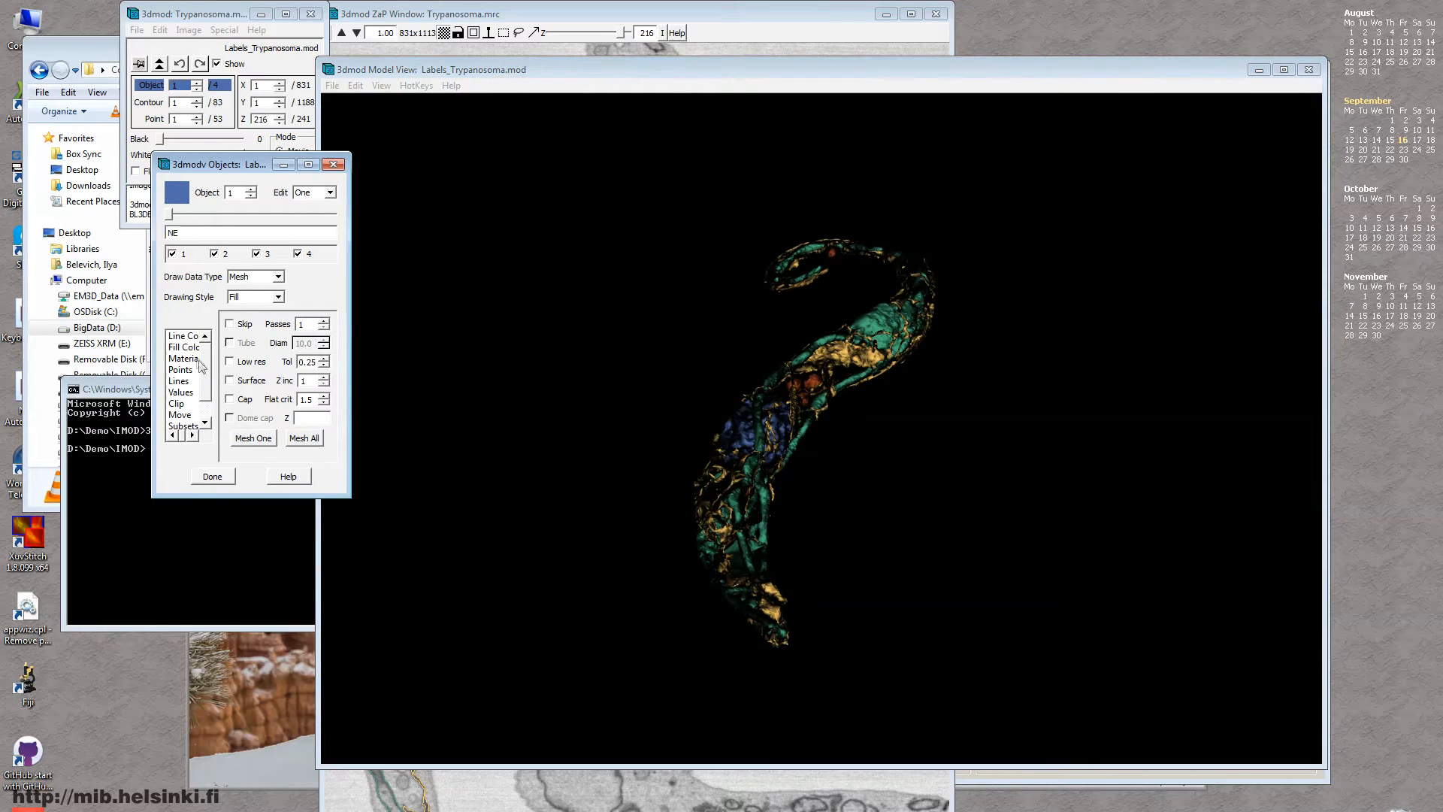
{"action": "left_click", "coordinate": [184, 358]}
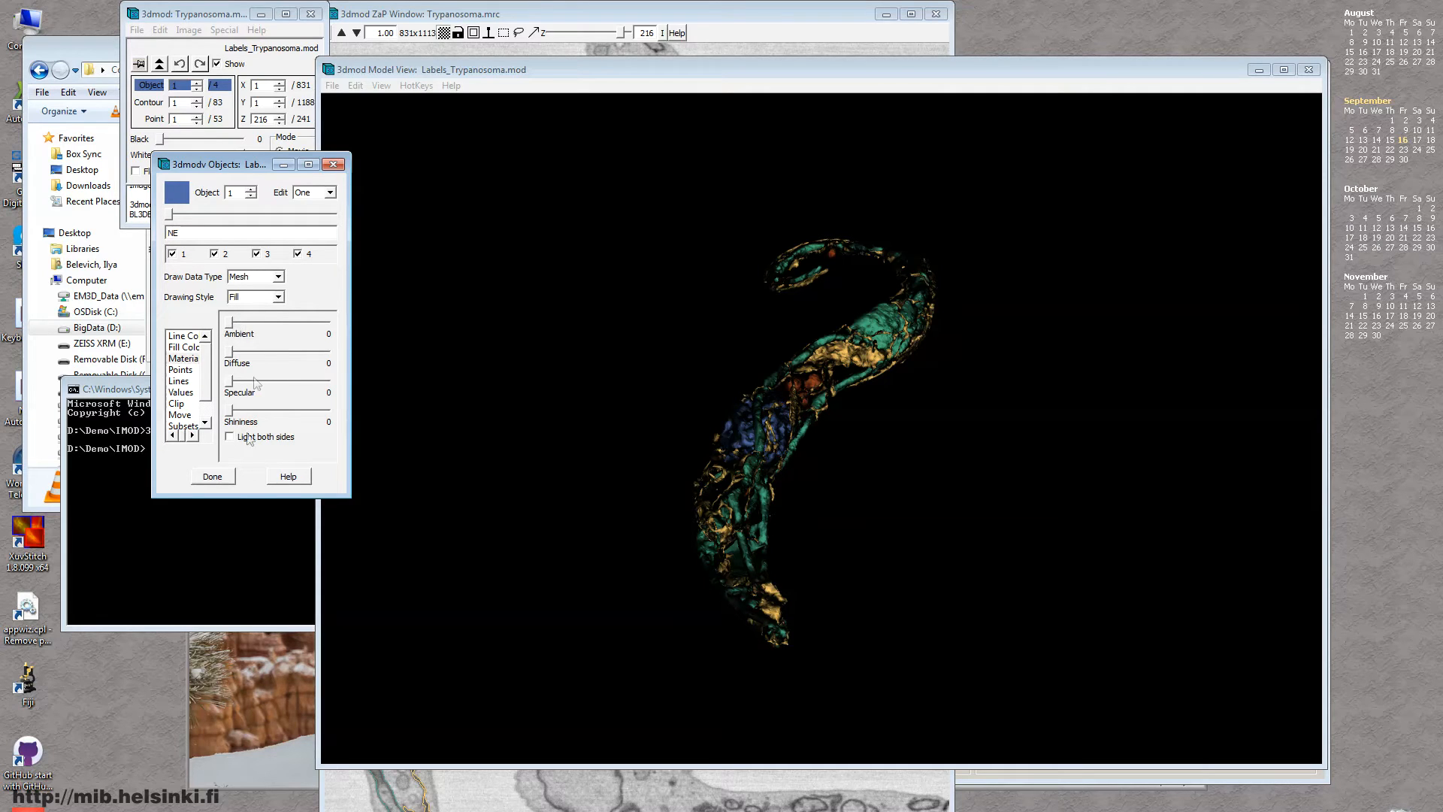
{"action": "left_click_drag", "start_coordinate": [249, 322], "coordinate": [329, 322]}
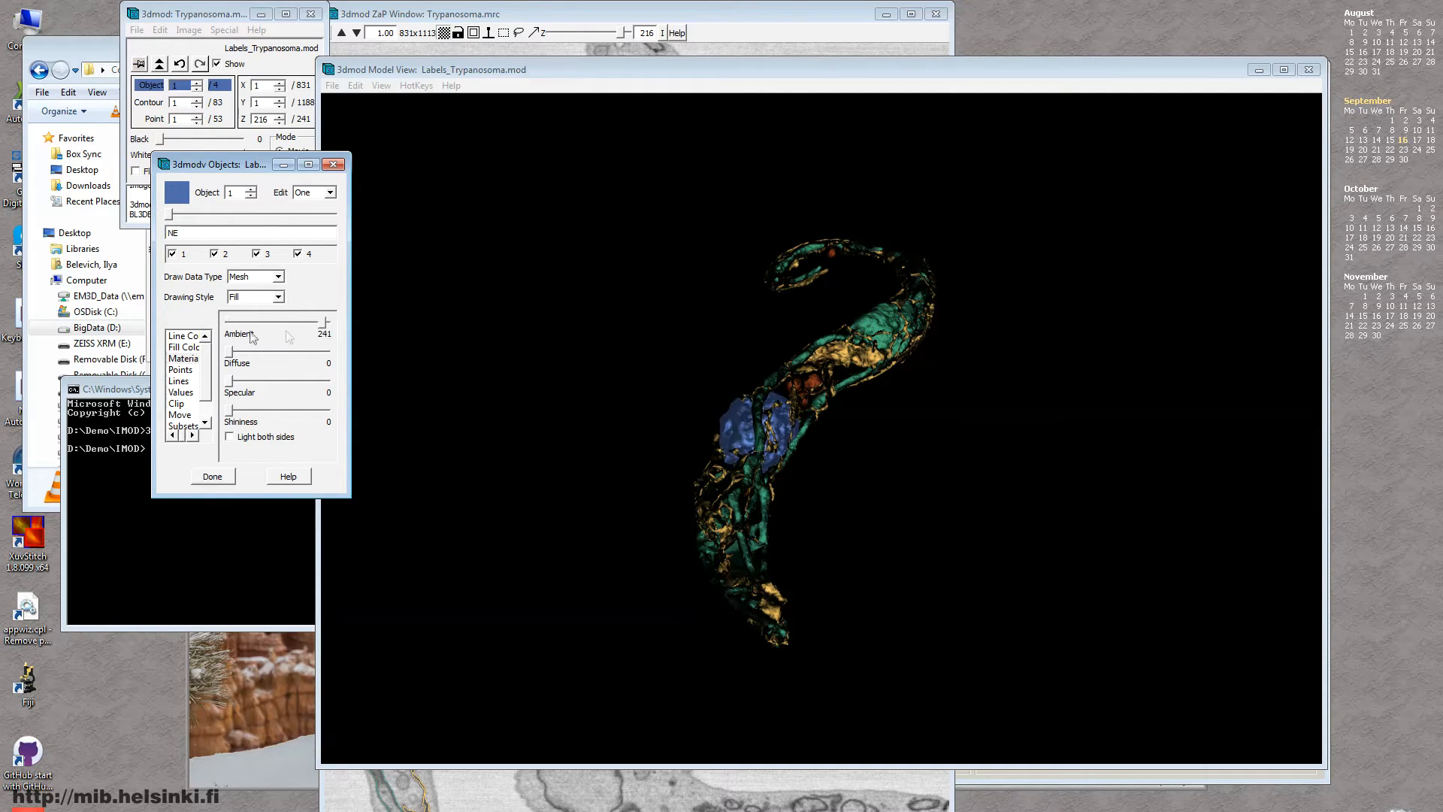
{"action": "left_click", "coordinate": [333, 193]}
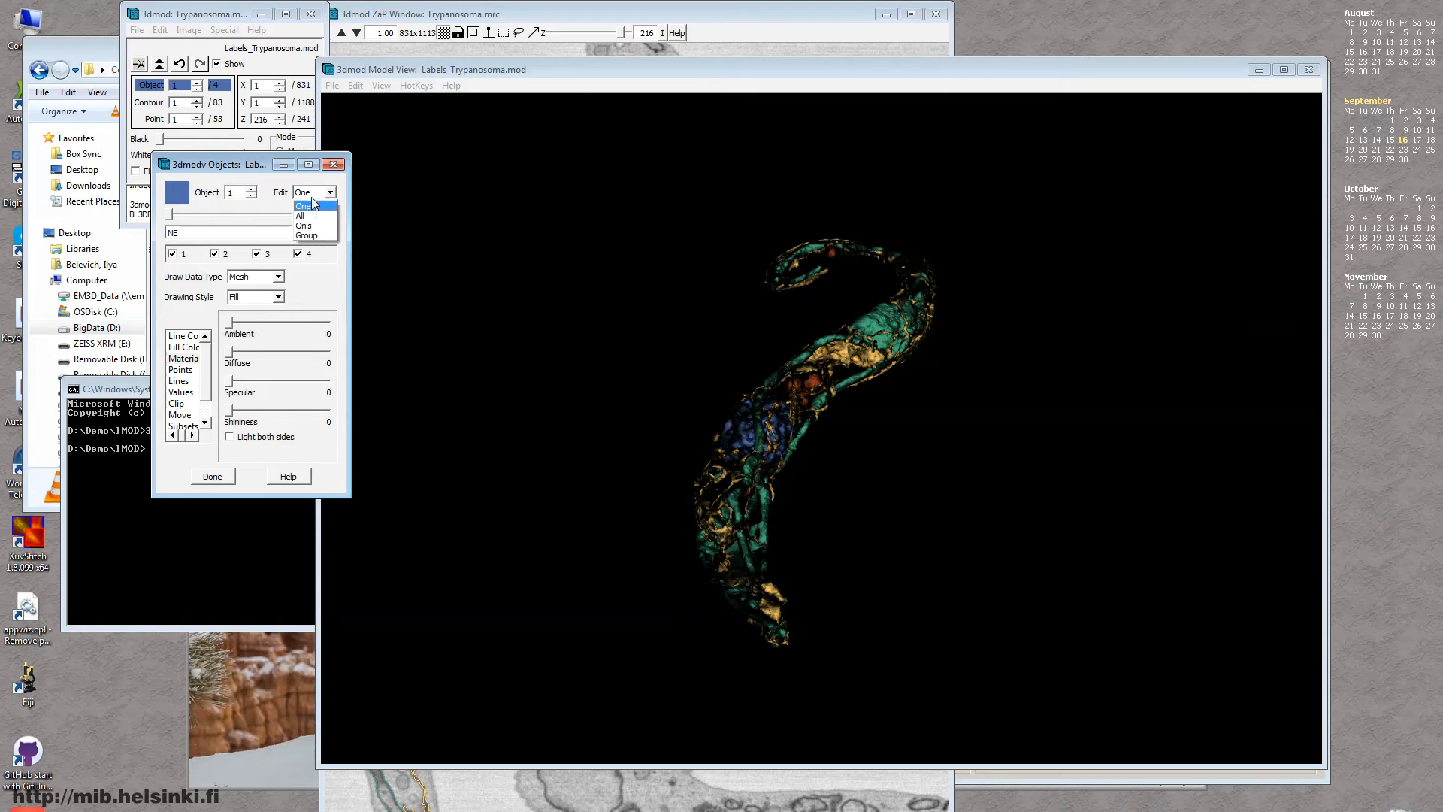
{"action": "mouse_move", "coordinate": [302, 215]}
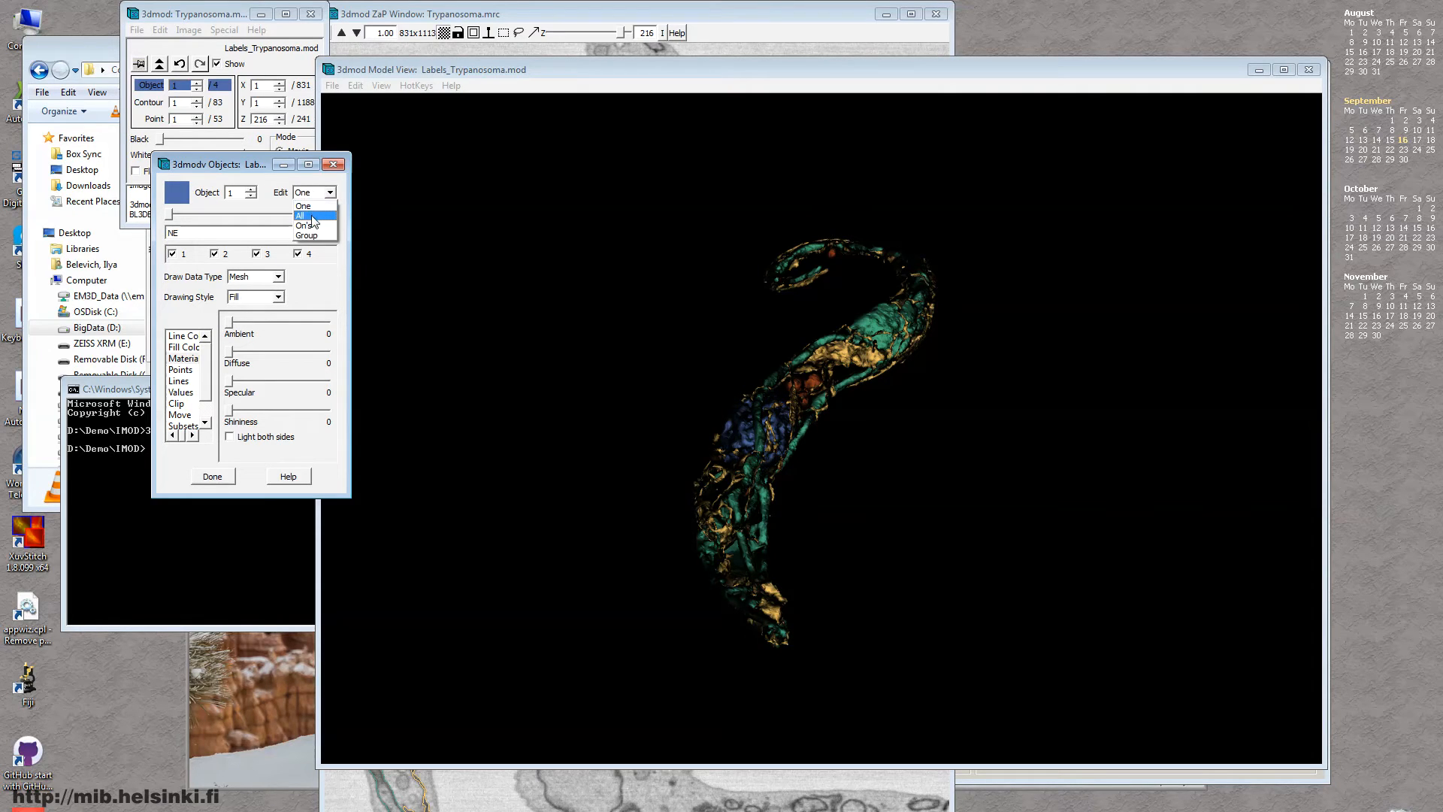
{"action": "left_click", "coordinate": [299, 214]}
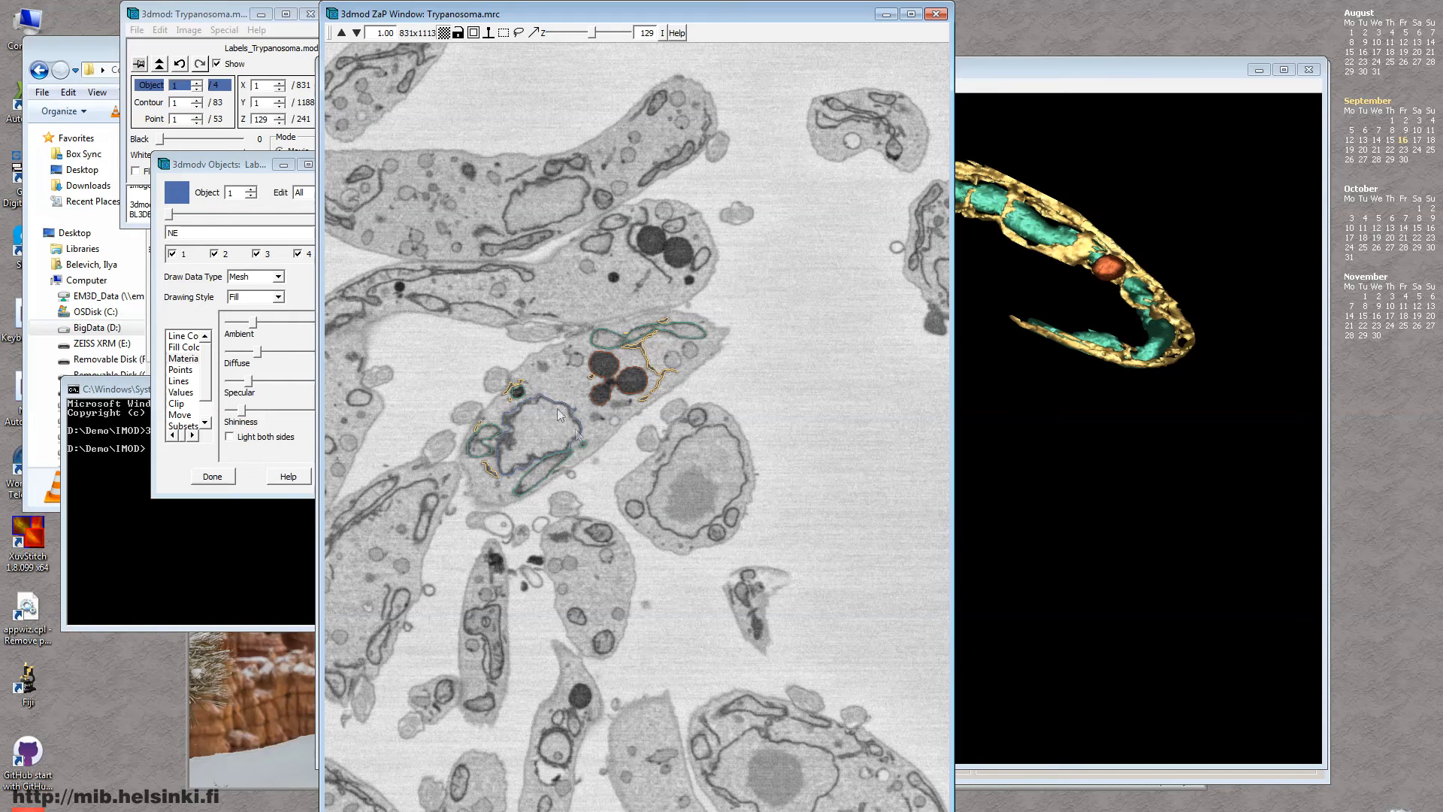
{"action": "mouse_move", "coordinate": [513, 454]}
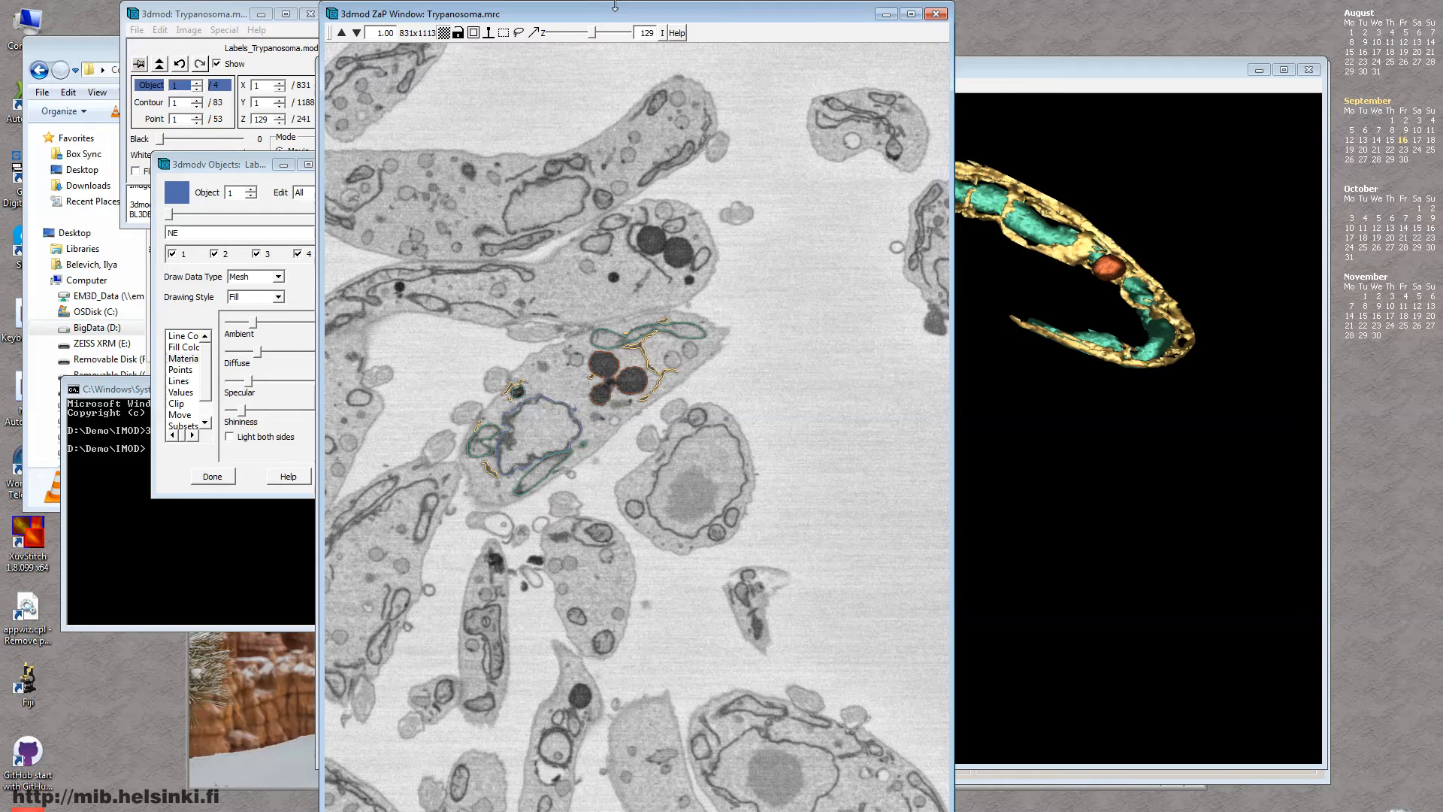
{"action": "mouse_move", "coordinate": [680, 369]}
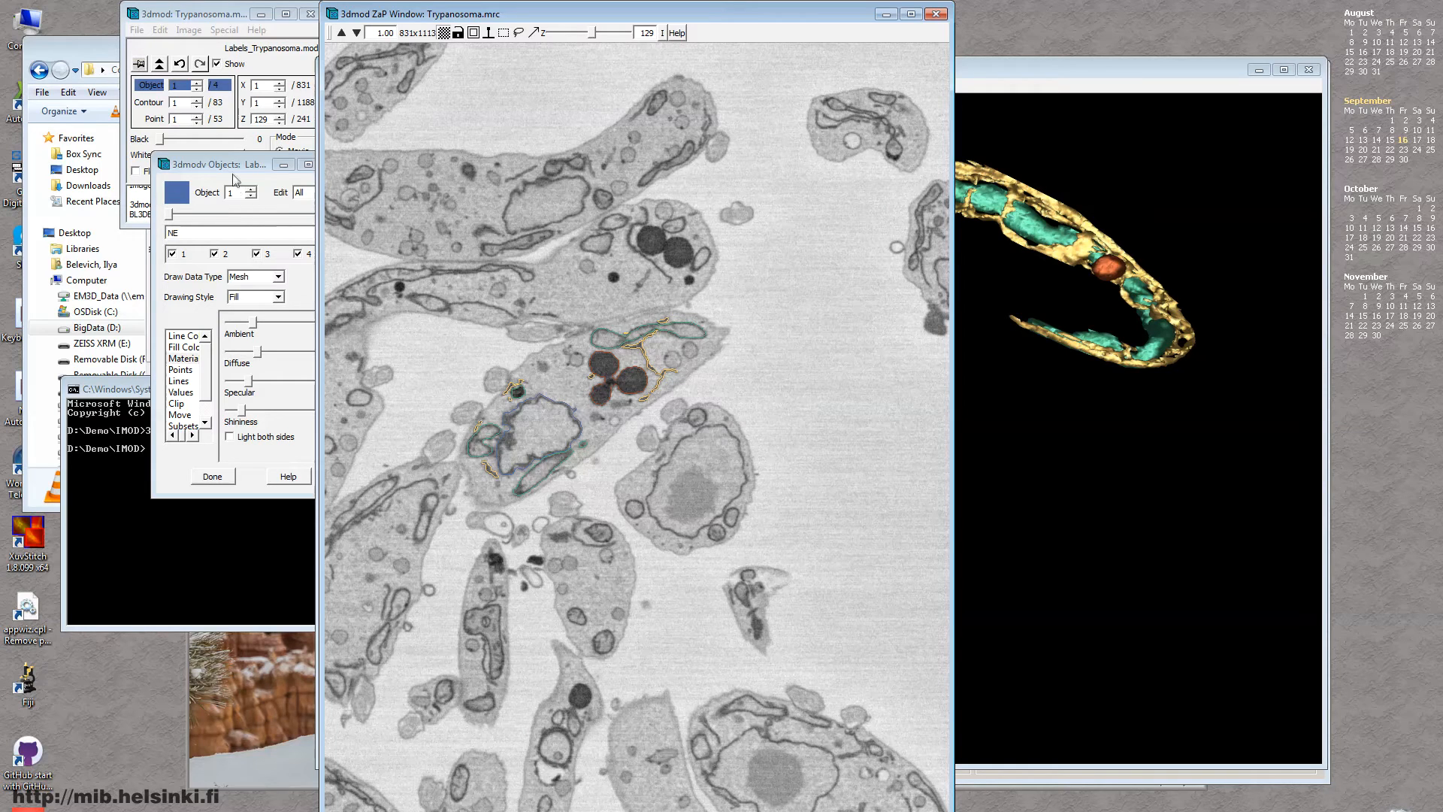
Close the 3dmodv Objects editor to reveal the section 129 contours and 3D model view
{"action": "left_click_drag", "start_coordinate": [230, 164], "coordinate": [193, 203]}
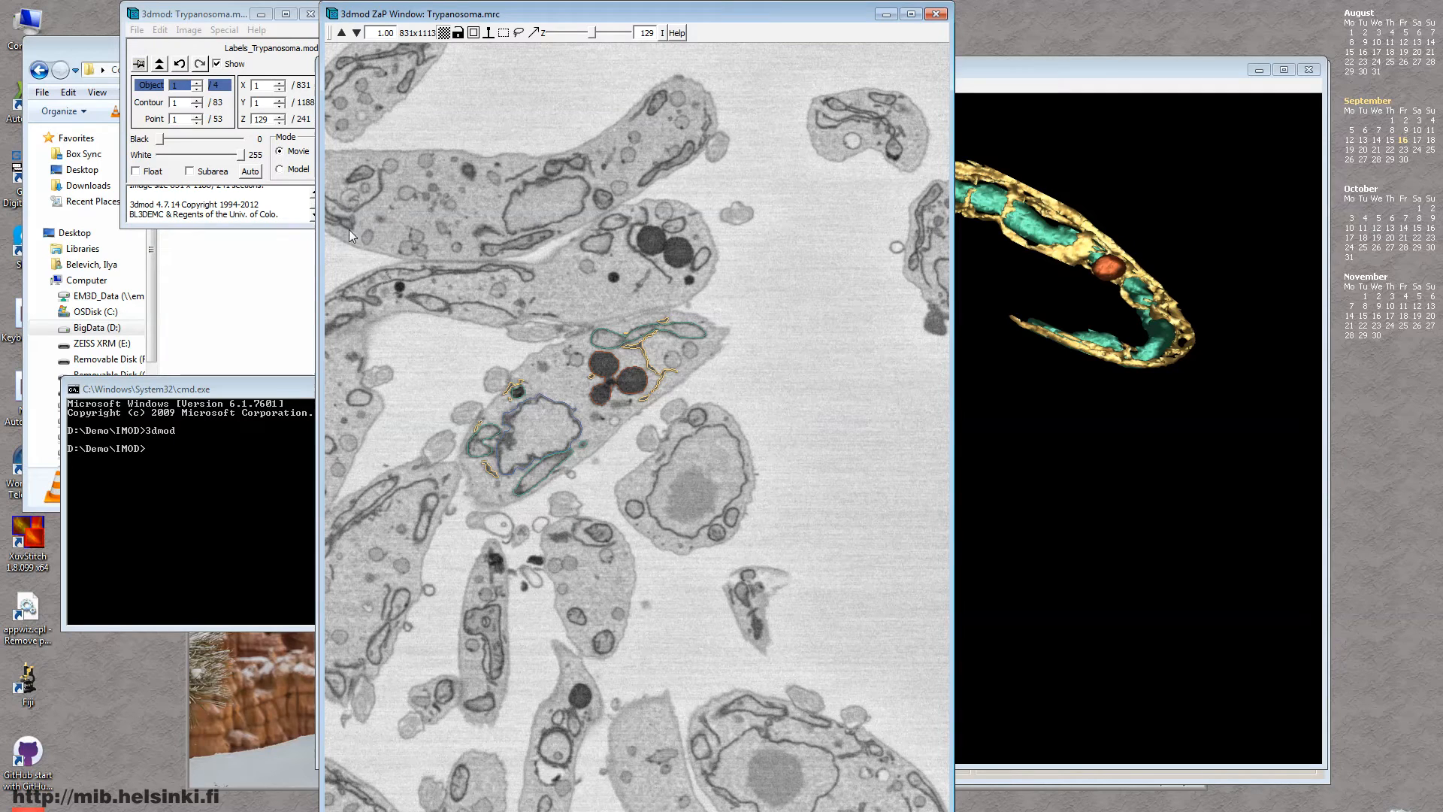
Save the 3dmod model under the new name Labels_Trypanosoma_IMOD.mod in D:\Demo\IMOD
{"action": "left_click", "coordinate": [136, 30]}
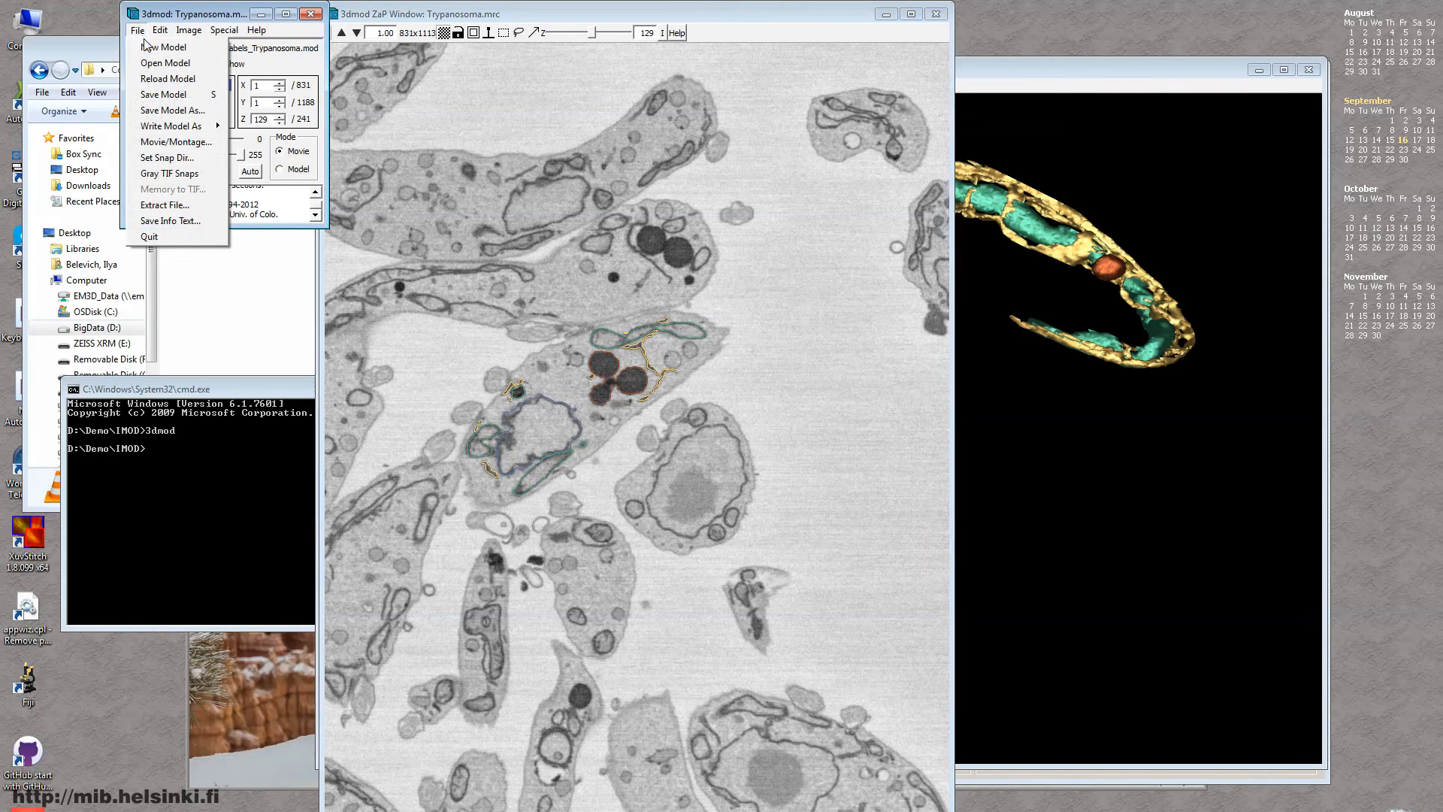
{"action": "left_click", "coordinate": [172, 111]}
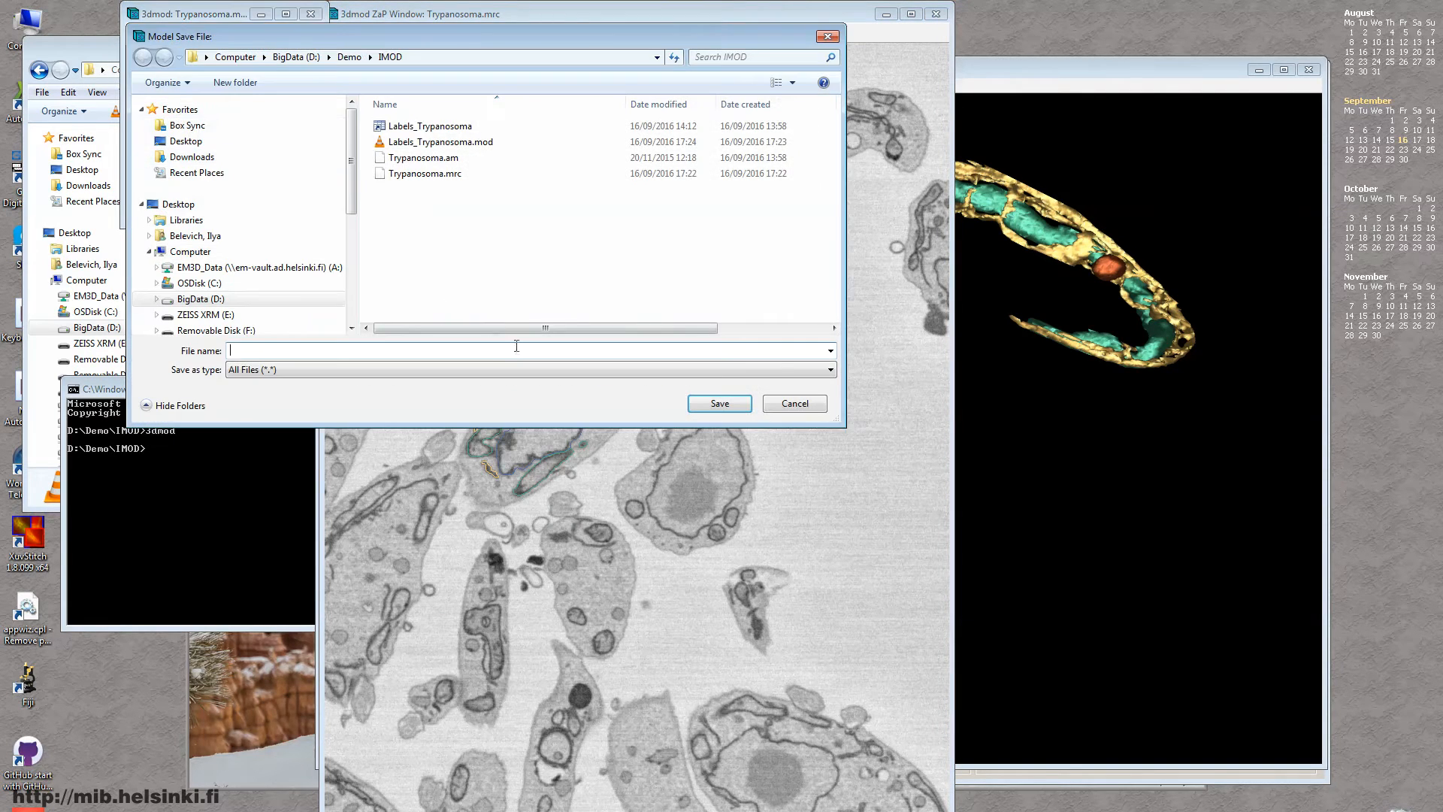
{"action": "left_click", "coordinate": [441, 143]}
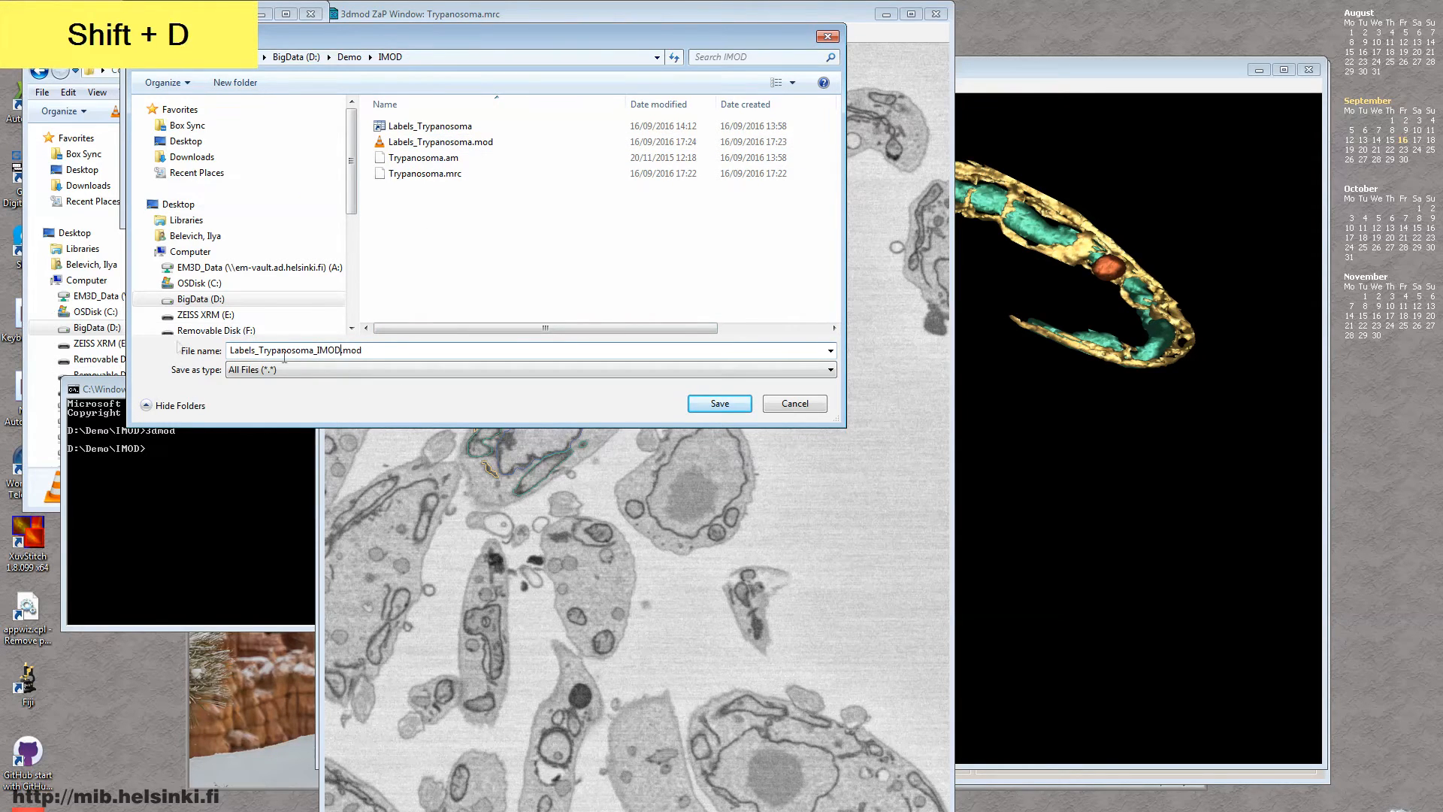
{"action": "left_click", "coordinate": [718, 403]}
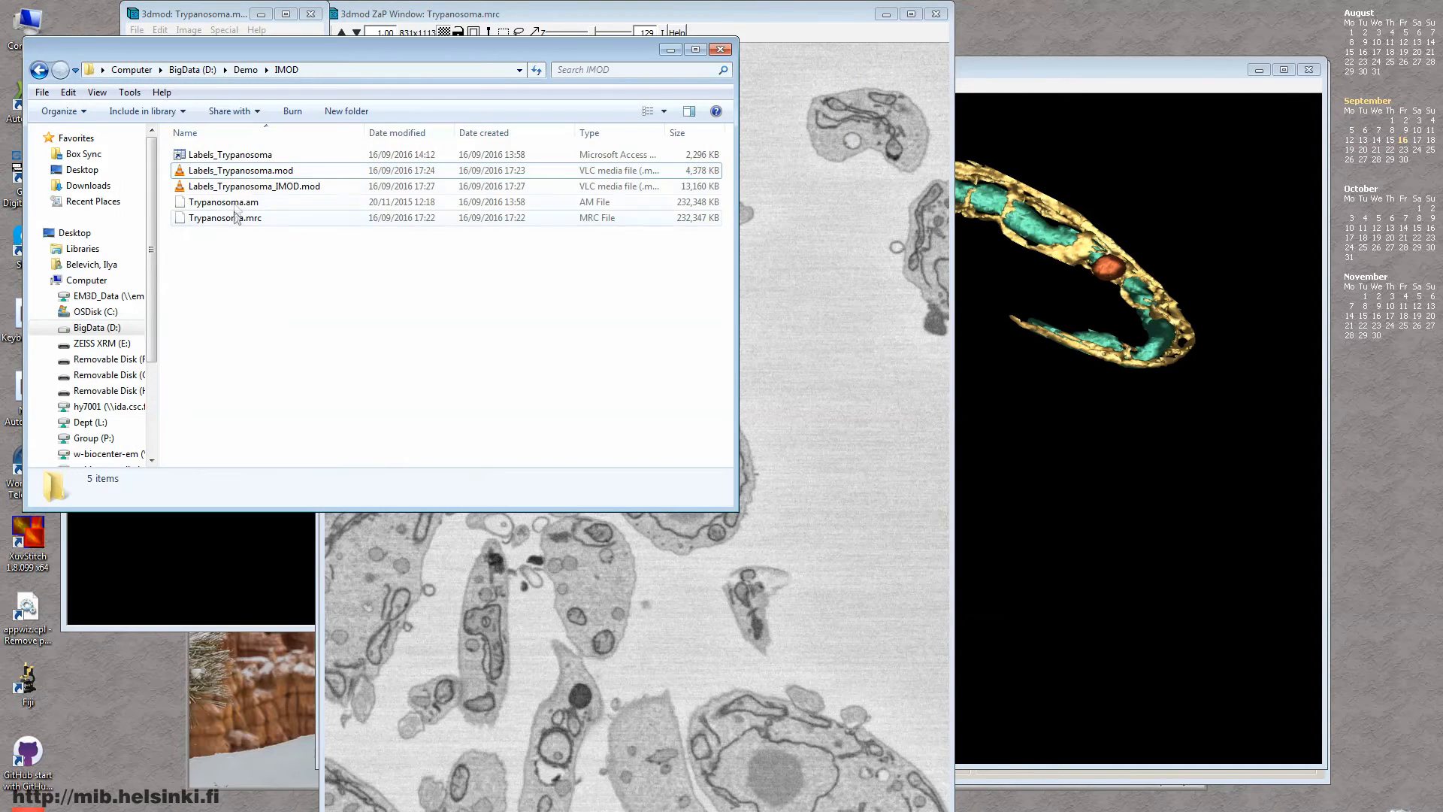
Bring the Command Prompt forward and select Labels_Trypanosoma_IMOD.mod in Explorer
{"action": "left_click", "coordinate": [254, 186]}
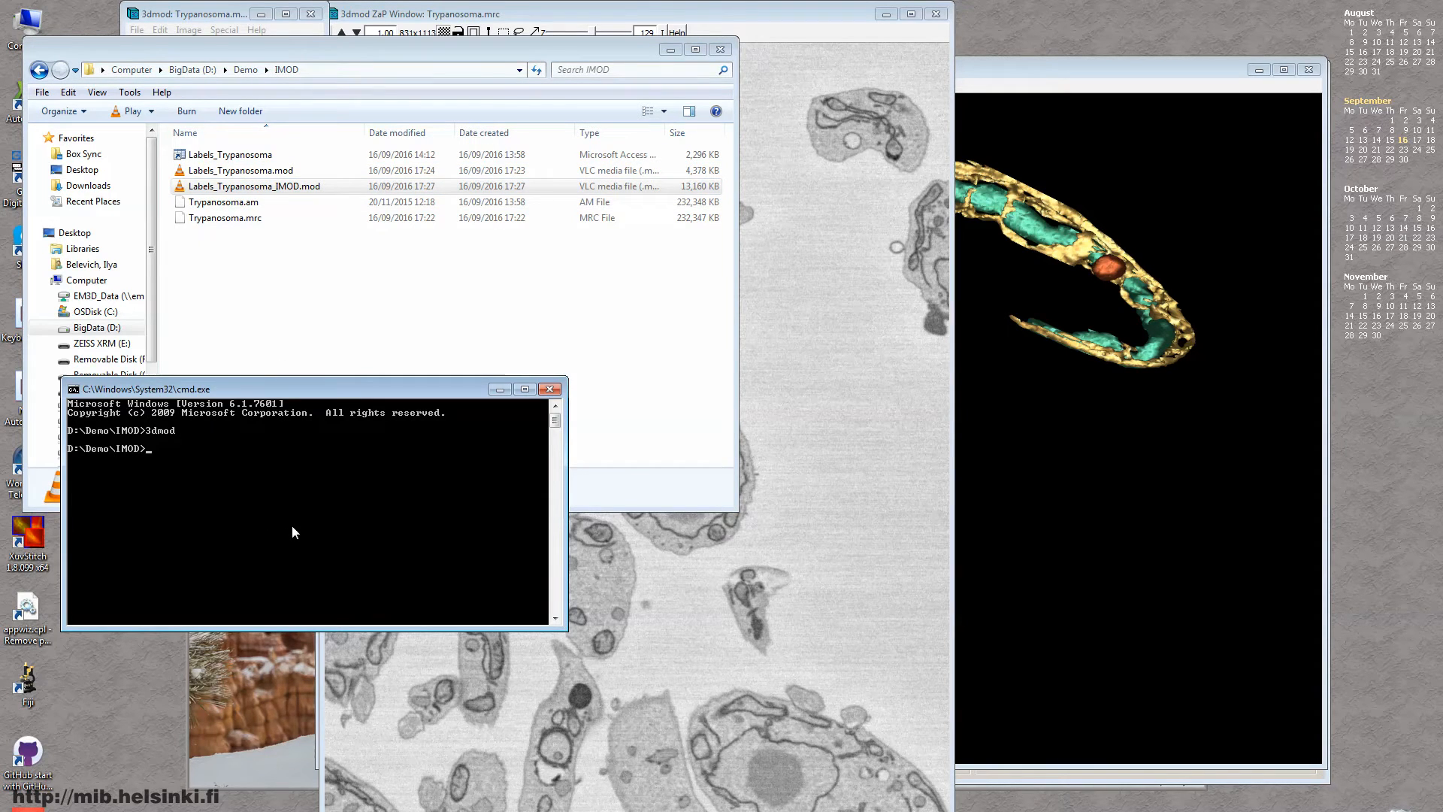
{"action": "left_click", "coordinate": [254, 185]}
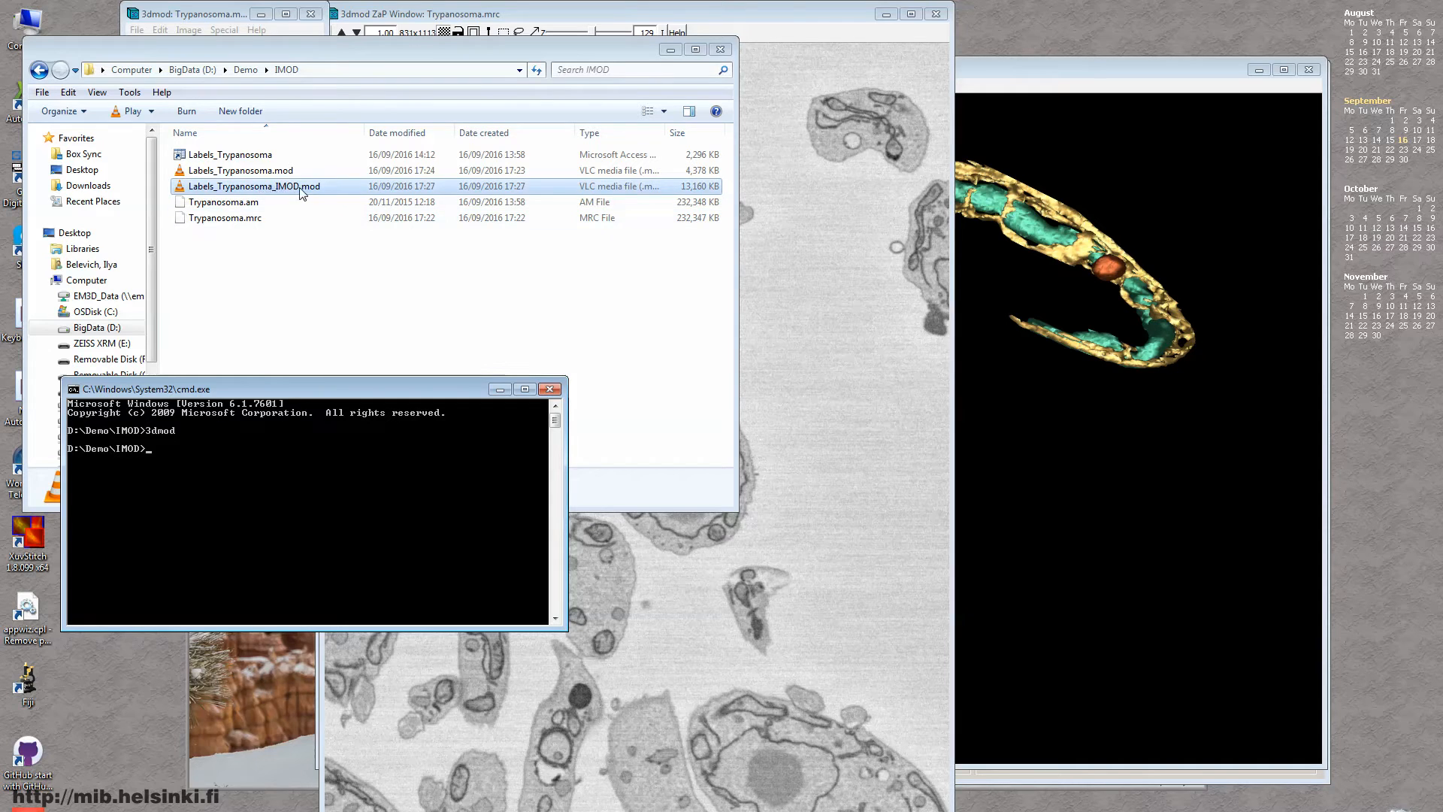
{"action": "mouse_move", "coordinate": [238, 187]}
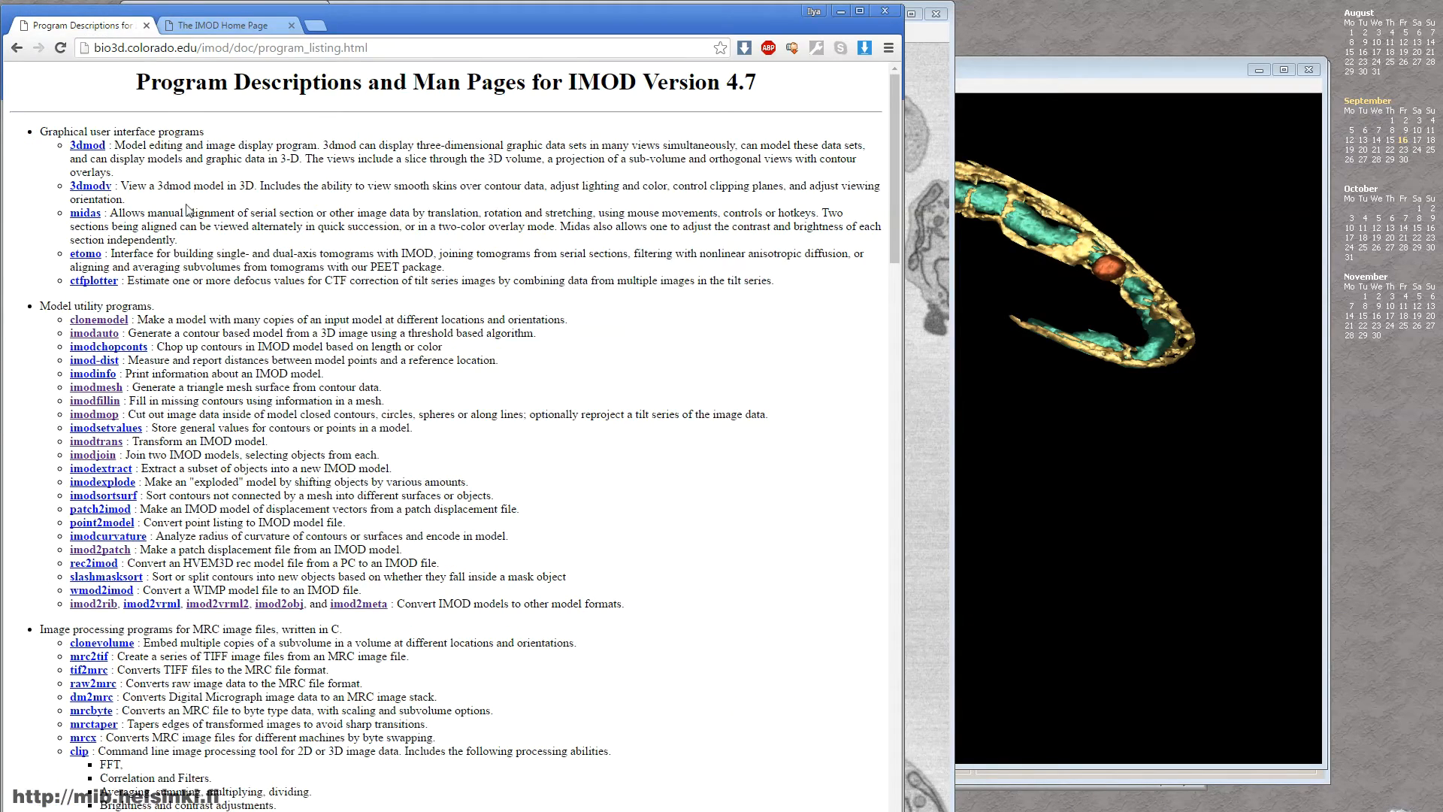
Follow the imodmop link under Model utility programs to its manual page
{"action": "left_click", "coordinate": [858, 10]}
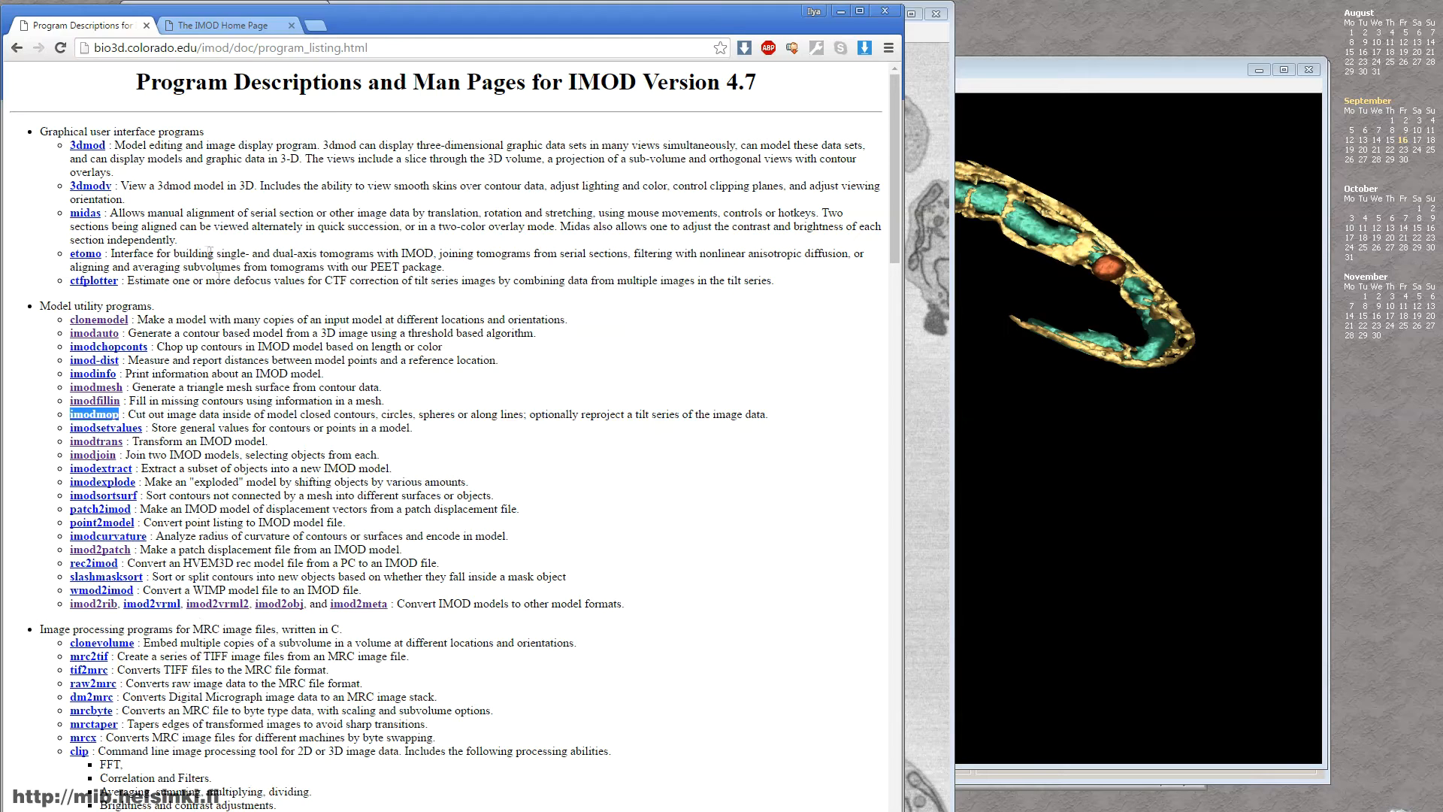
{"action": "mouse_move", "coordinate": [105, 440]}
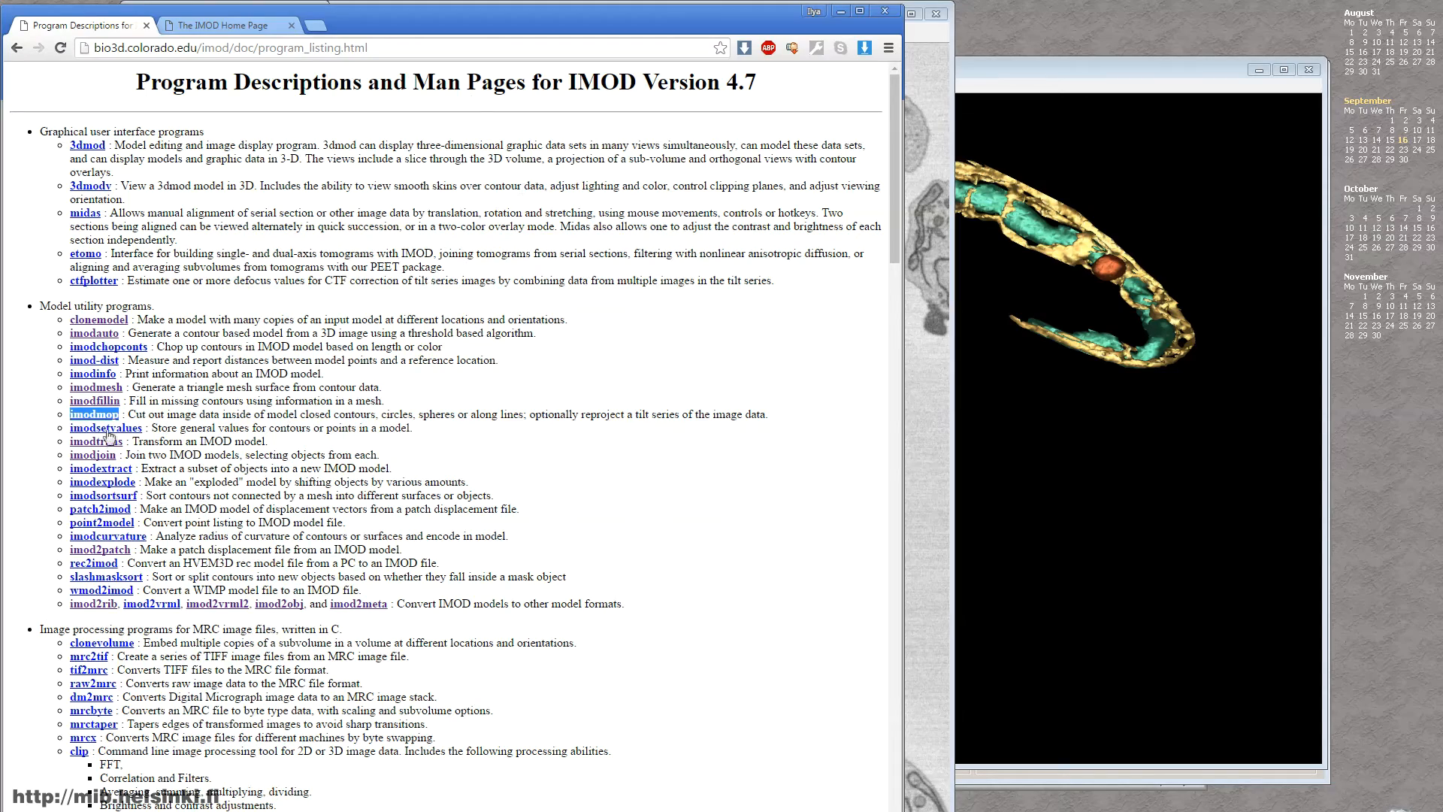
{"action": "left_click", "coordinate": [93, 413]}
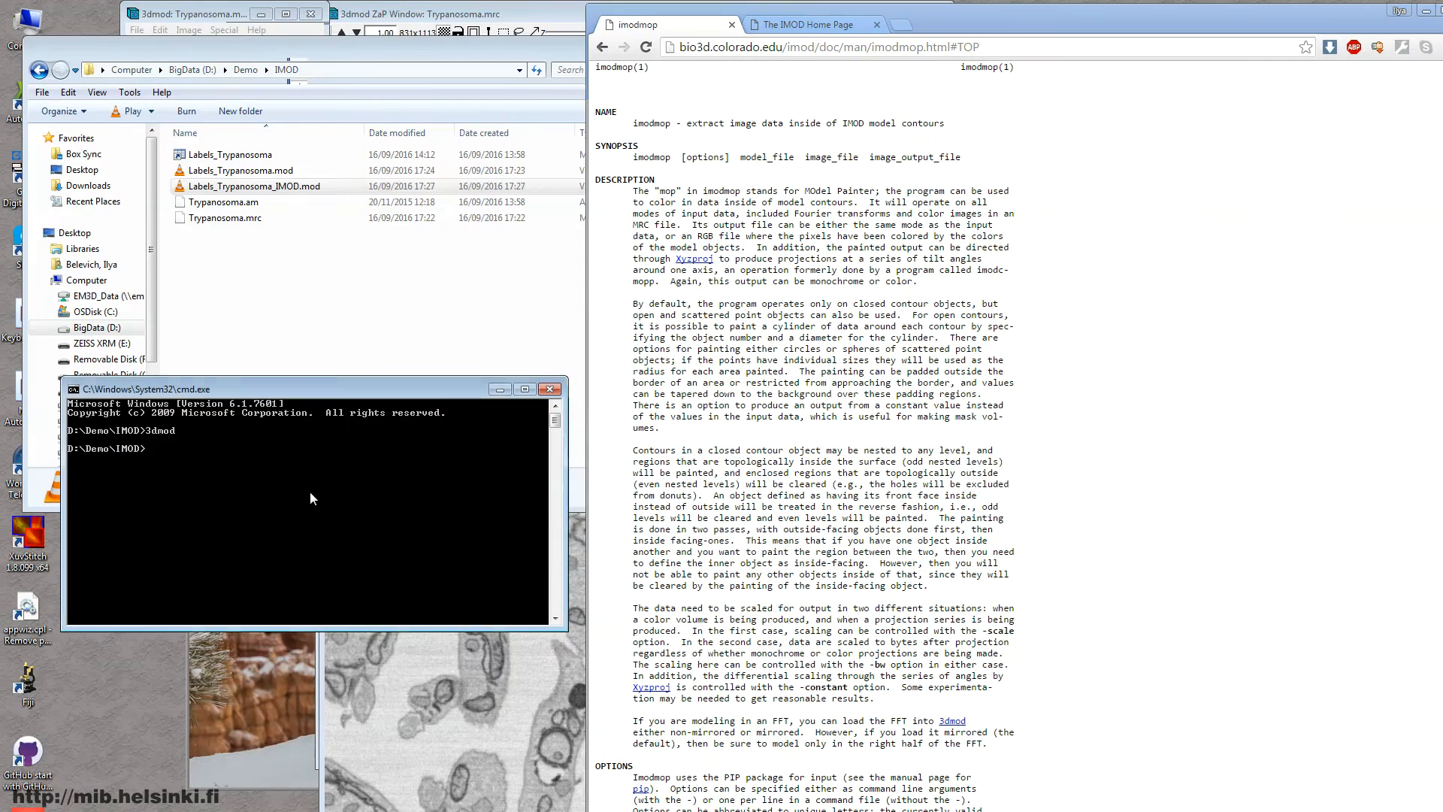
Type the imodmop command name in the Command Prompt while checking the manual
{"action": "type", "text": "imo"}
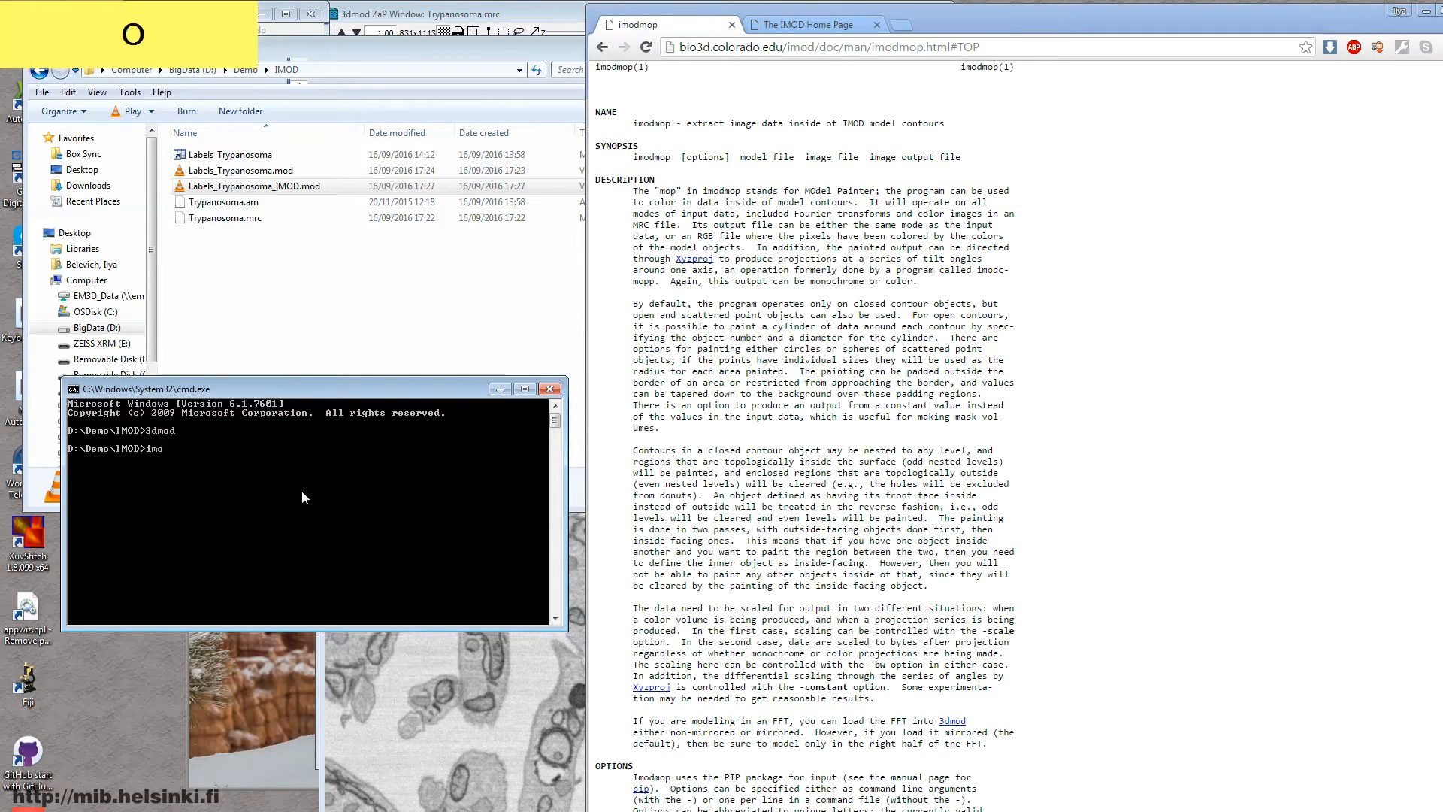
{"action": "type", "text": "dmop"}
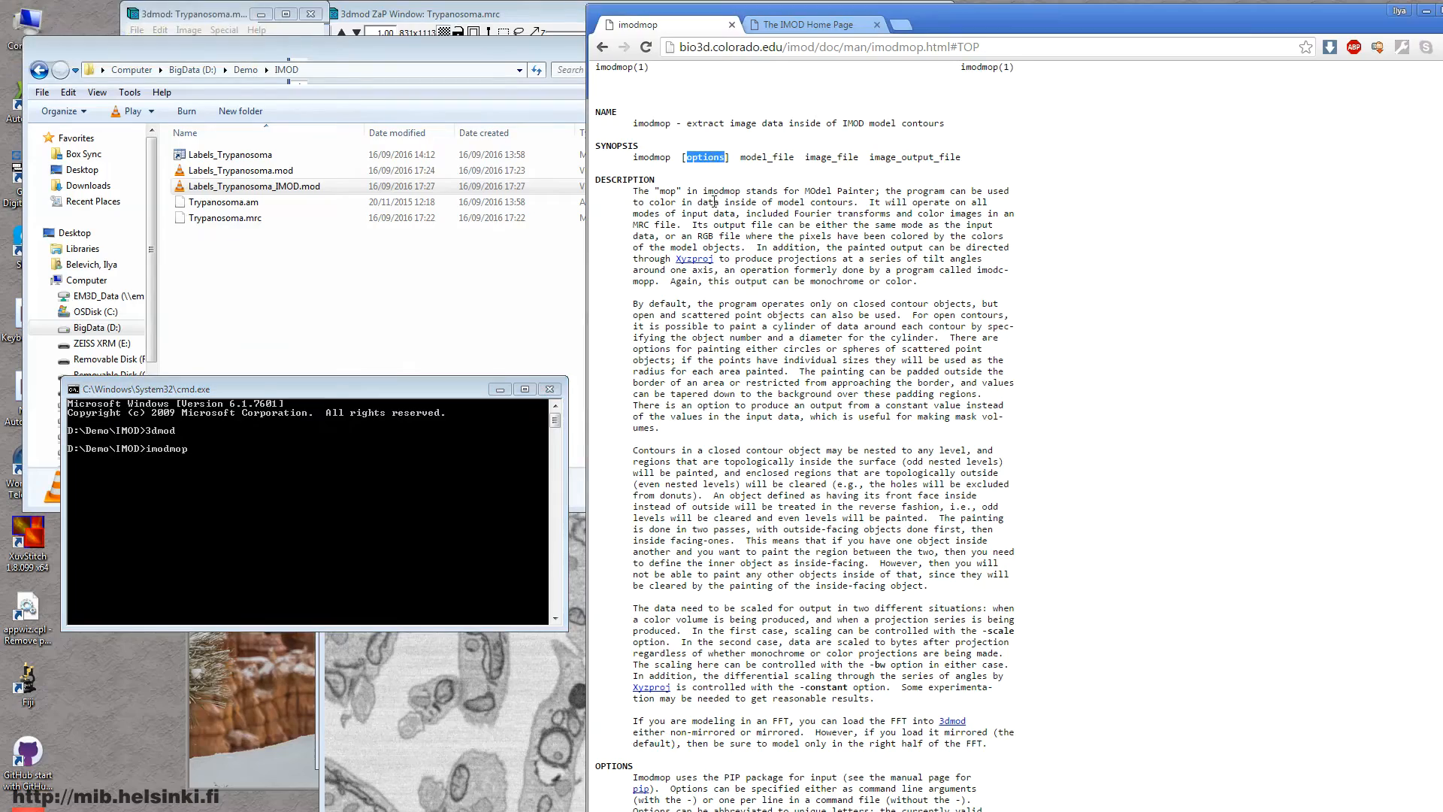
{"action": "scroll", "scroll_direction": "down", "scroll_amount": 3}
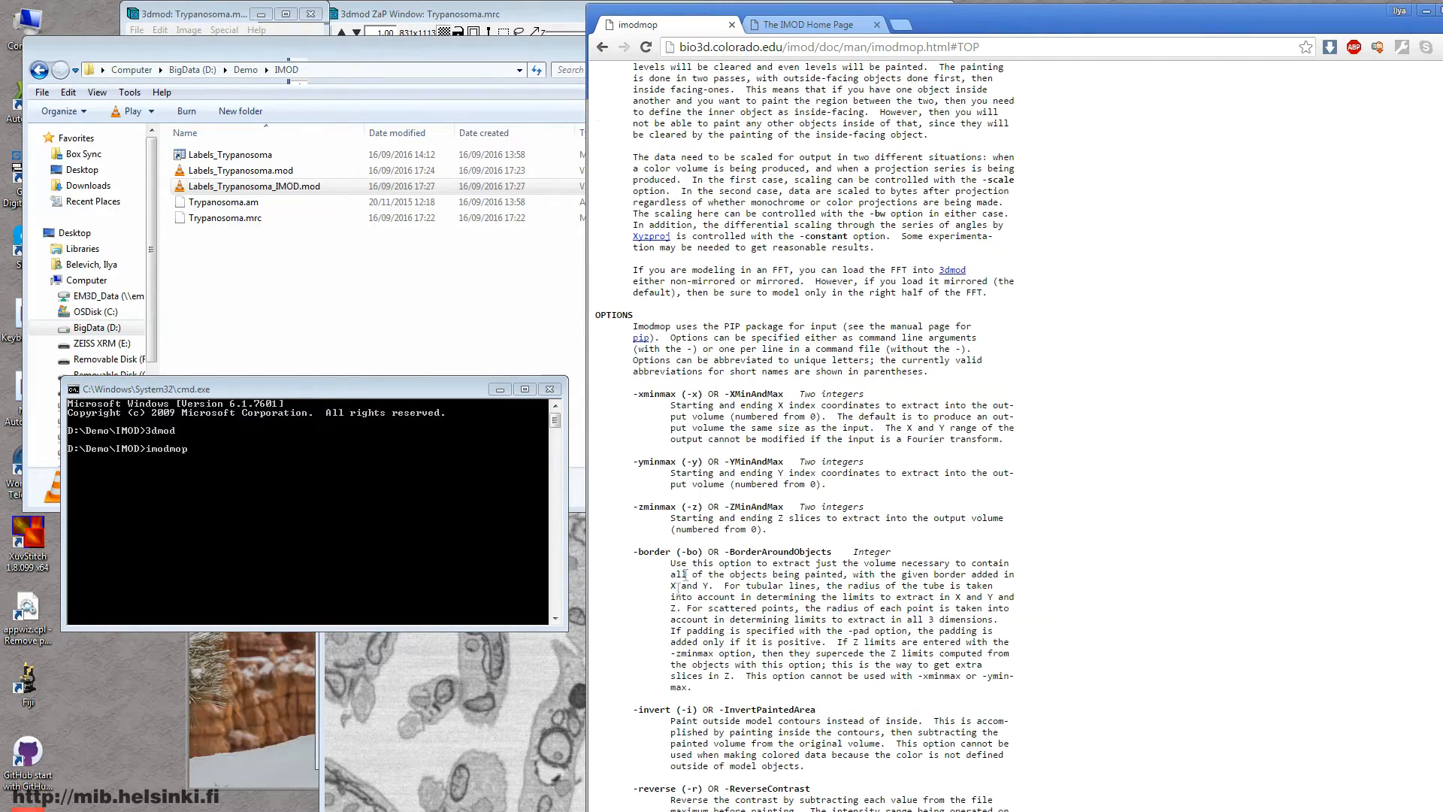
{"action": "scroll", "scroll_direction": "up", "scroll_amount": 3}
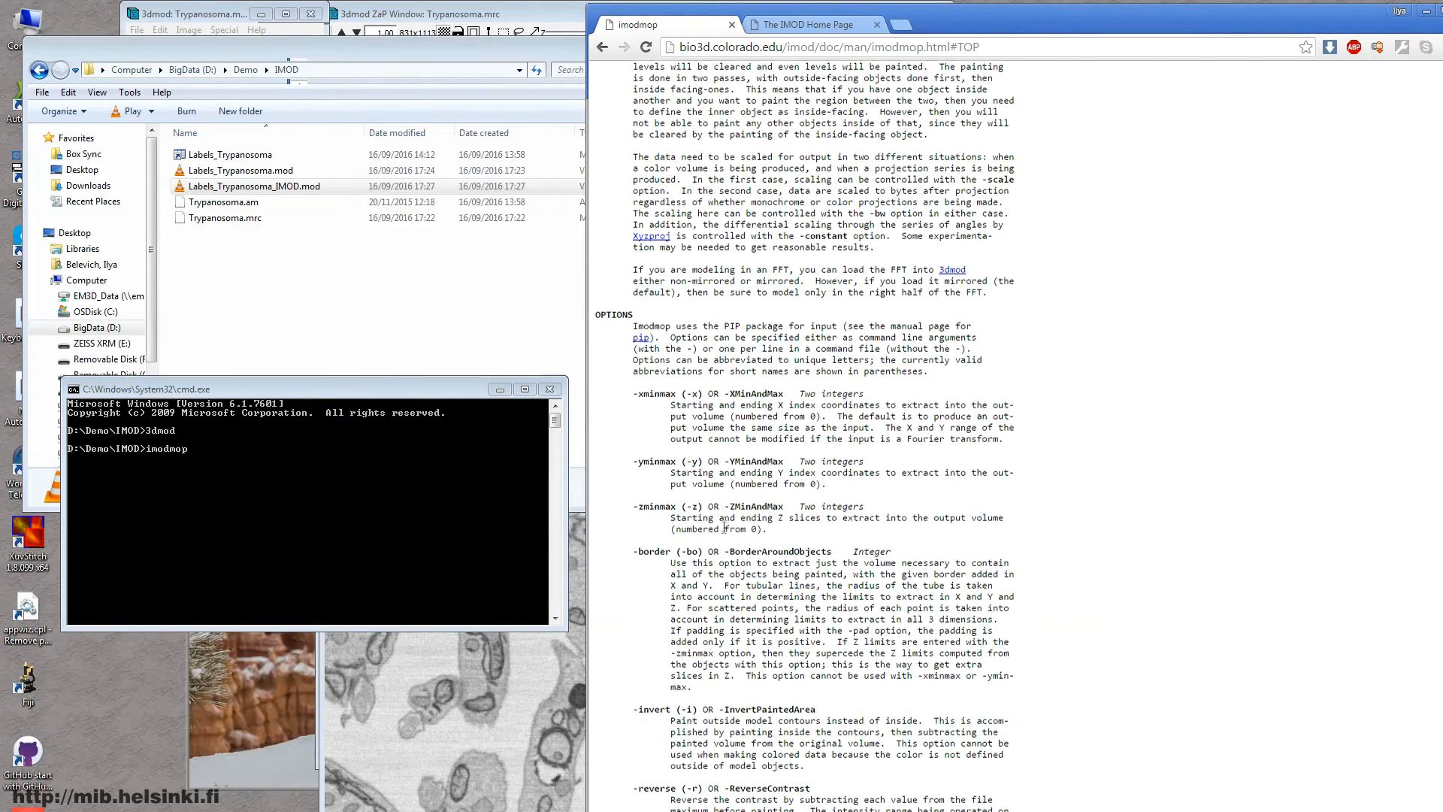
{"action": "scroll", "scroll_direction": "down", "scroll_amount": 3}
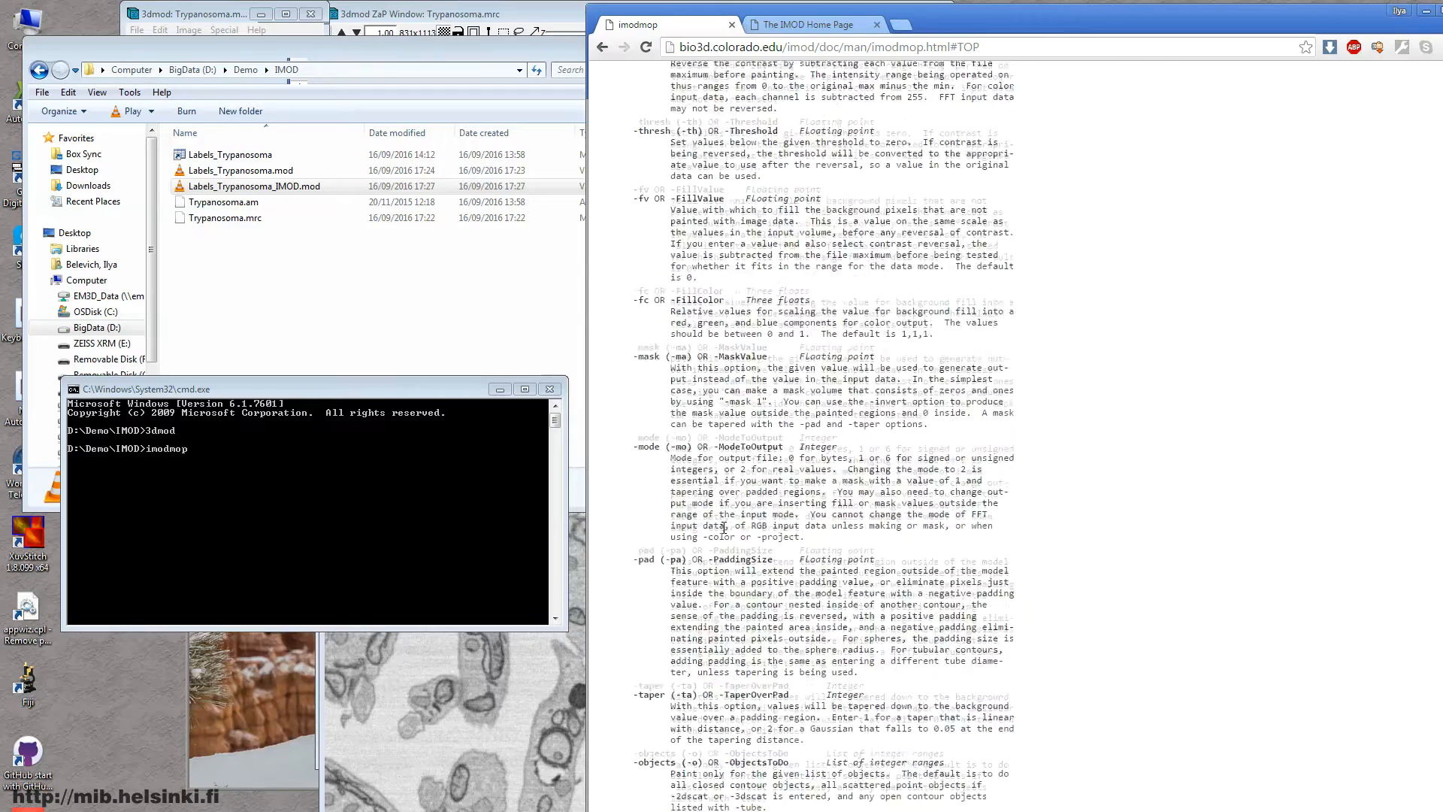
{"action": "scroll", "scroll_direction": "down", "scroll_amount": 3}
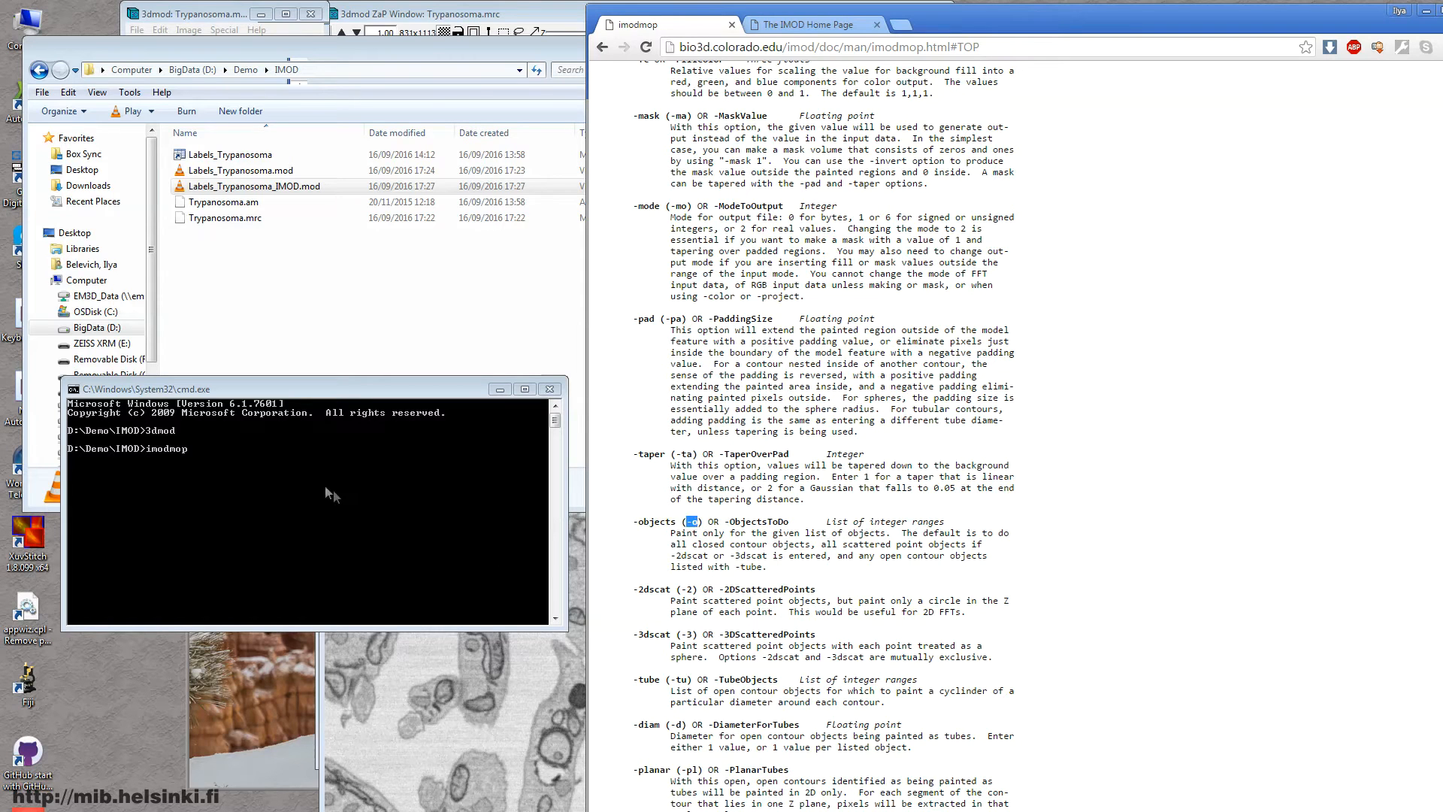
Add the options -o 1 -ma 1 to select object 1 with mask value 1
{"action": "type", "text": "-o 1"}
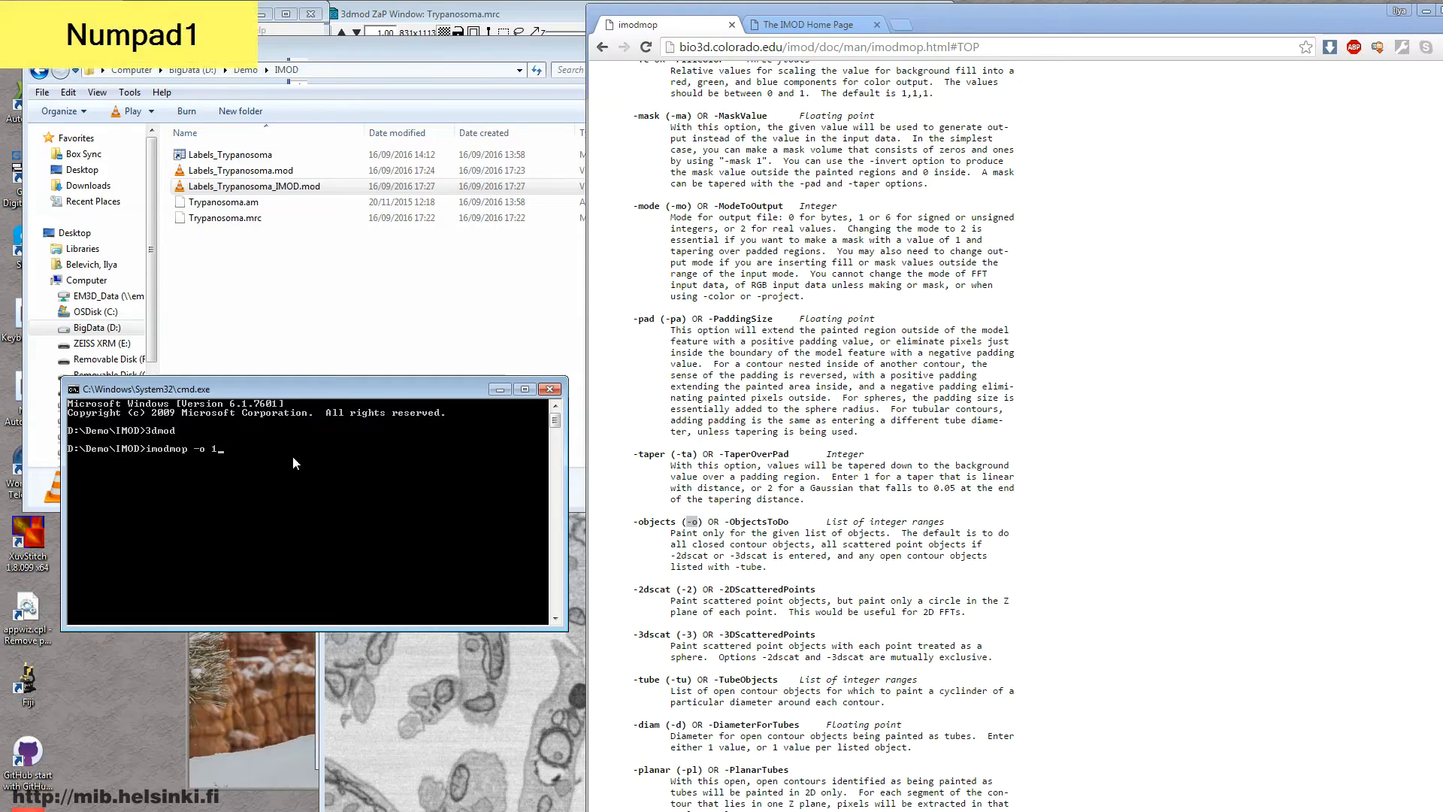
{"action": "key", "text": "space"}
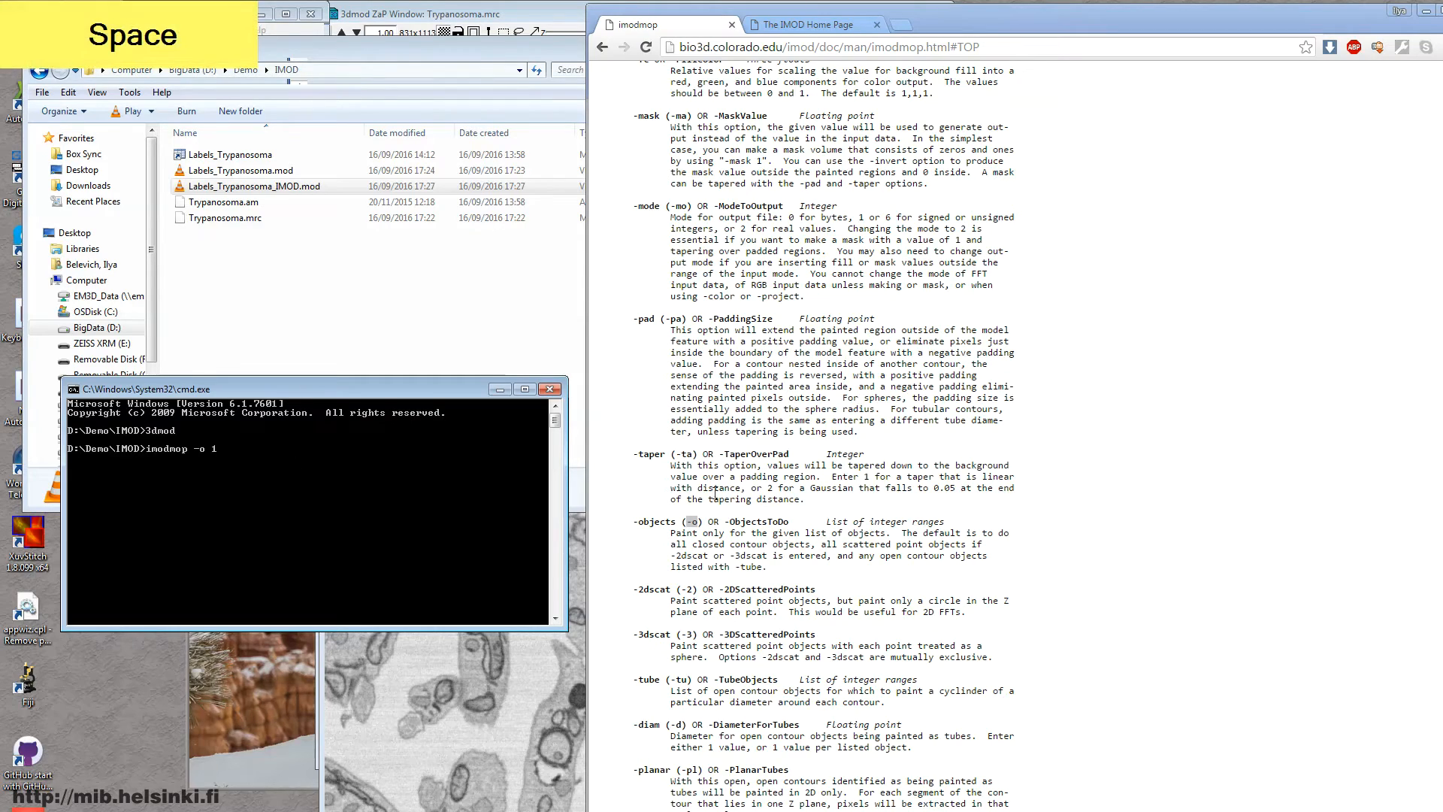
{"action": "scroll", "scroll_direction": "up", "scroll_amount": 3}
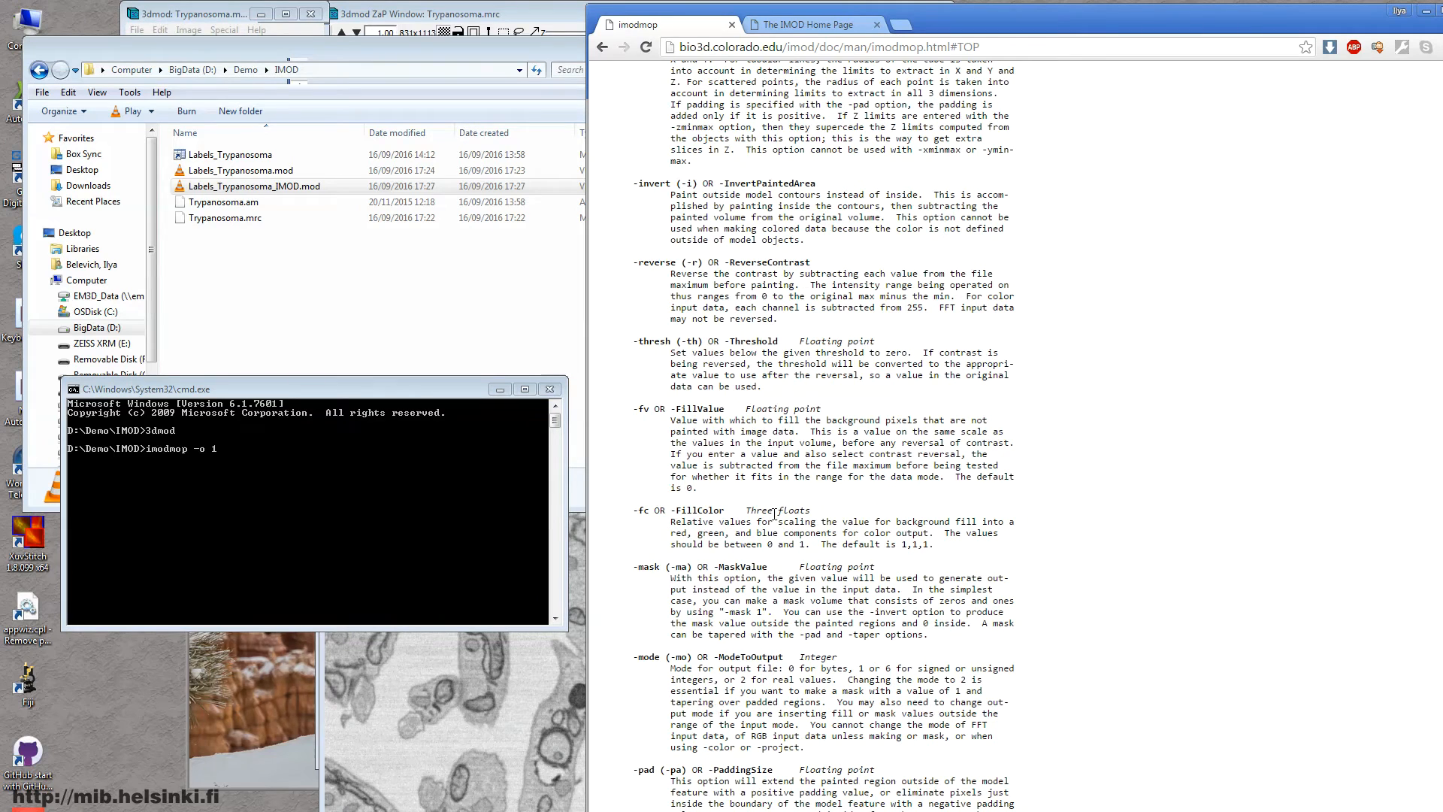
{"action": "double_click", "coordinate": [647, 566]}
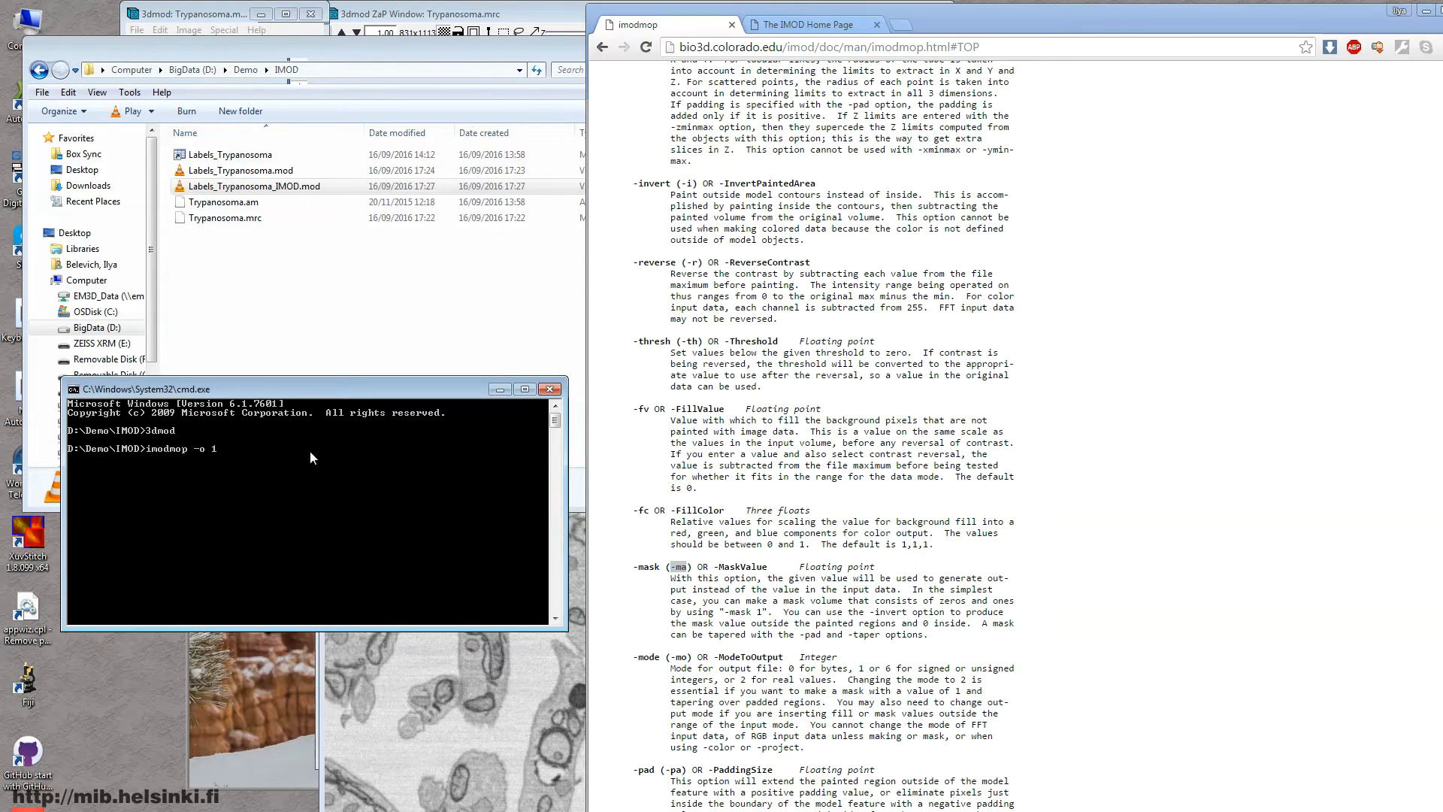
{"action": "type", "text": "-ma 1"}
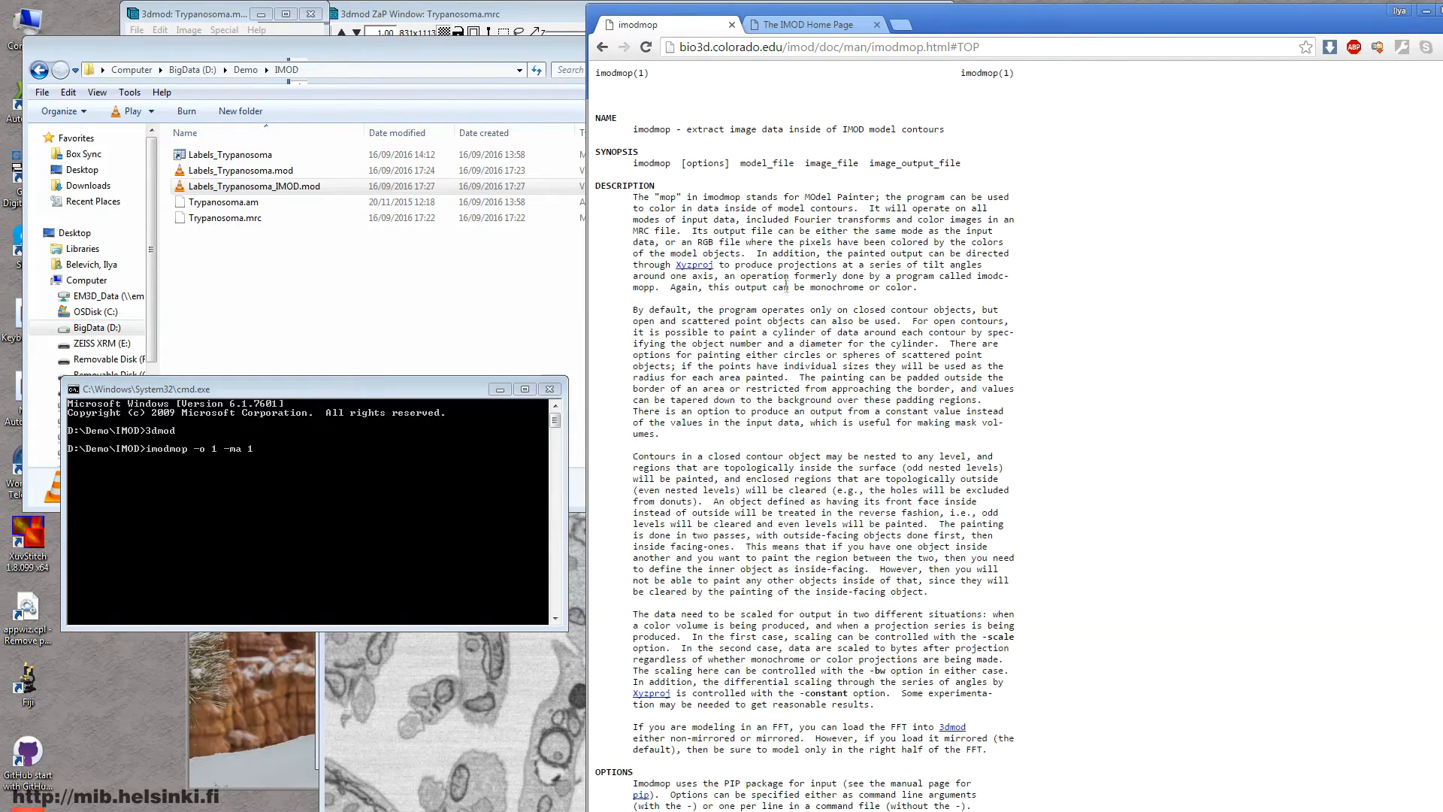
Add the model file argument Labels_Trypanosoma_IMOD.mod, fixing the mistyped extension
{"action": "double_click", "coordinate": [767, 163]}
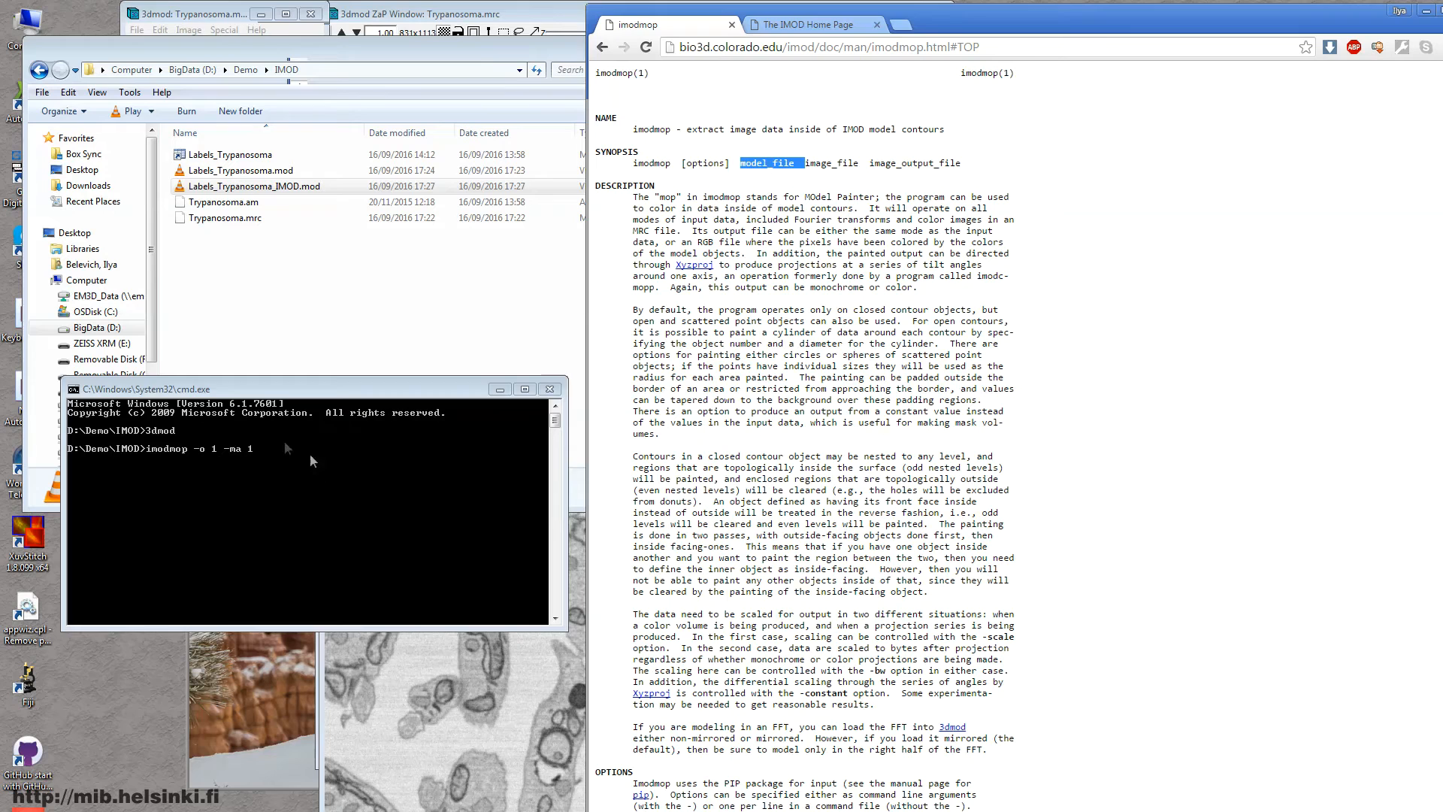
{"action": "key", "text": "space"}
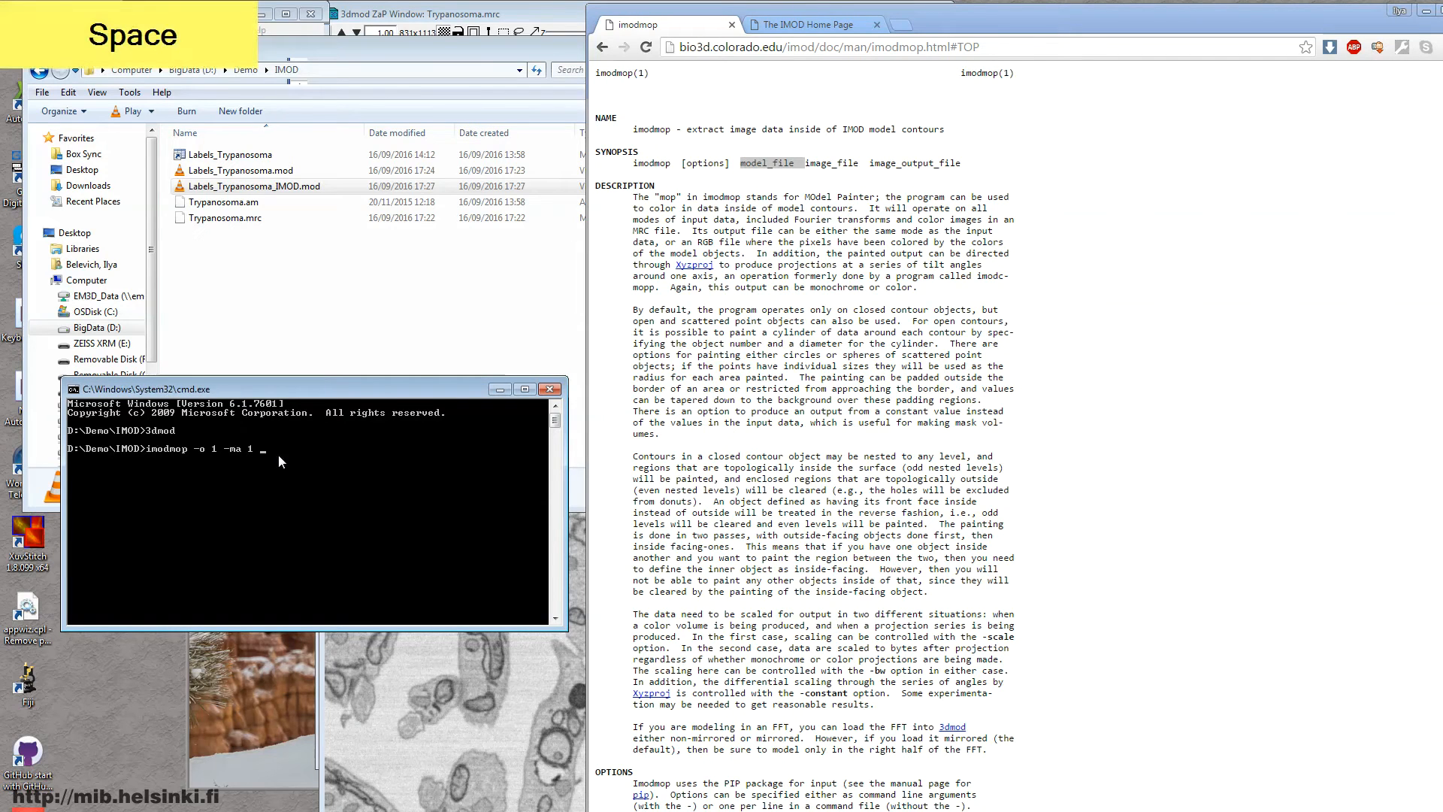
{"action": "type", "text": "Labels_Trypanosoma.mat"}
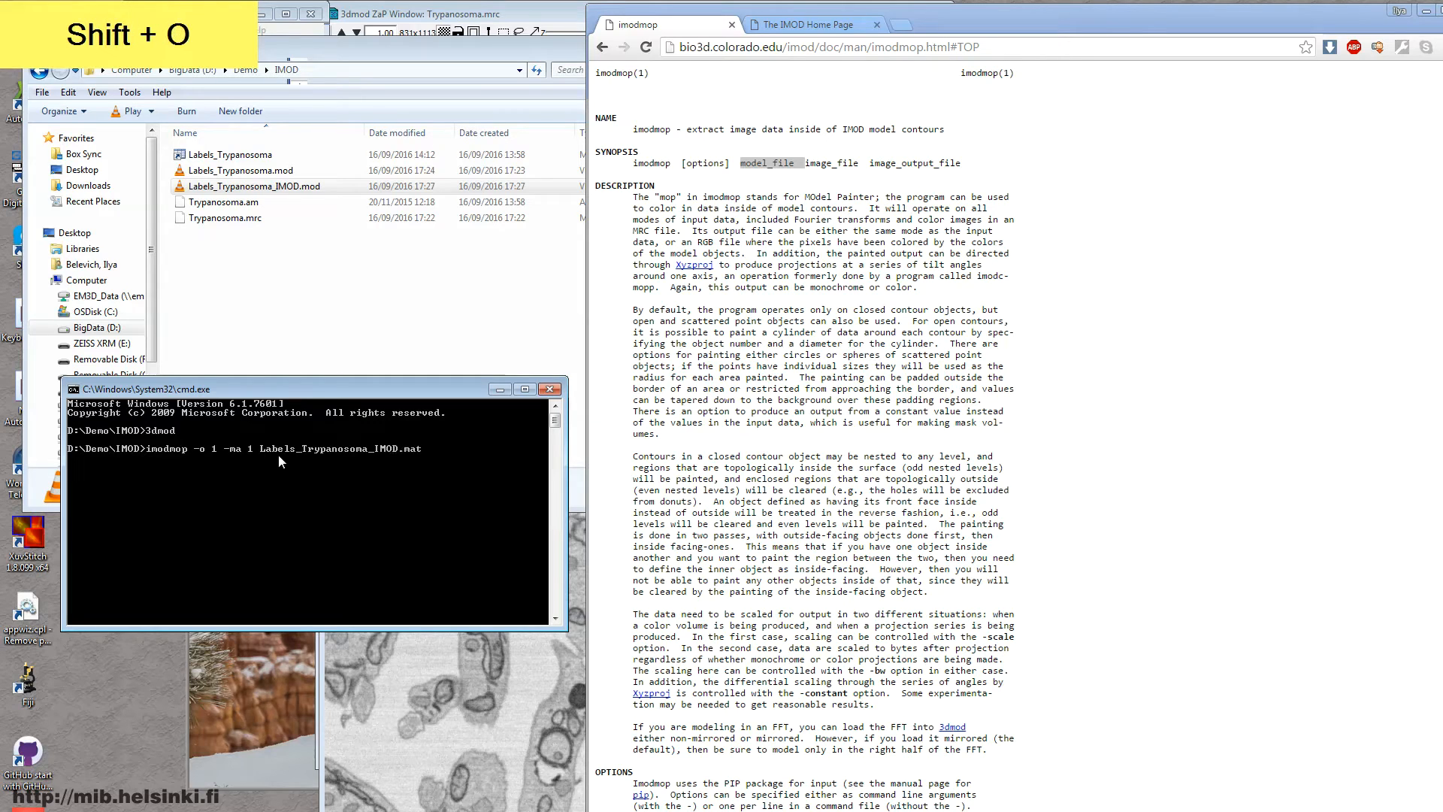
{"action": "key", "text": "Backspace"}
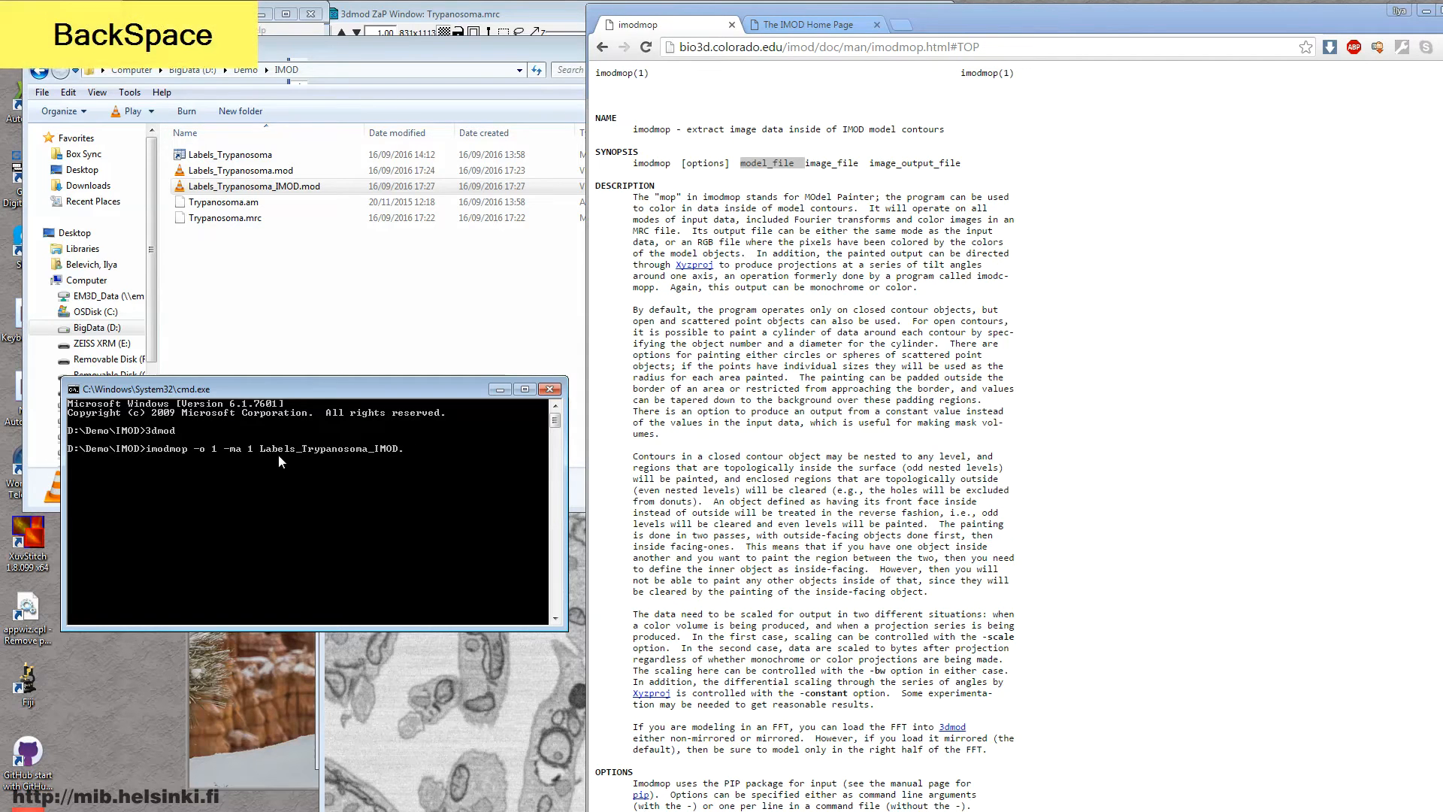
{"action": "type", "text": ".mod"}
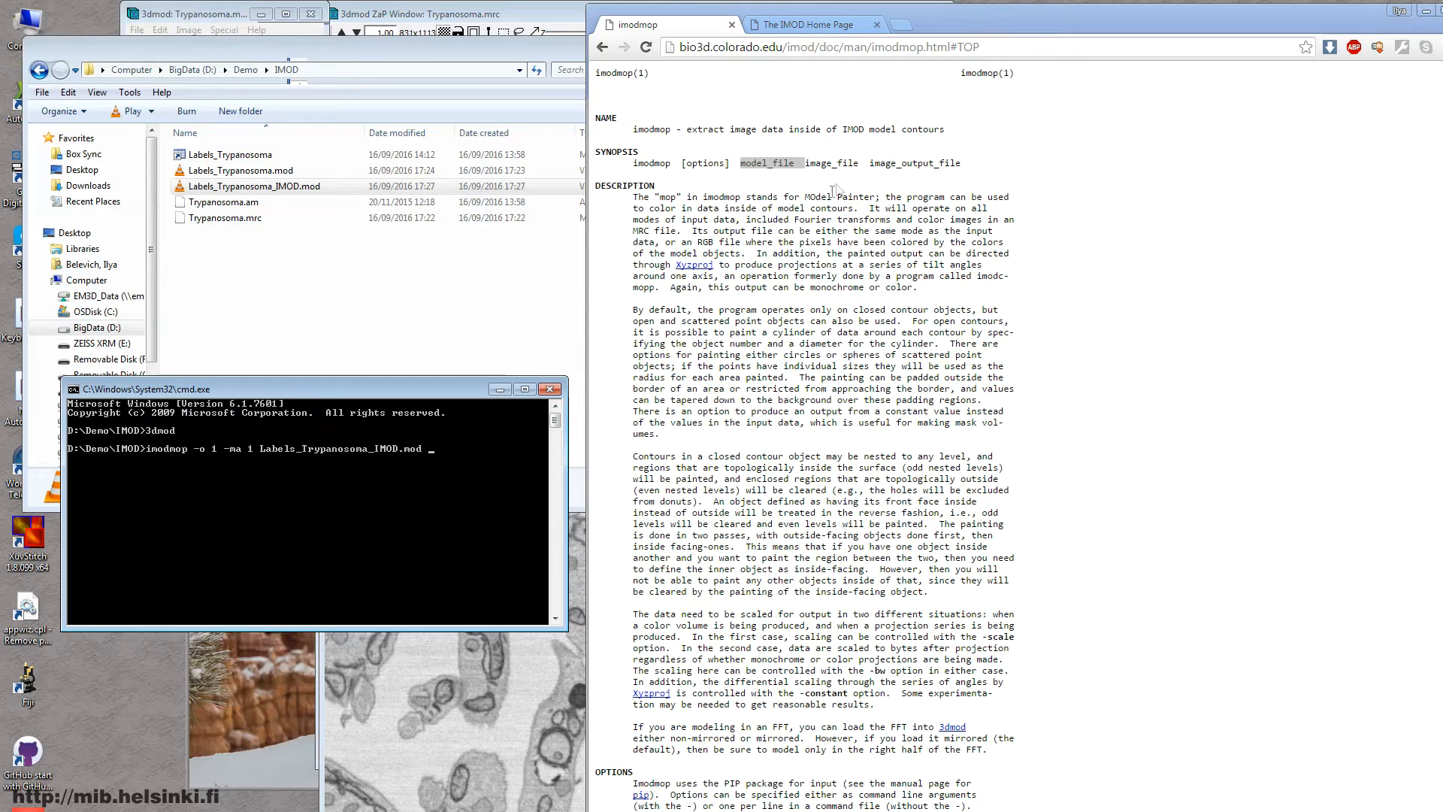
Append Trypanosoma.mrc and output Obj1.mrc, then run imodmop
{"action": "double_click", "coordinate": [832, 163]}
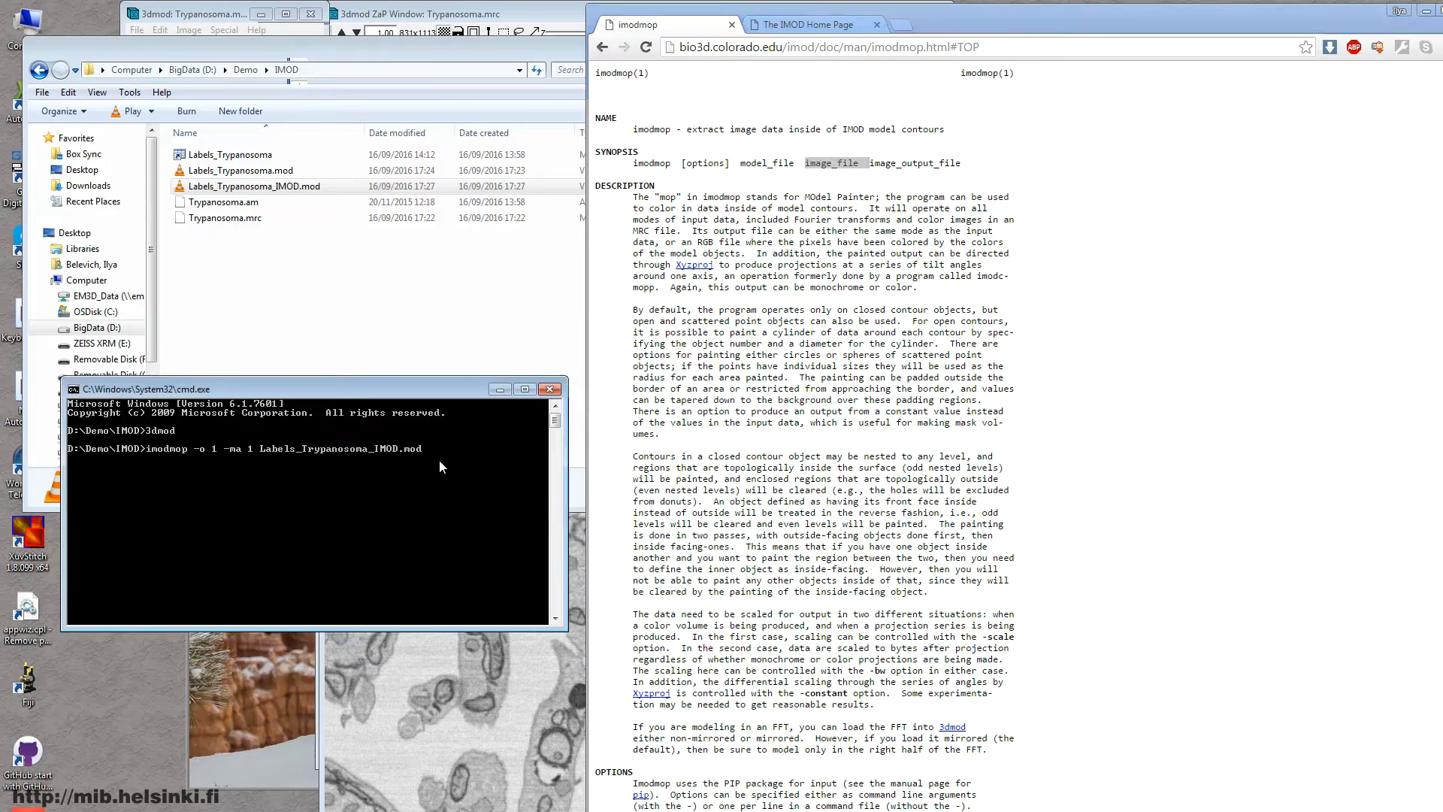
{"action": "key", "text": "Tab"}
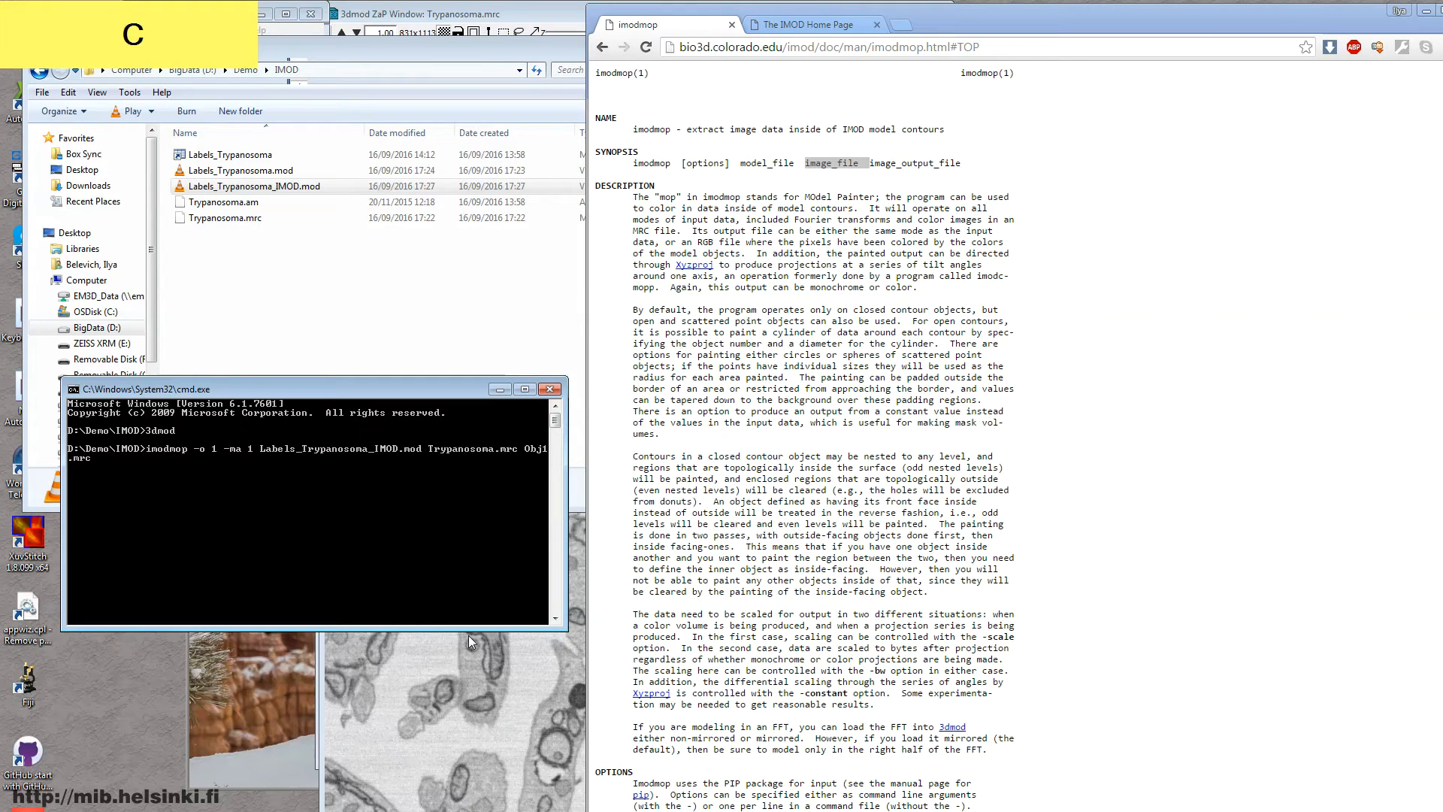
{"action": "key", "text": "Return"}
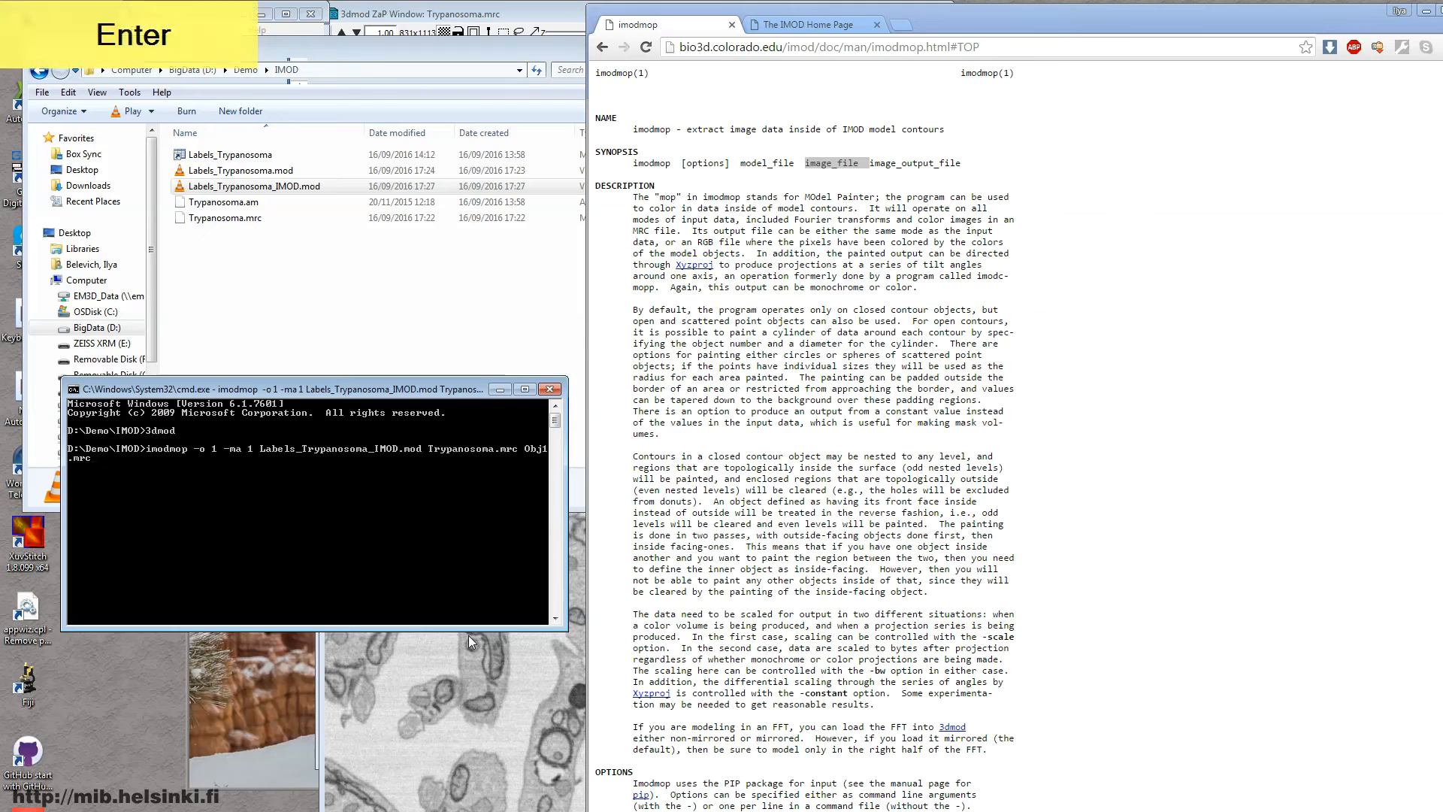
{"action": "key", "text": "Return"}
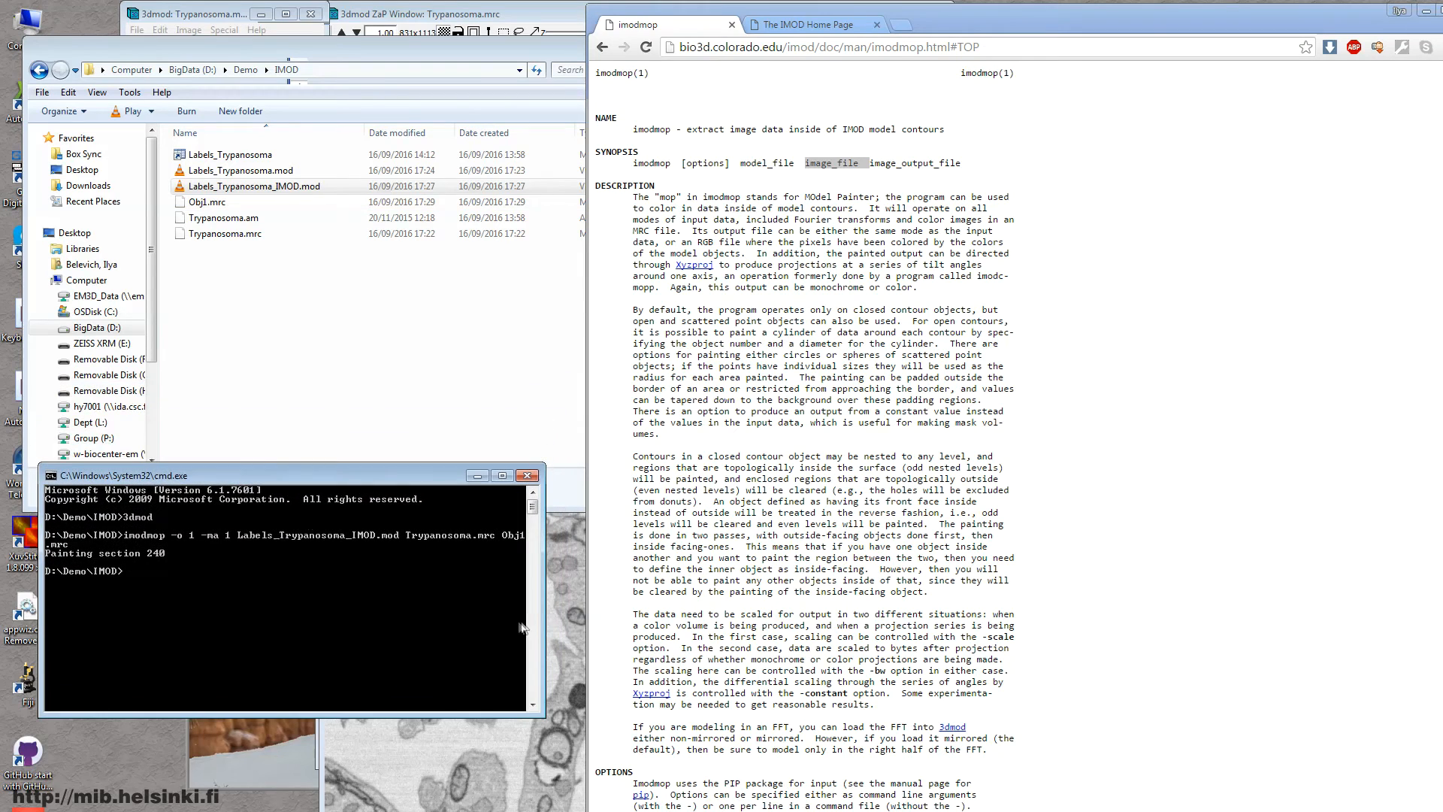
Rerun imodmop for objects 2–4 with matching mask values, producing Obj2.mrc, Obj3.mrc and Obj4.mrc
{"action": "left_click", "coordinate": [270, 583]}
{"action": "type", "text": "imodmop -o 3 -ma 4 Labels_Trypanosoma_IMOD.mod Trypanosoma.mrc Obj4.mrc"}
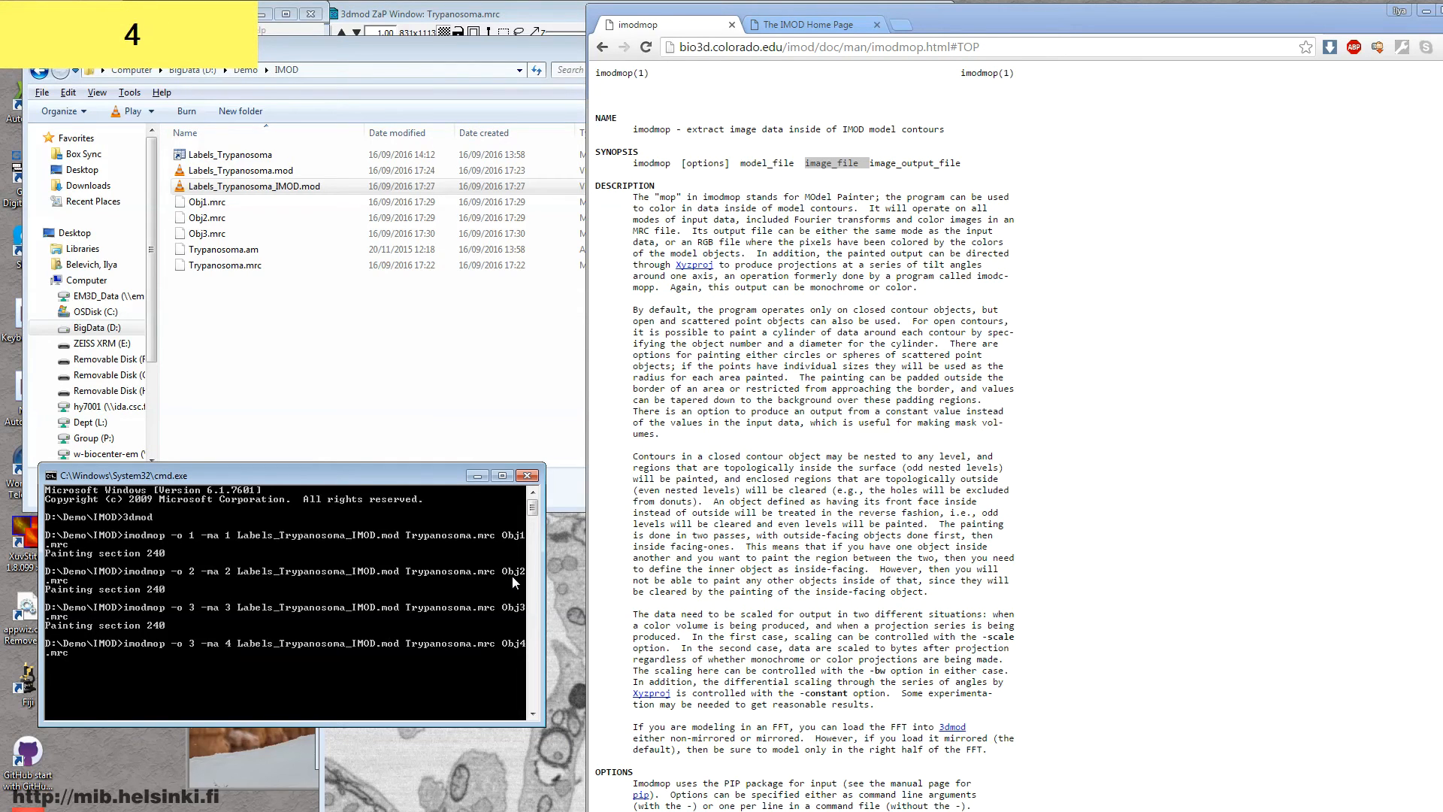
{"action": "key", "text": "Return"}
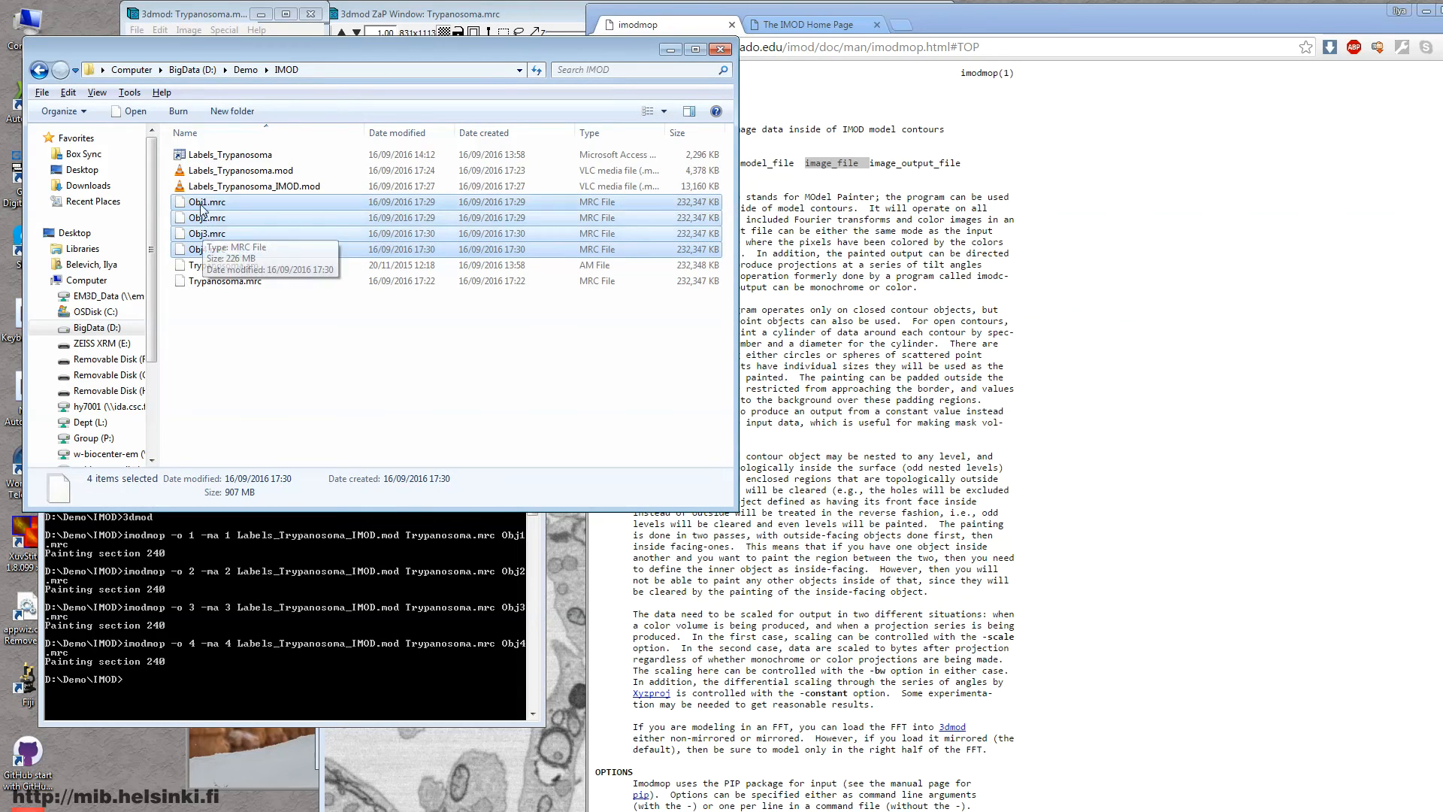
{"action": "mouse_move", "coordinate": [207, 201]}
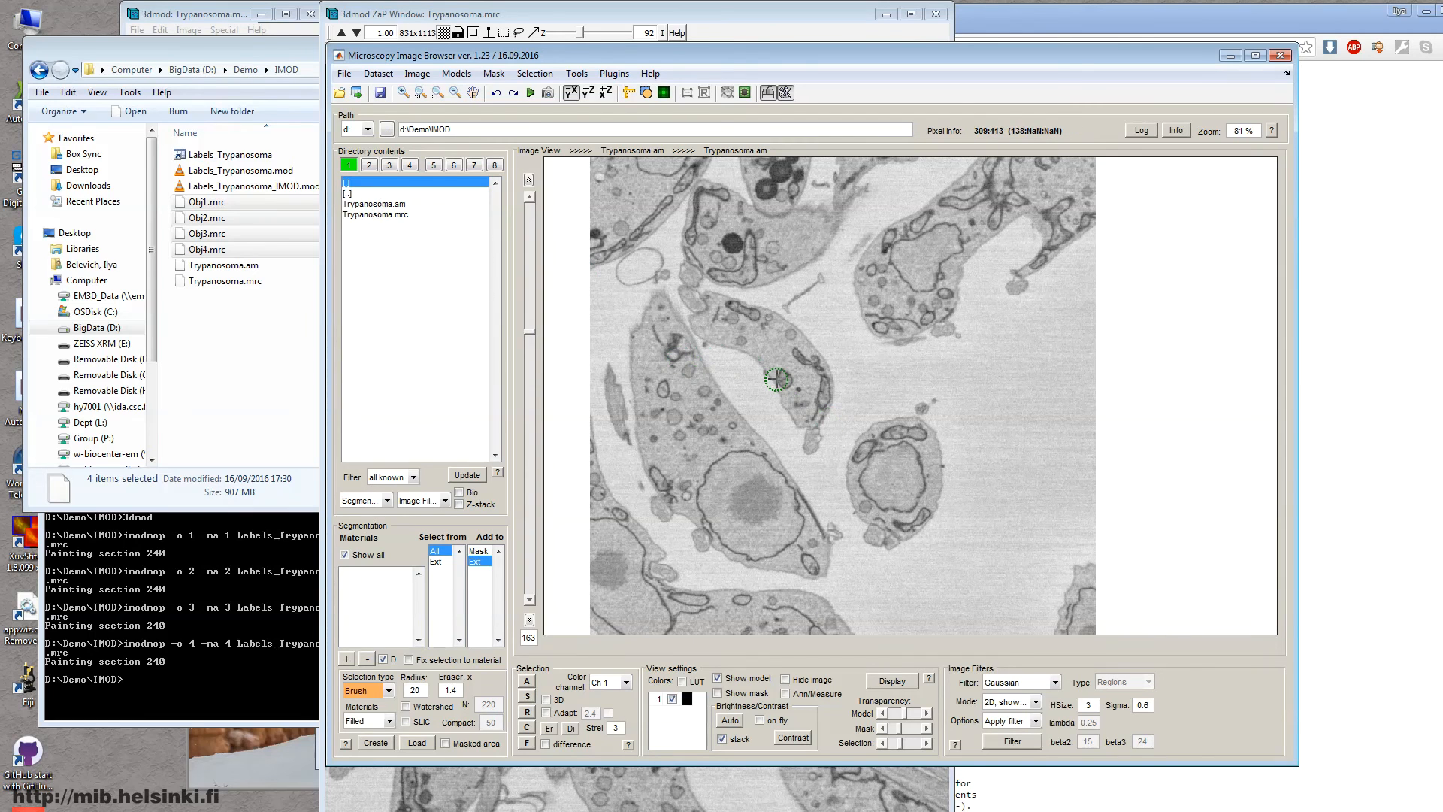
{"action": "mouse_move", "coordinate": [664, 278]}
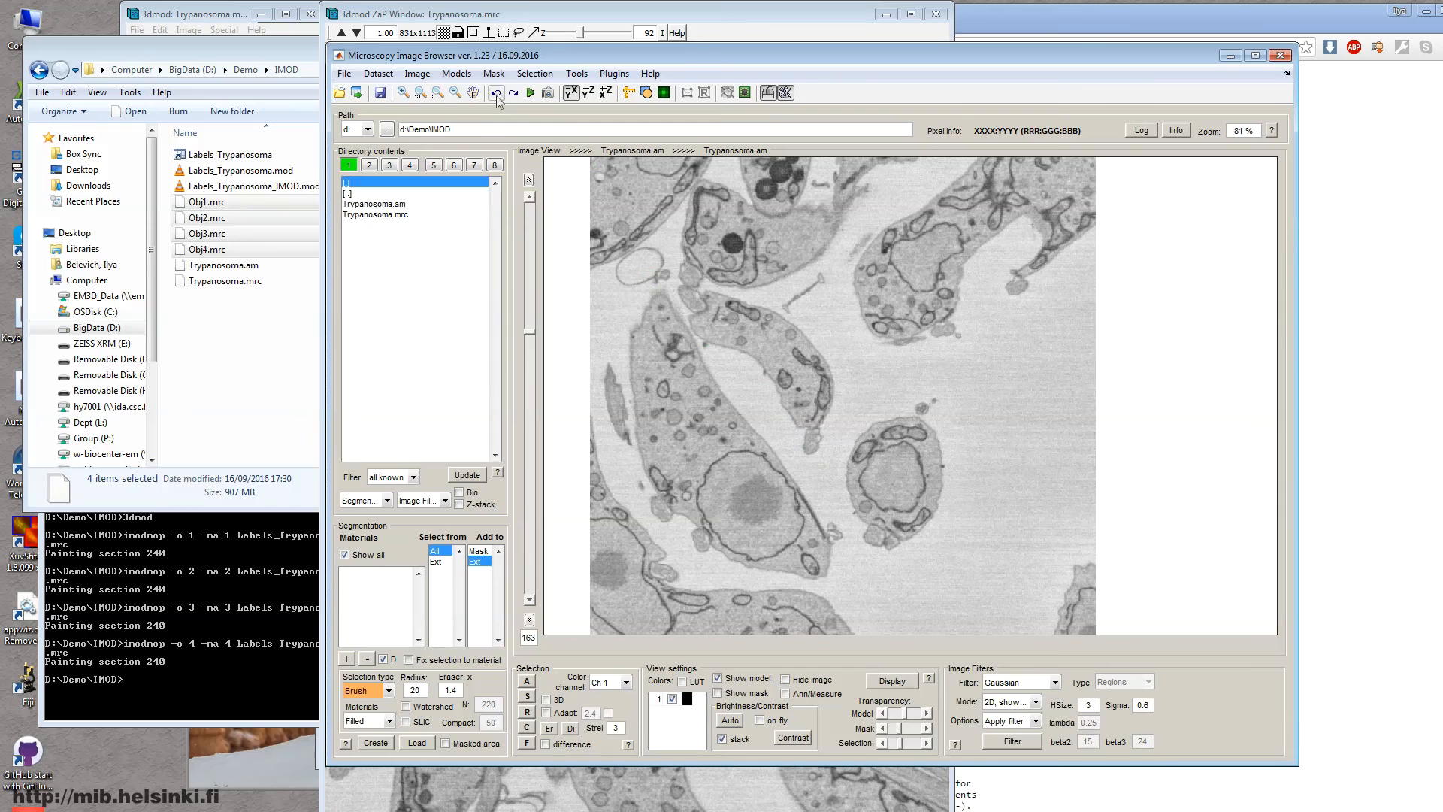
Open the Models menu in MIB over the Trypanosoma.am dataset
{"action": "left_click", "coordinate": [457, 73]}
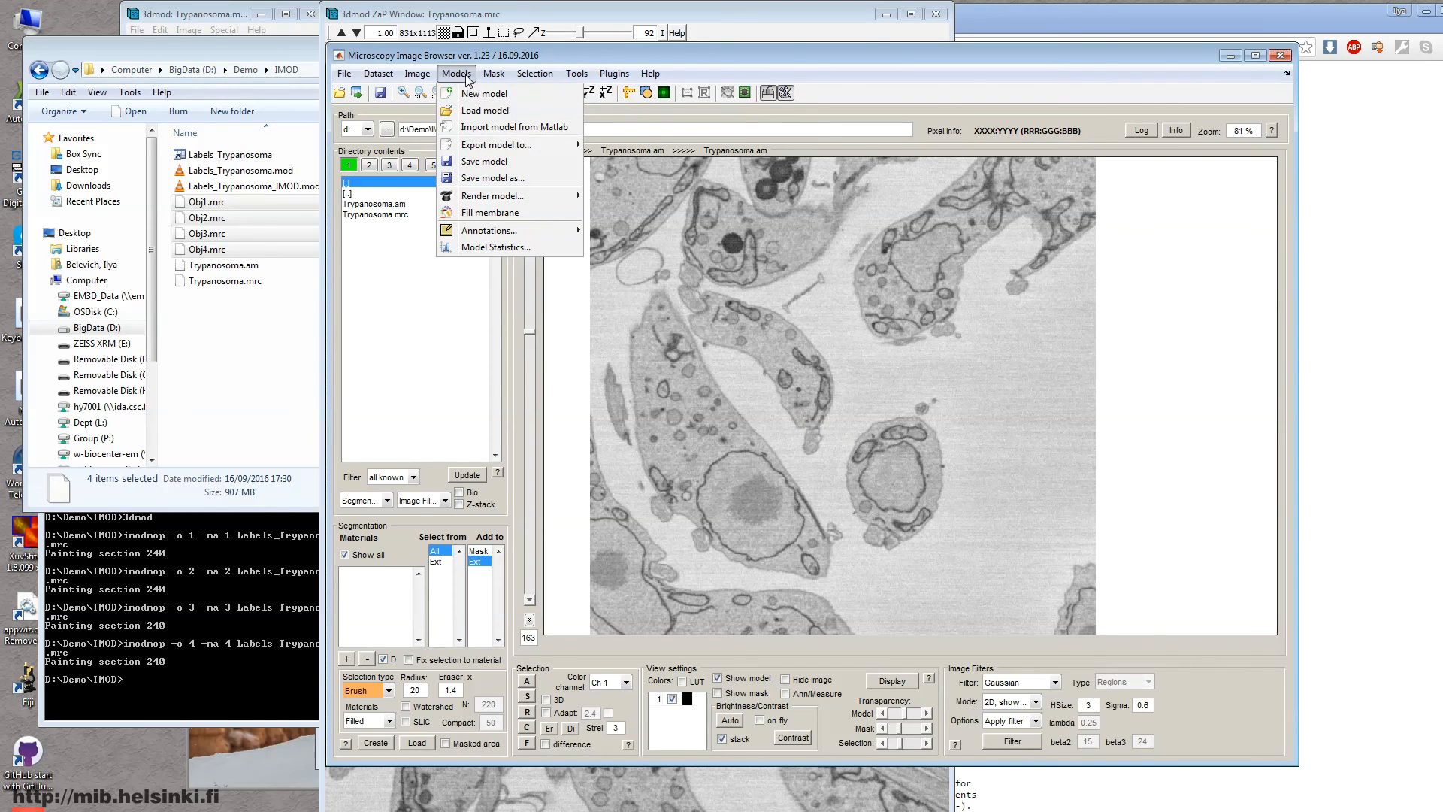
{"action": "mouse_move", "coordinate": [495, 123]}
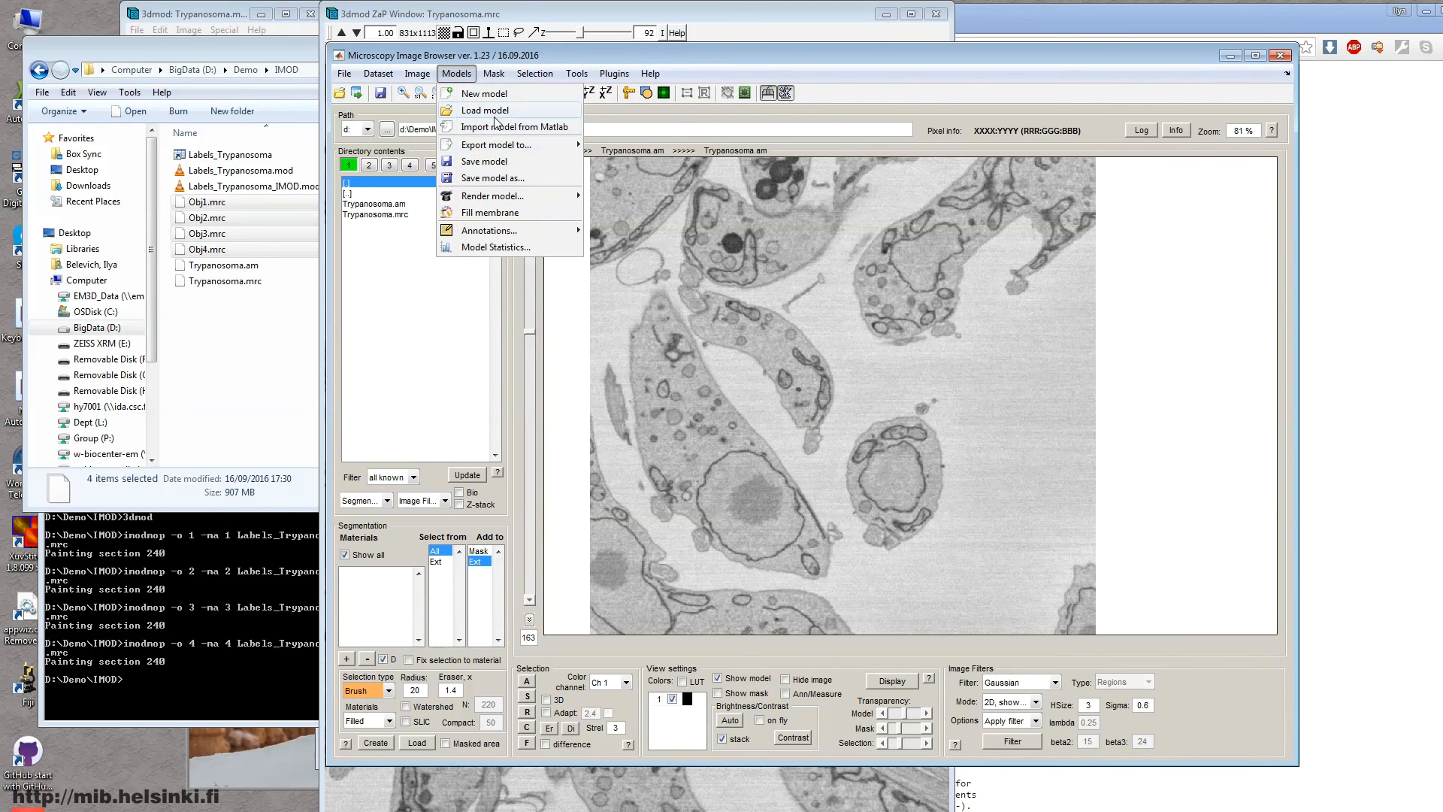
Load Obj1–Obj4.mrc as the model using the Medical Research Council (*.mrc) file type
{"action": "left_click", "coordinate": [485, 110]}
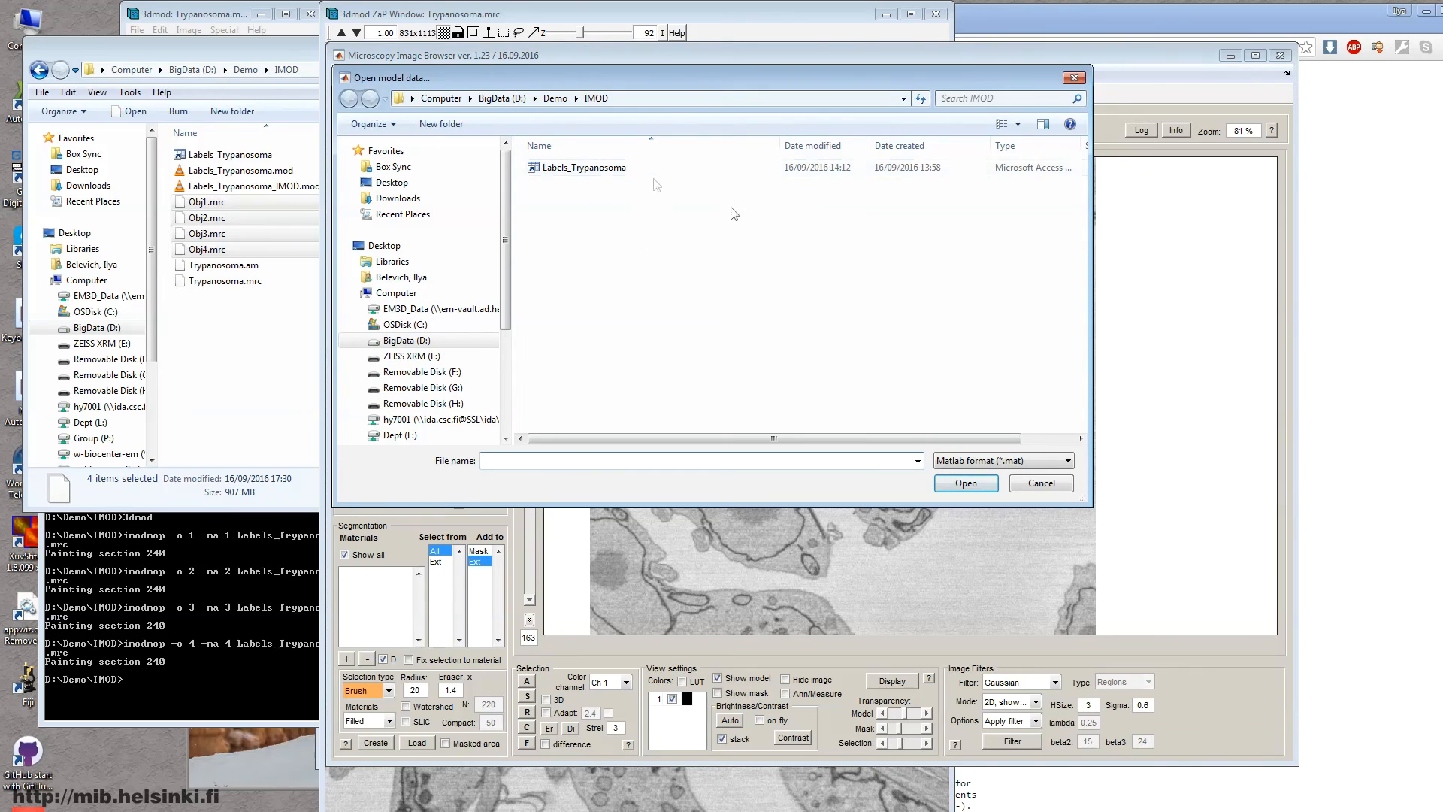
{"action": "mouse_move", "coordinate": [644, 221]}
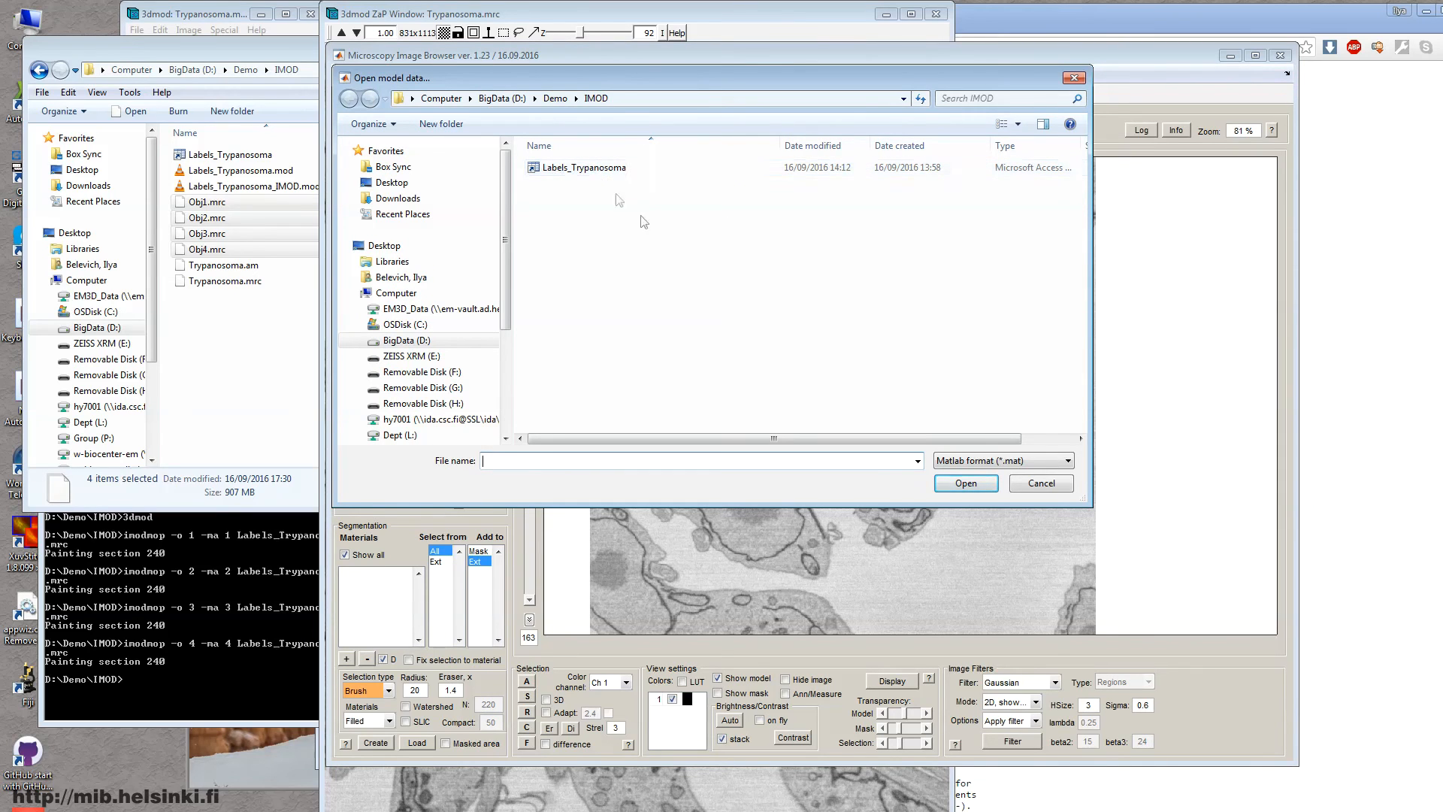
{"action": "left_click", "coordinate": [1068, 460]}
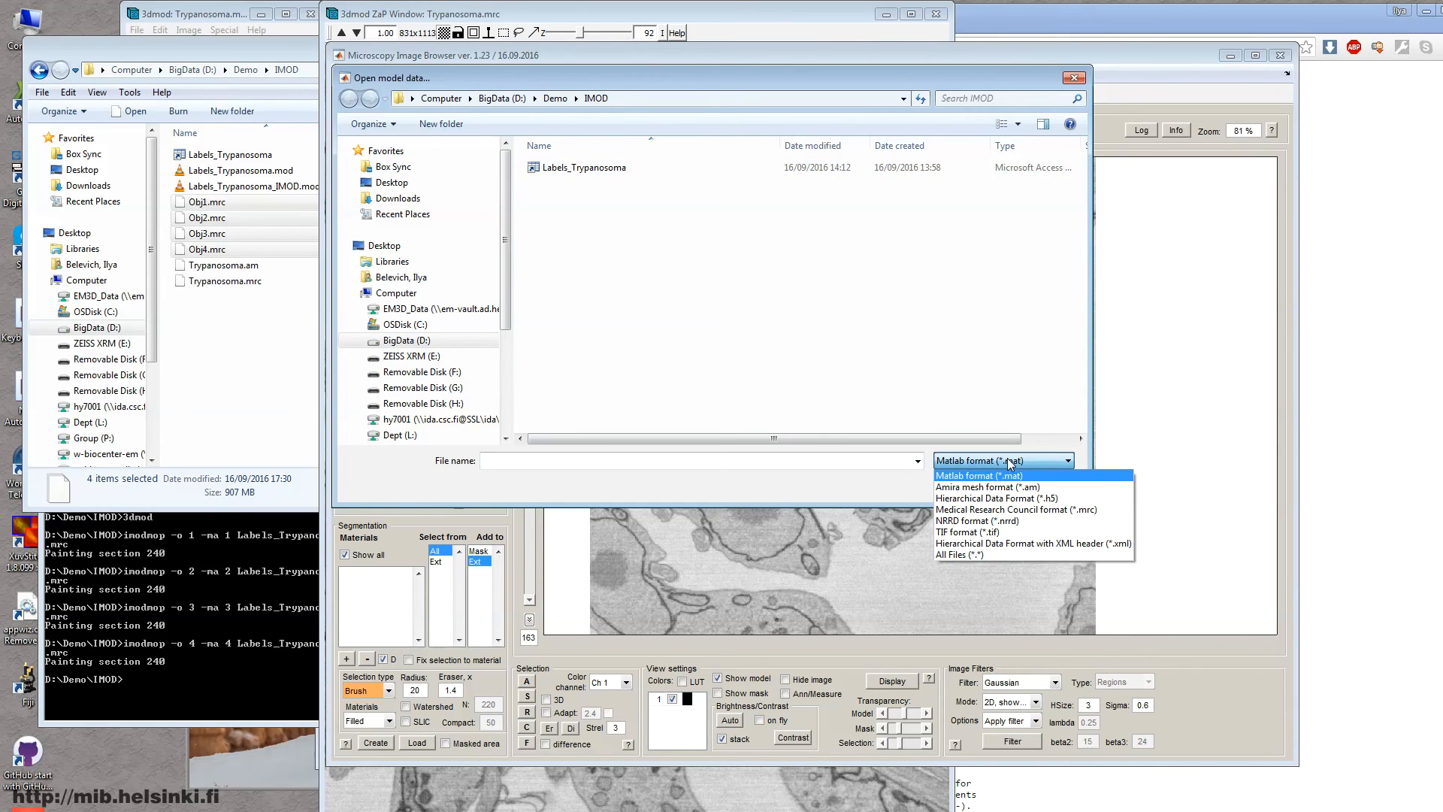
{"action": "mouse_move", "coordinate": [1018, 509]}
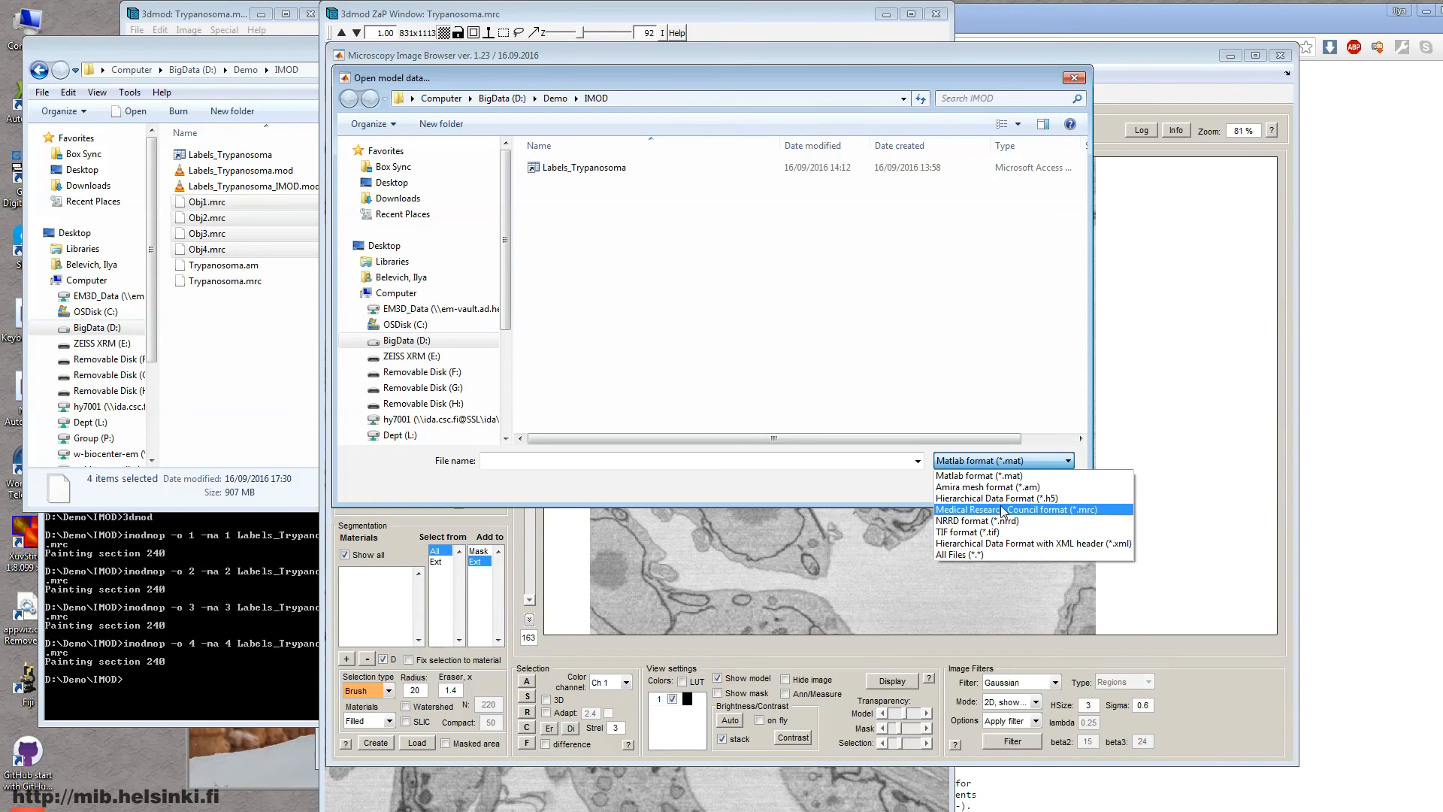
{"action": "left_click", "coordinate": [1013, 509]}
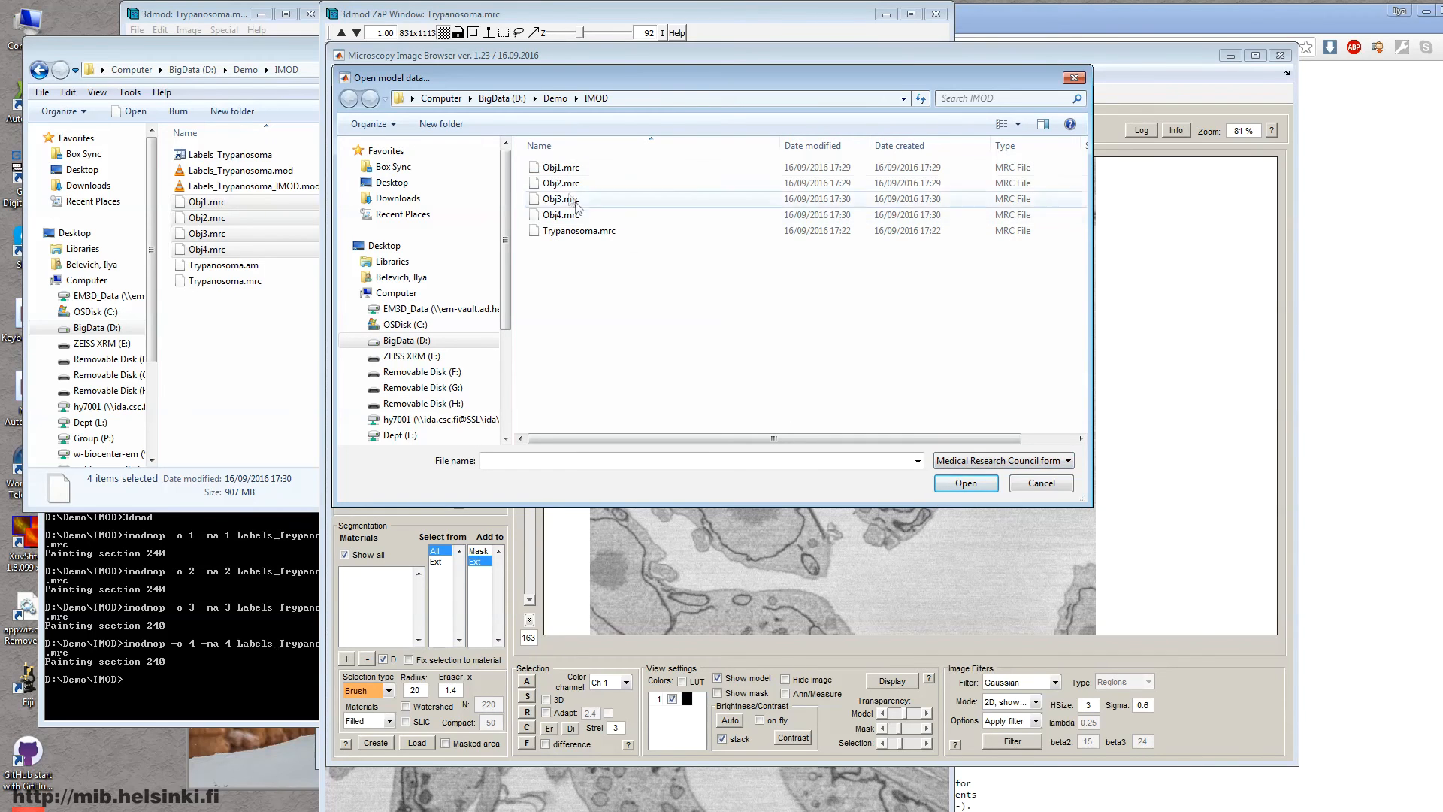
{"action": "left_click", "coordinate": [561, 214]}
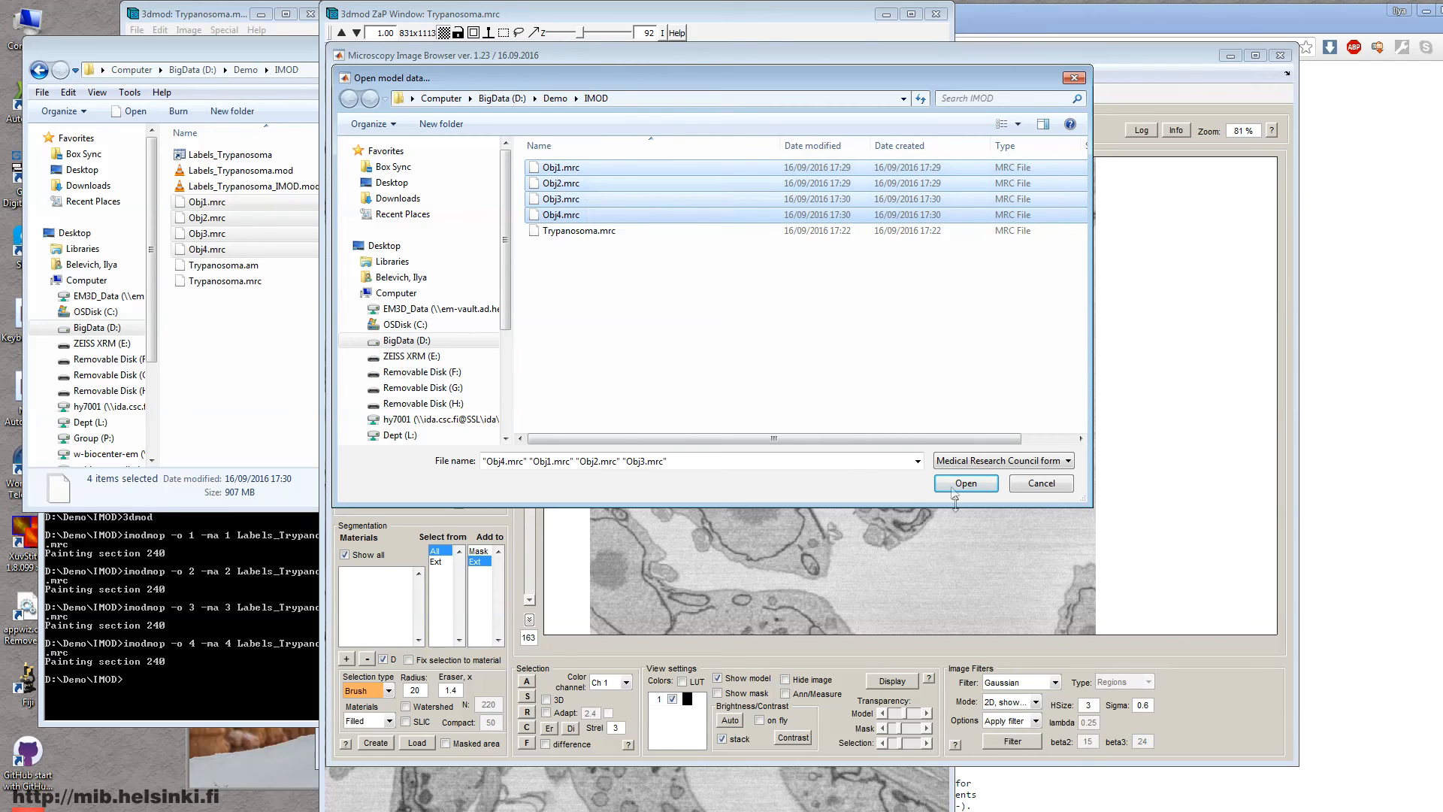
{"action": "left_click", "coordinate": [964, 483]}
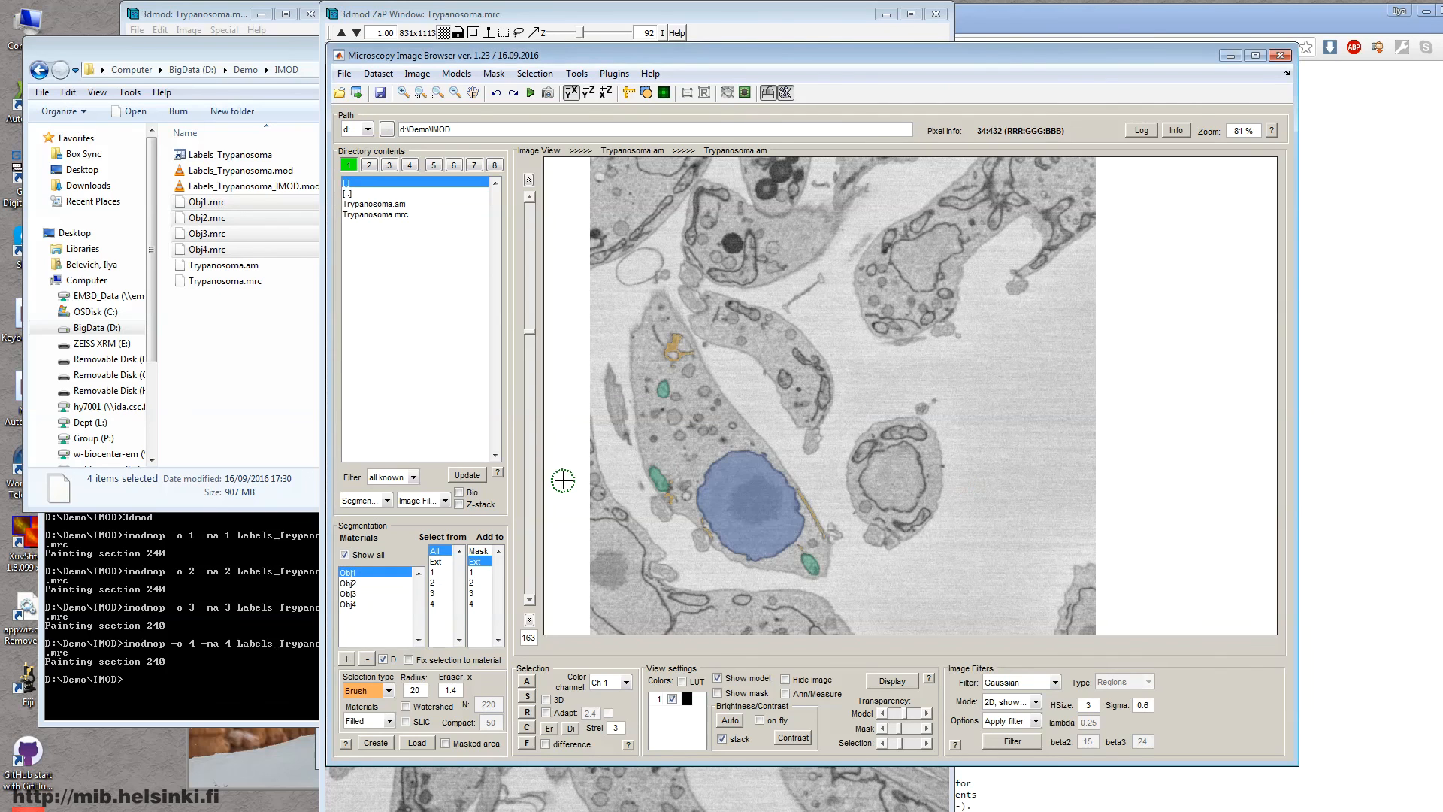
Select the Obj3 material in the Materials list to inspect the organelle overlay
{"action": "left_click", "coordinate": [349, 594]}
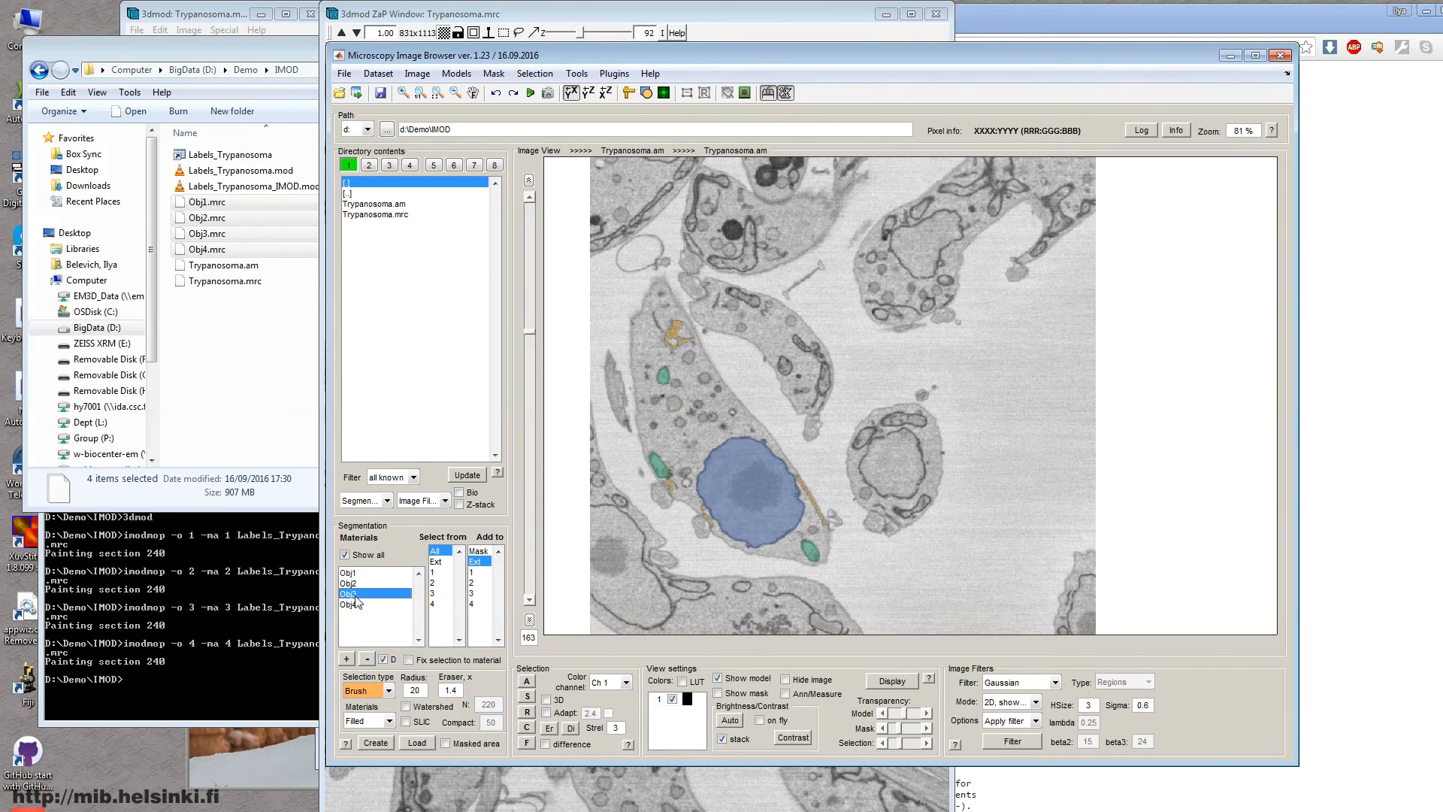
{"action": "left_click", "coordinate": [350, 594]}
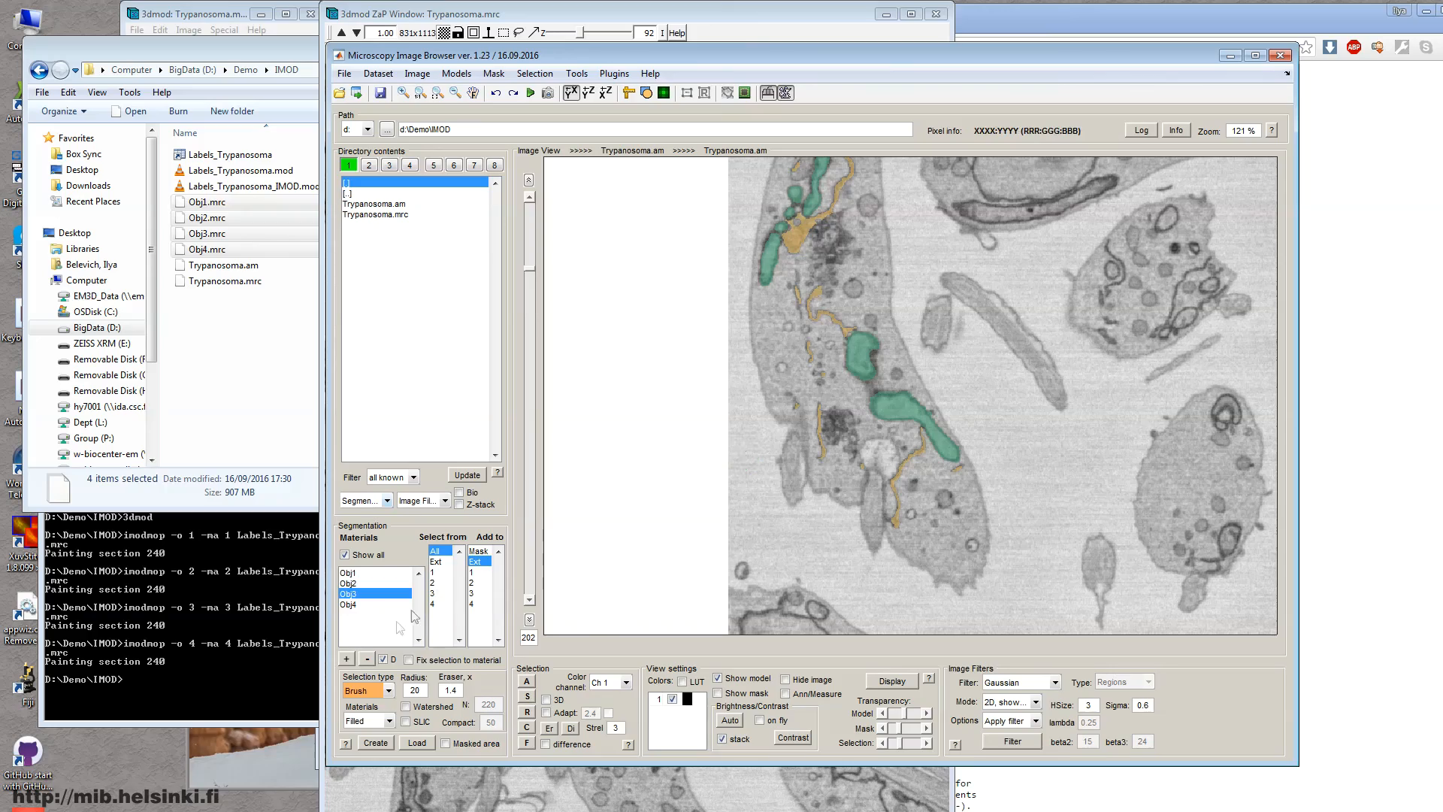
{"action": "mouse_move", "coordinate": [521, 796]}
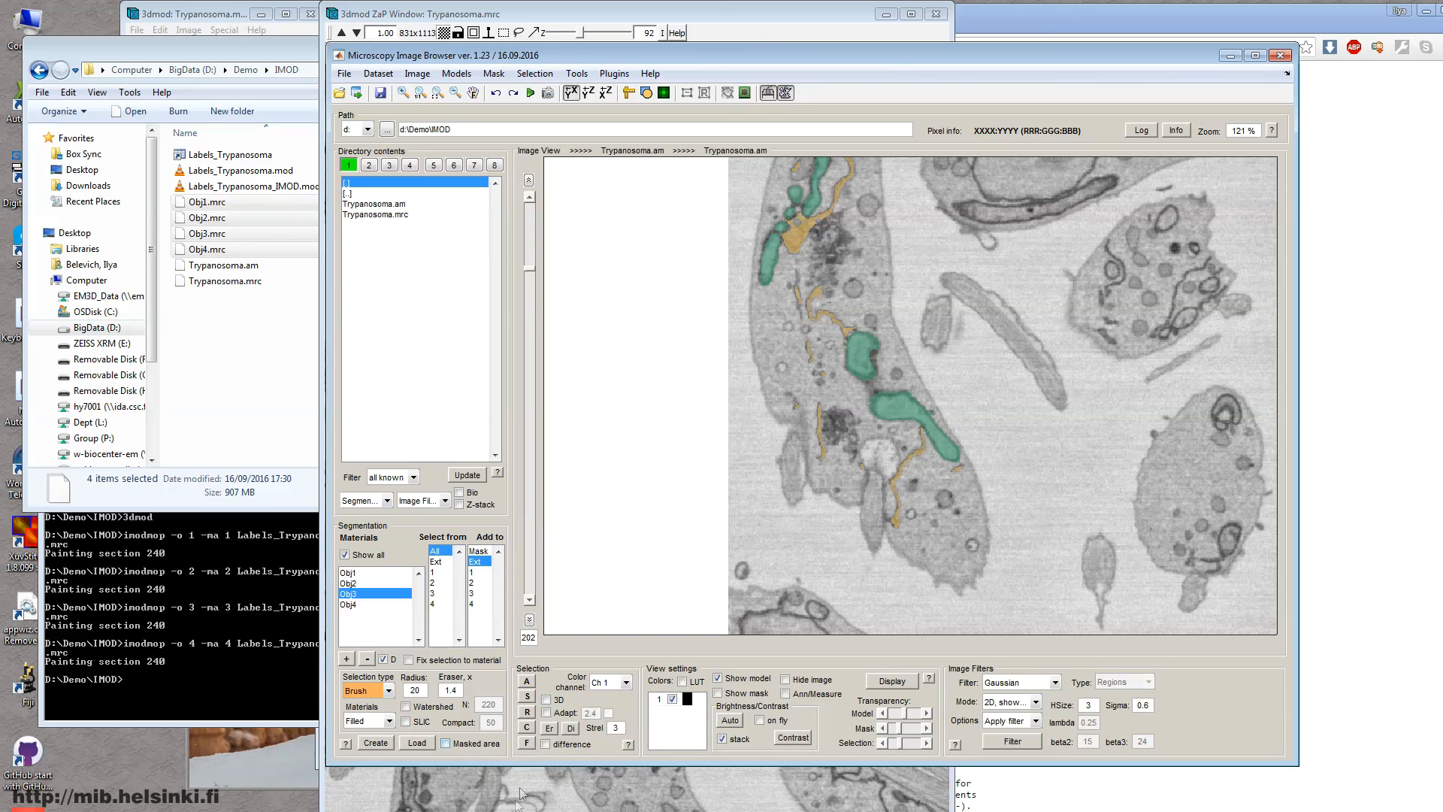